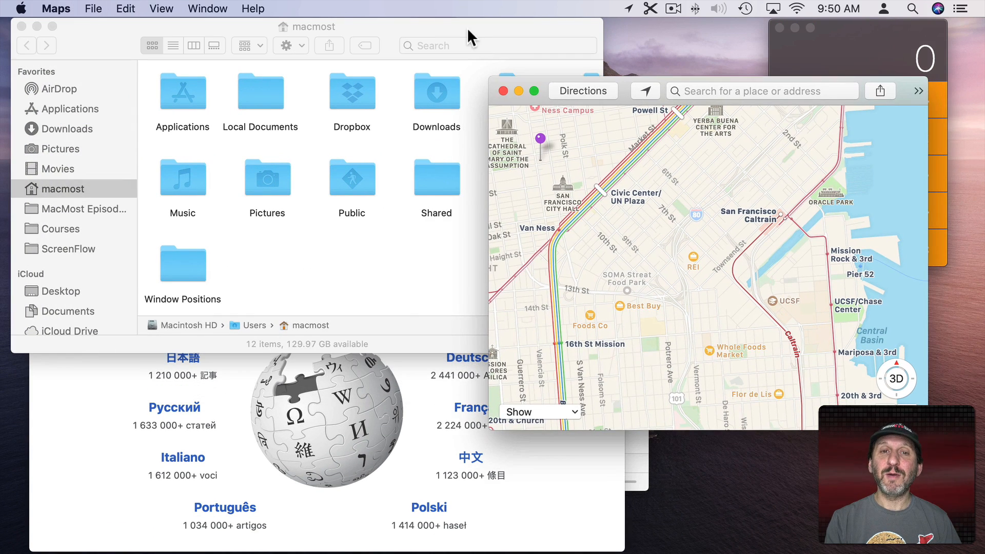
{"action": "mouse_move", "coordinate": [663, 101]}
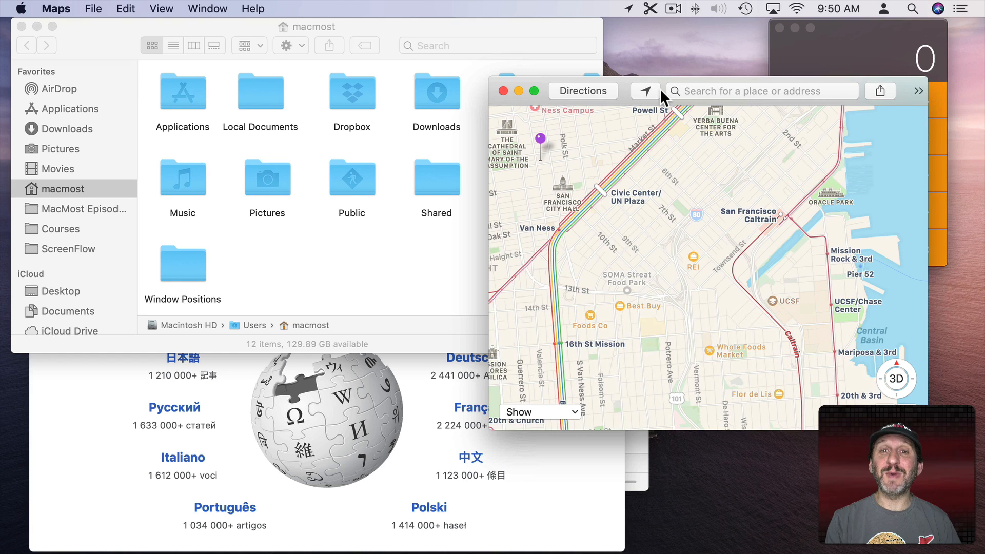
{"action": "mouse_move", "coordinate": [645, 91]}
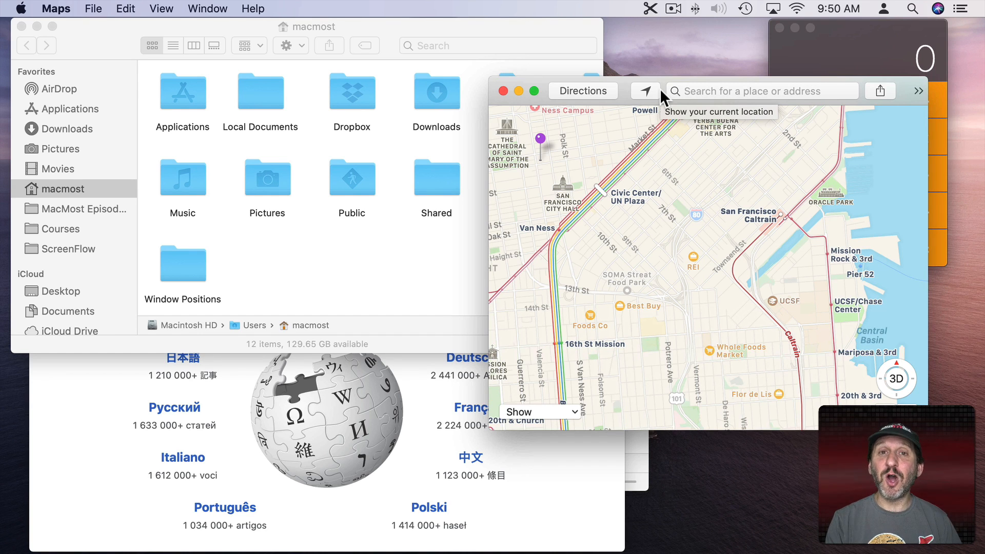
{"action": "mouse_move", "coordinate": [361, 229]}
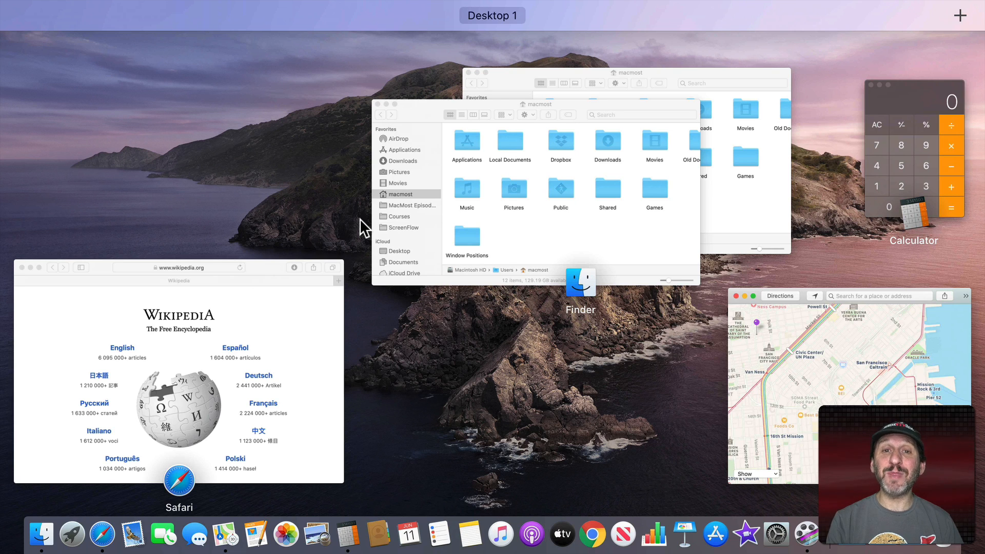
{"action": "mouse_move", "coordinate": [361, 229]}
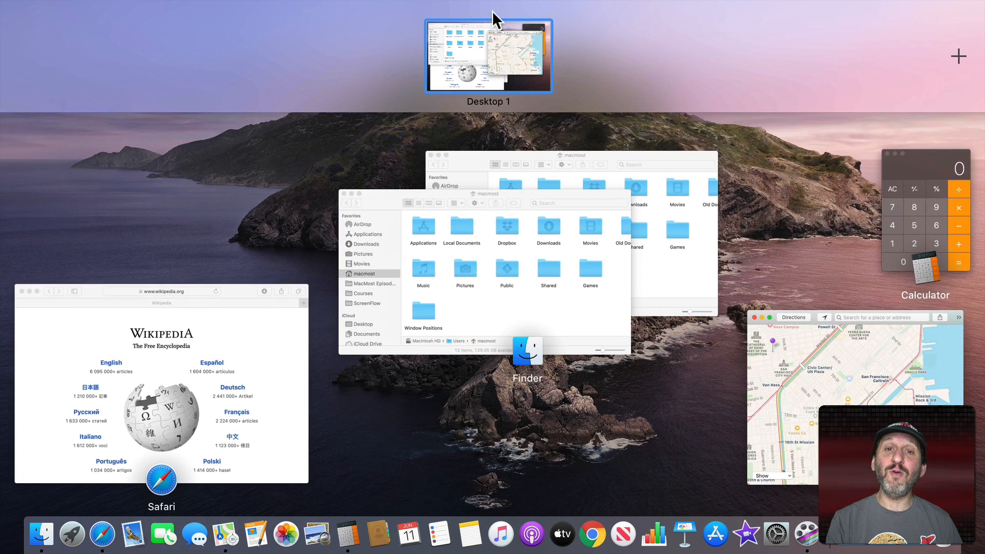
{"action": "mouse_move", "coordinate": [525, 82]}
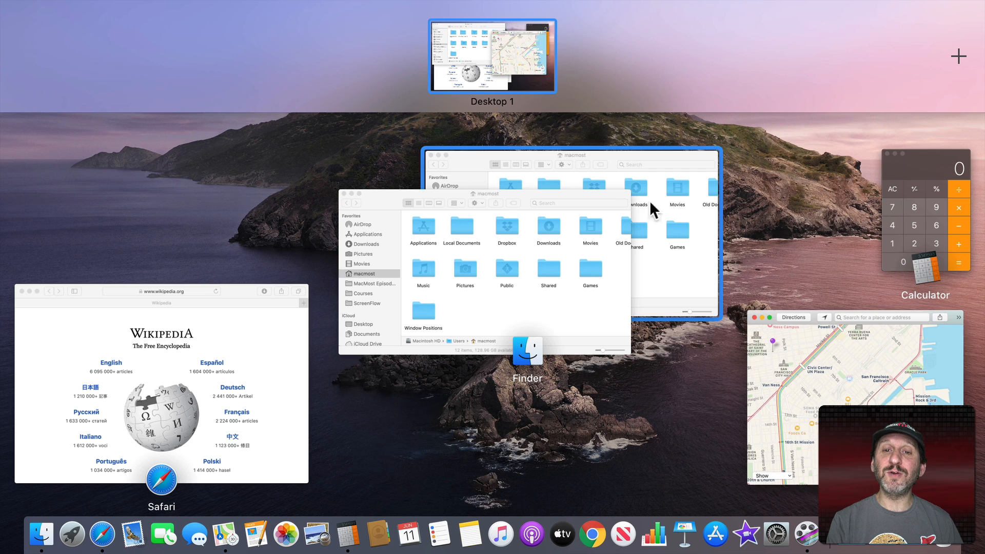
{"action": "mouse_move", "coordinate": [669, 267]}
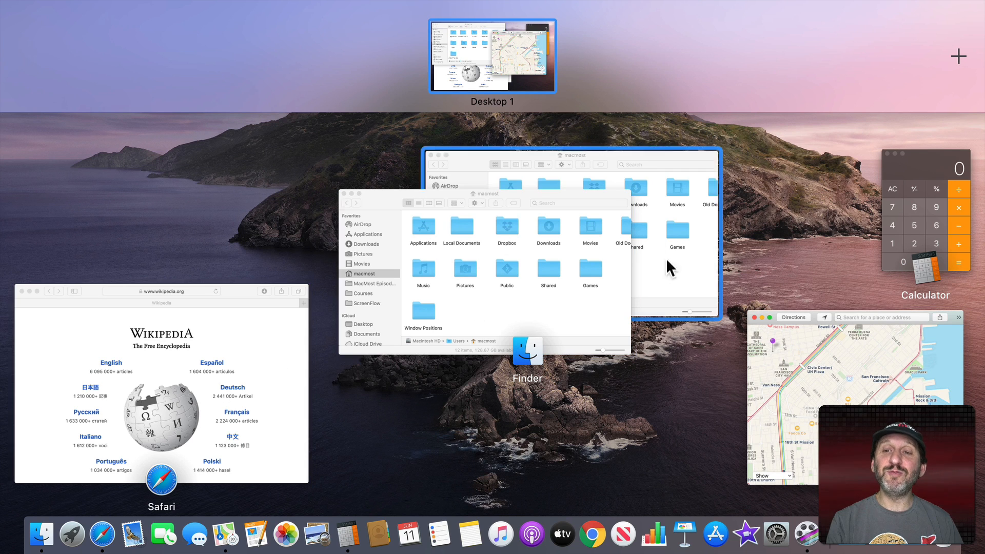
{"action": "mouse_move", "coordinate": [661, 256]}
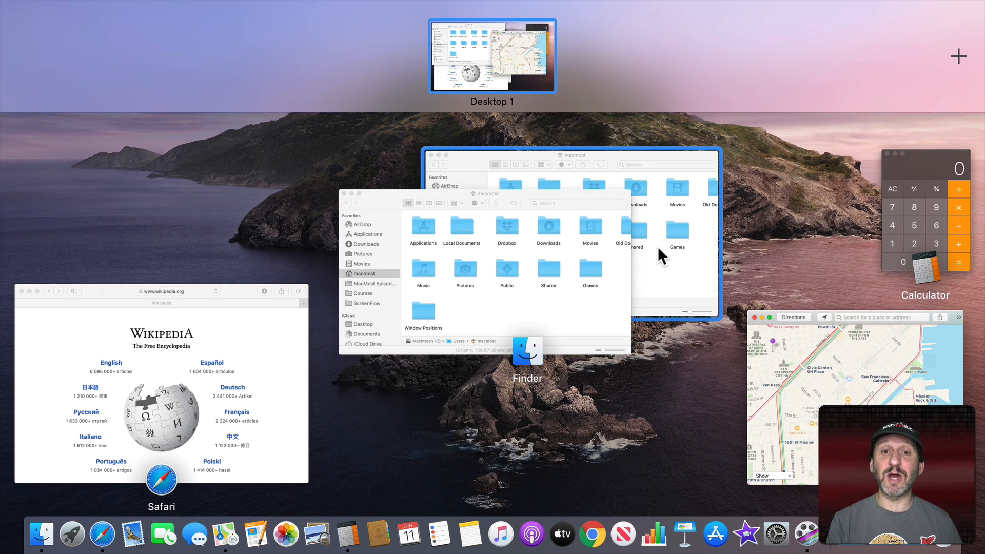
{"action": "mouse_move", "coordinate": [846, 91]}
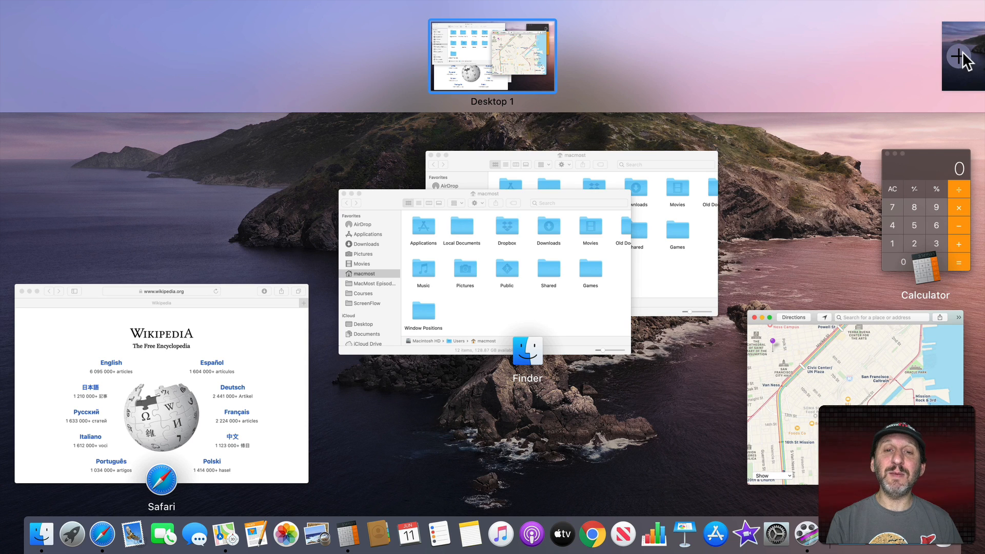
Add a second desktop, Desktop 2, from the Spaces bar
{"action": "left_click", "coordinate": [964, 55]}
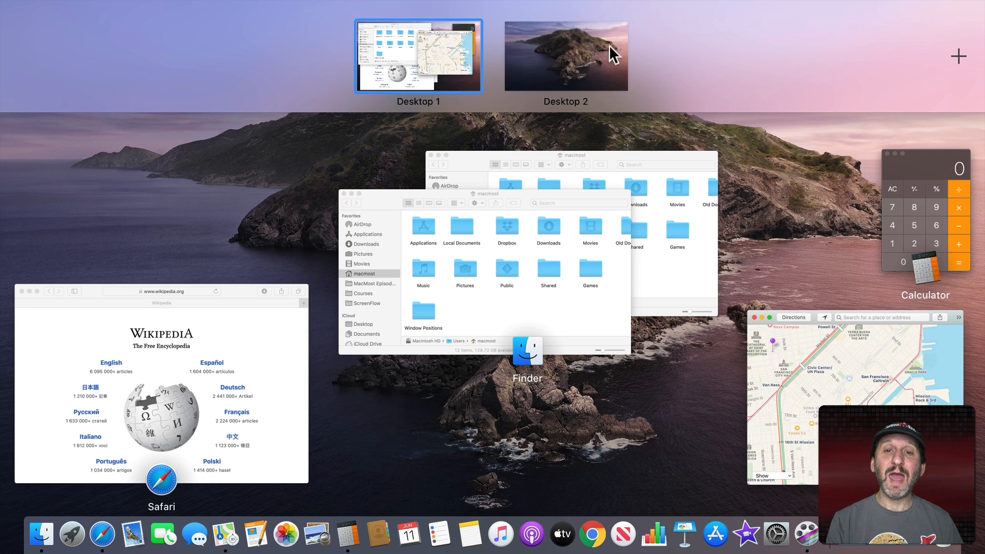
{"action": "mouse_move", "coordinate": [552, 79]}
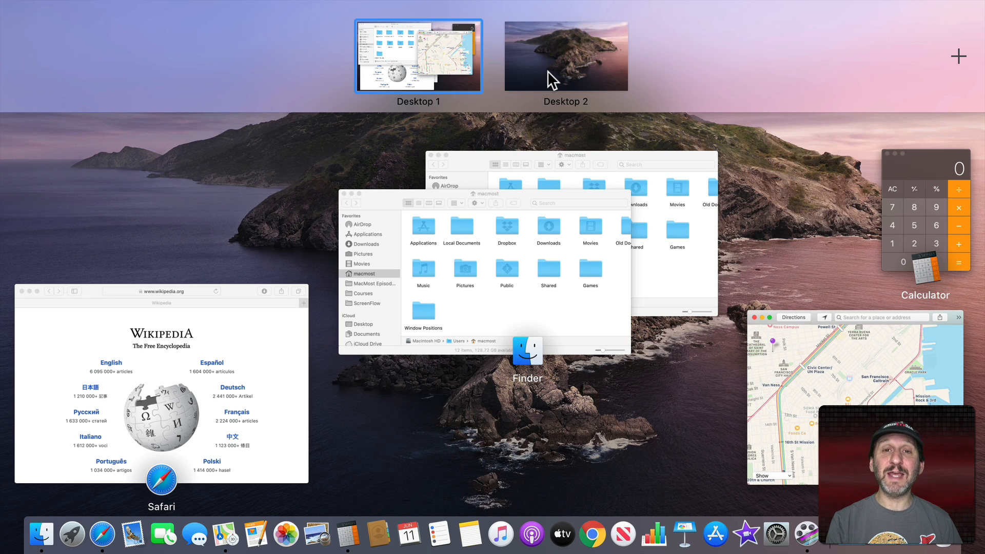
{"action": "mouse_move", "coordinate": [563, 74]}
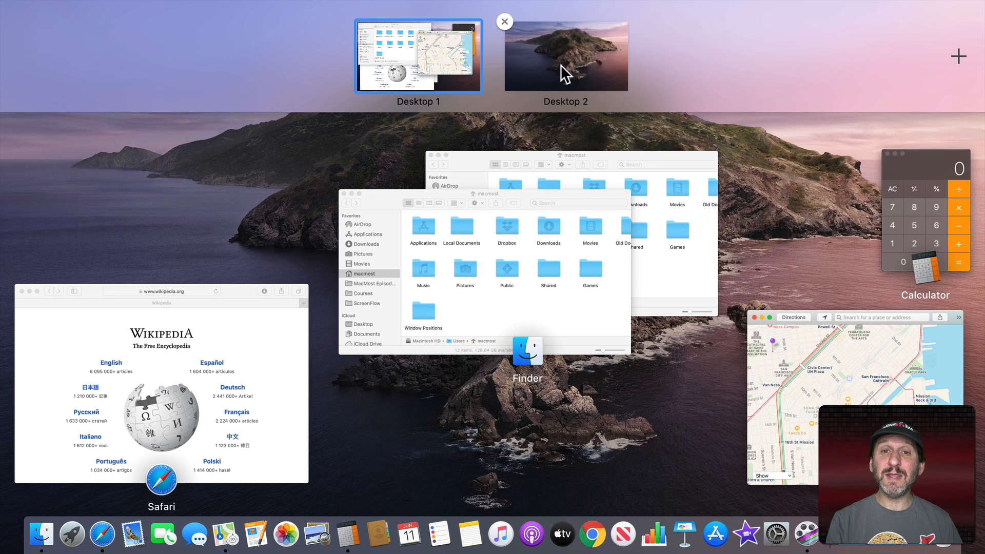
{"action": "mouse_move", "coordinate": [558, 70]}
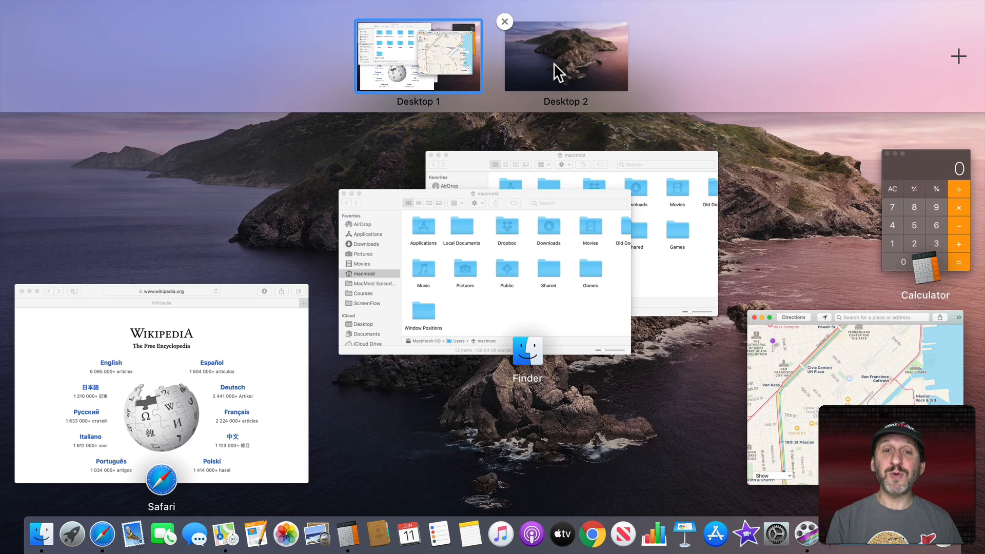
{"action": "mouse_move", "coordinate": [546, 66]}
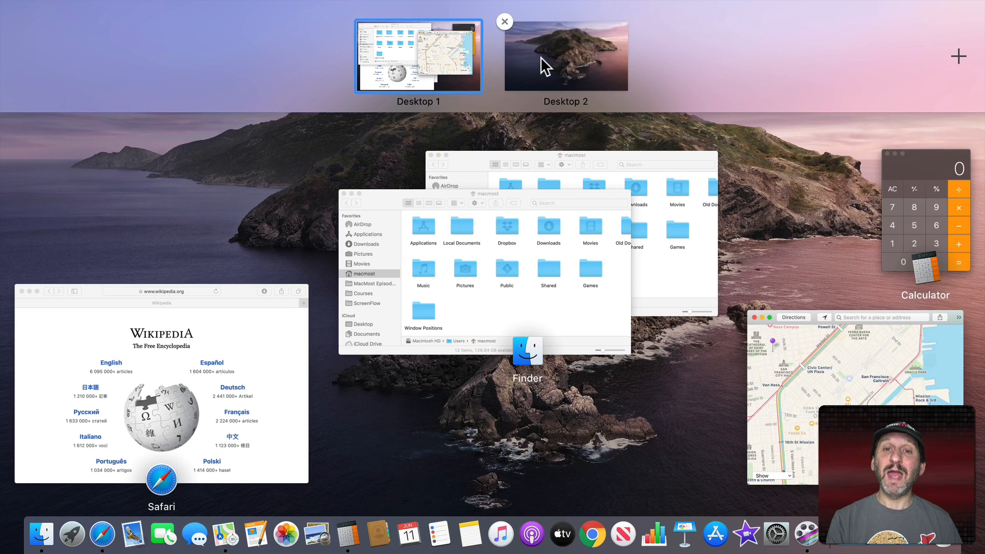
Visit the empty Desktop 2, then return to Desktop 1 with its Finder and Maps windows
{"action": "left_click", "coordinate": [565, 55]}
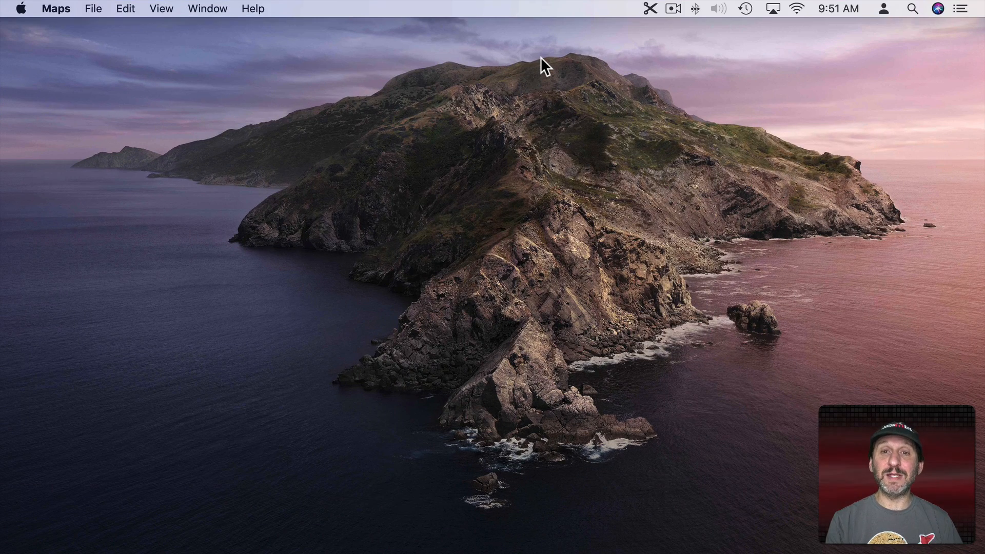
{"action": "key", "text": "ctrl+up"}
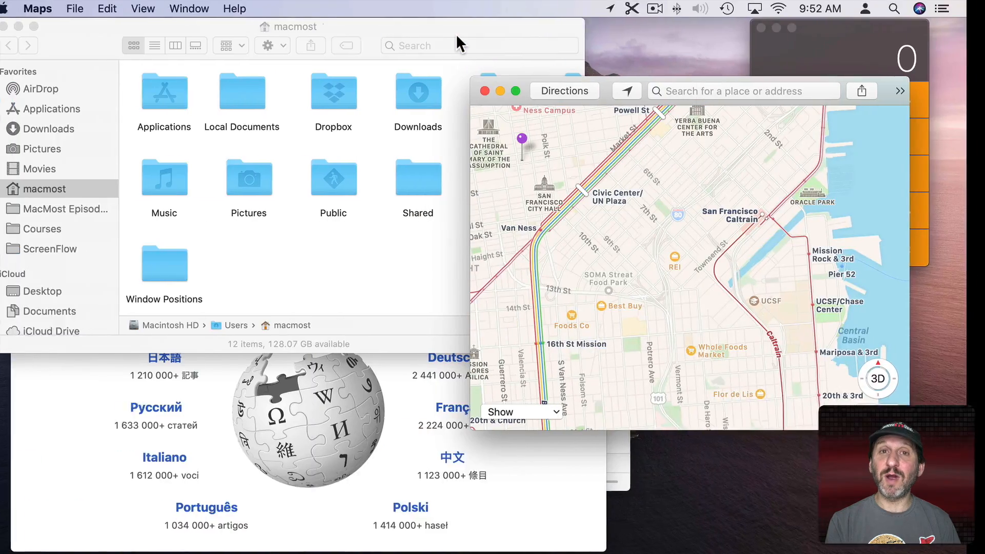
Go to System Preferences from the Apple menu and enter the Keyboard settings
{"action": "left_click", "coordinate": [18, 8]}
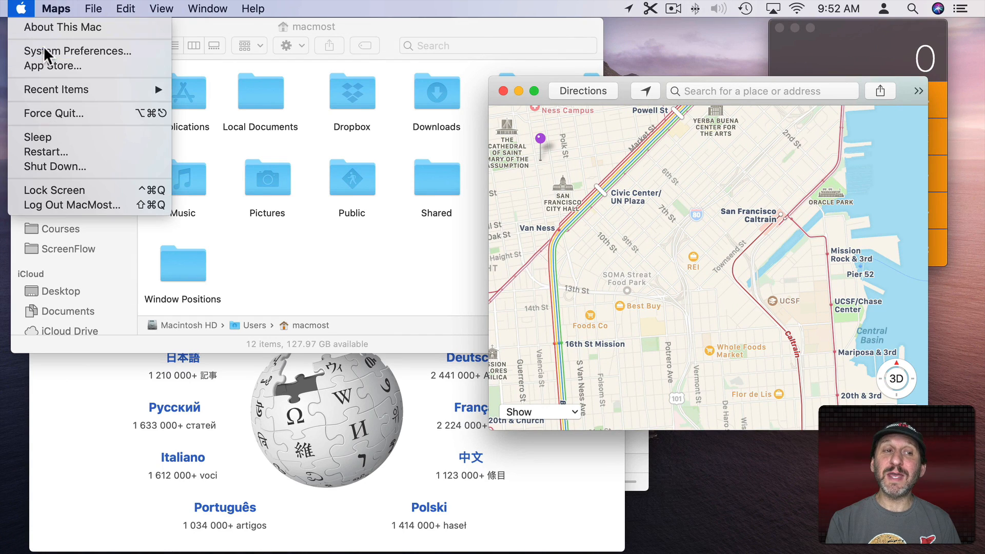
{"action": "left_click", "coordinate": [76, 51]}
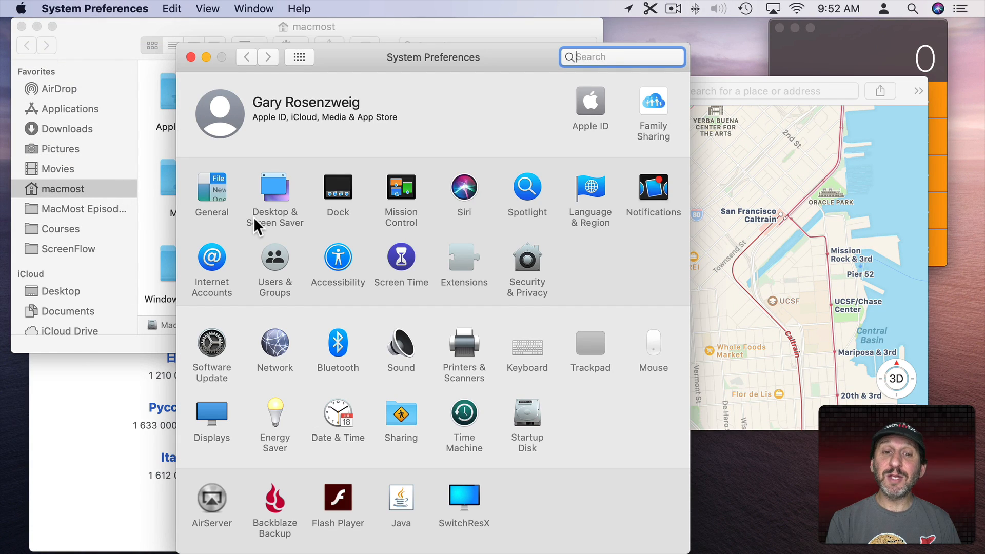
{"action": "mouse_move", "coordinate": [526, 347]}
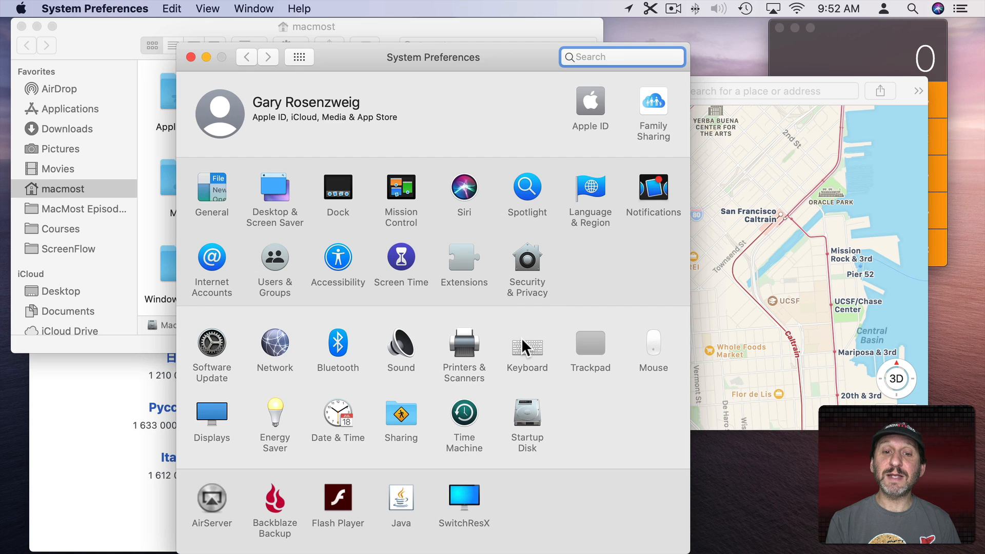
{"action": "left_click", "coordinate": [588, 346]}
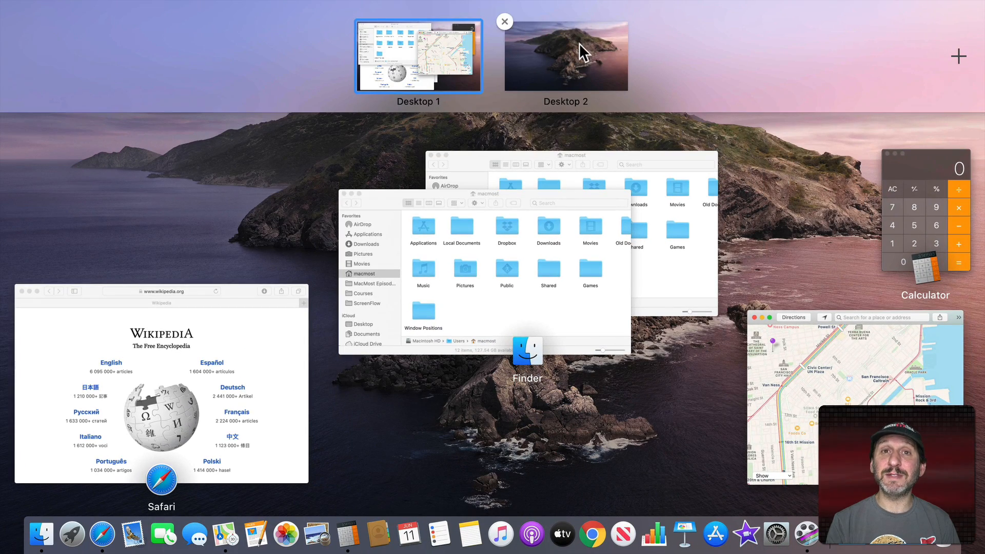
Return to Desktop 1 with its Finder, Maps, Safari and Calculator windows
{"action": "left_click", "coordinate": [958, 55]}
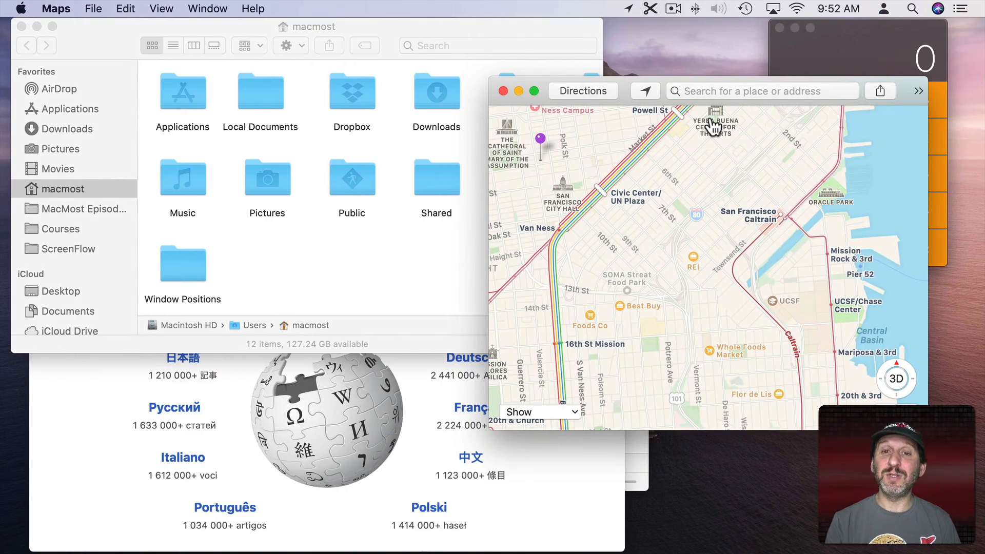
{"action": "mouse_move", "coordinate": [543, 62]}
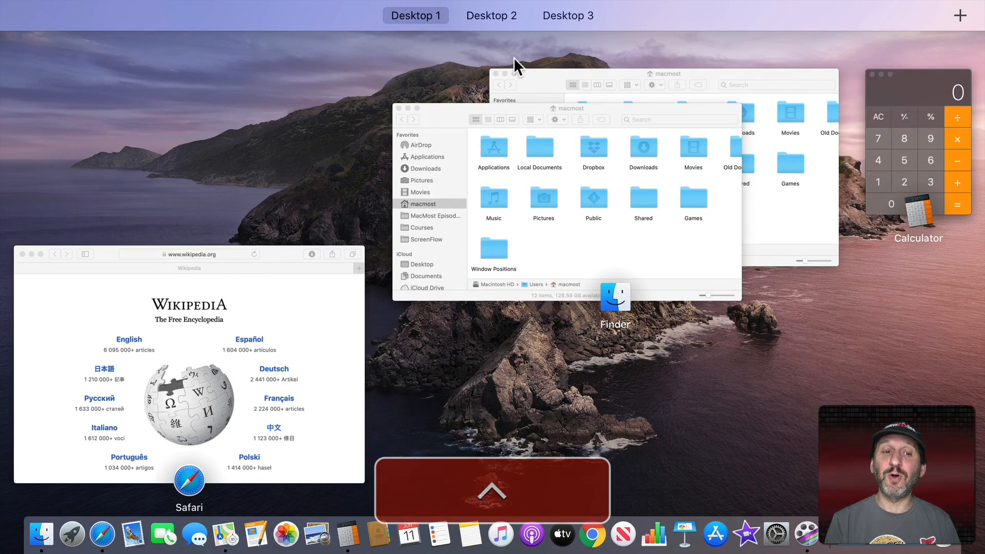
{"action": "mouse_move", "coordinate": [487, 46]}
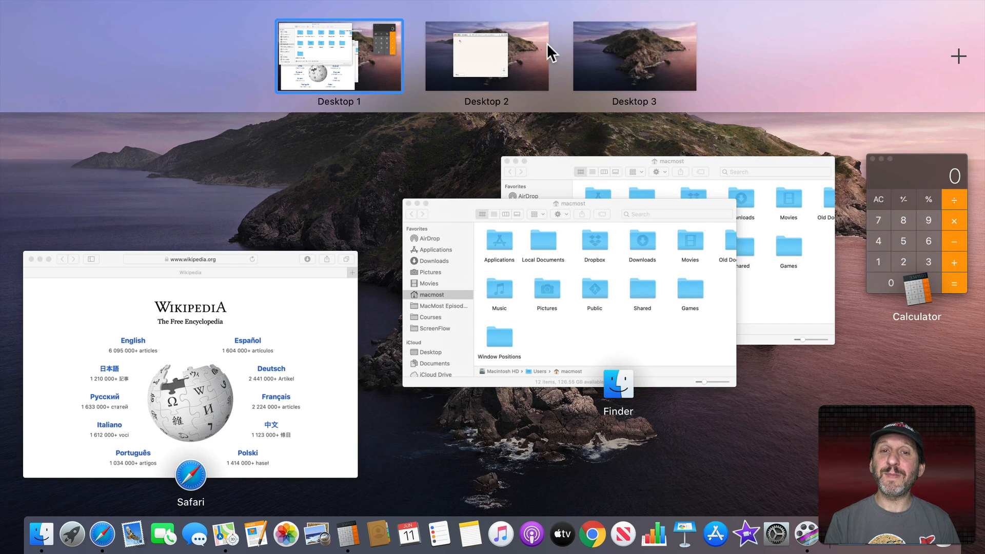
{"action": "mouse_move", "coordinate": [279, 242]}
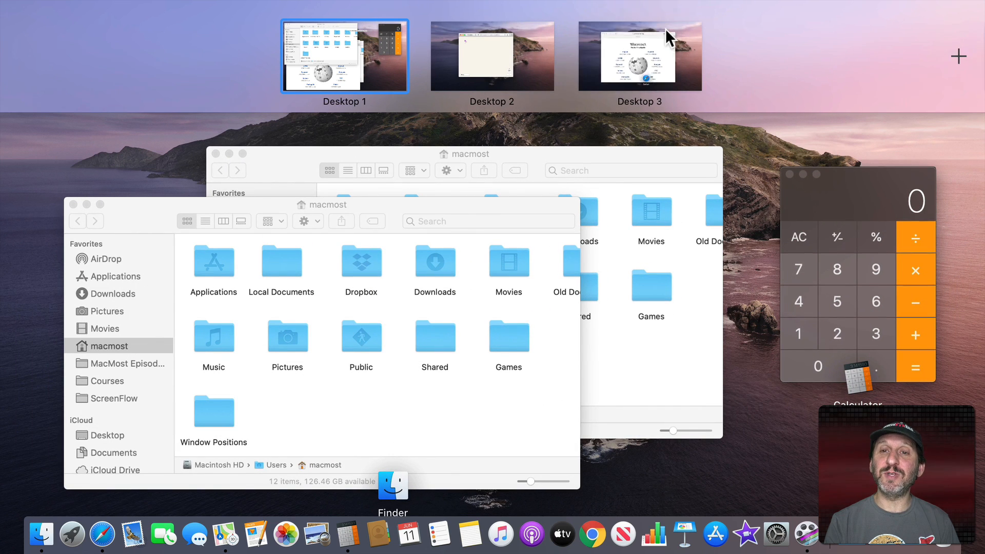
{"action": "mouse_move", "coordinate": [649, 62]}
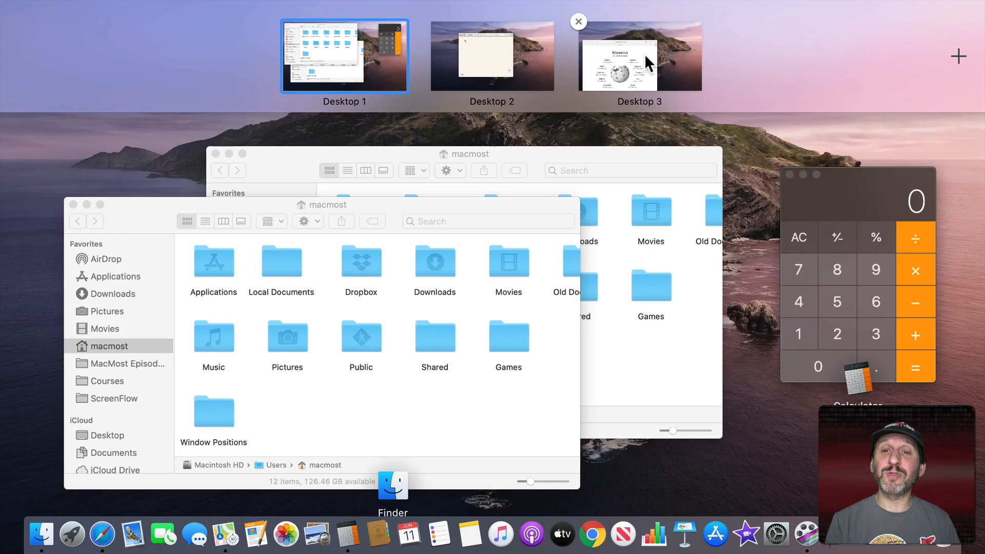
Place the Safari Wikipedia window on Desktop 3, then visit Desktop 2 and Desktop 1
{"action": "left_click", "coordinate": [639, 55]}
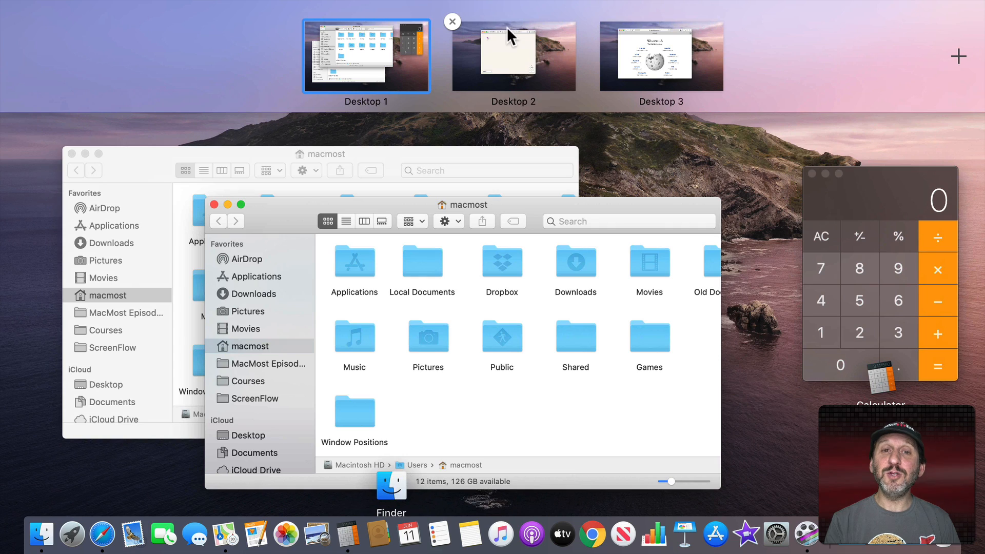
{"action": "mouse_move", "coordinate": [503, 60]}
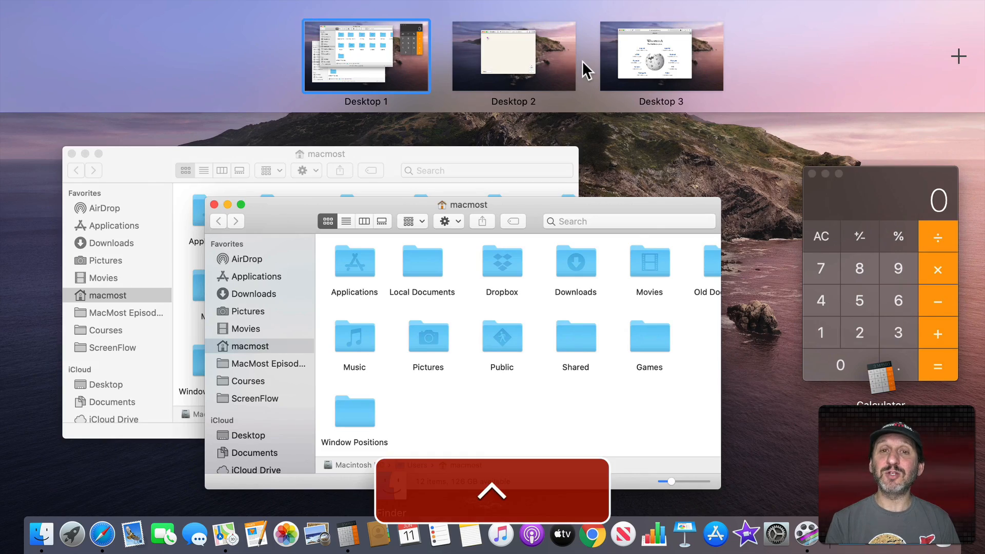
{"action": "left_click", "coordinate": [513, 55]}
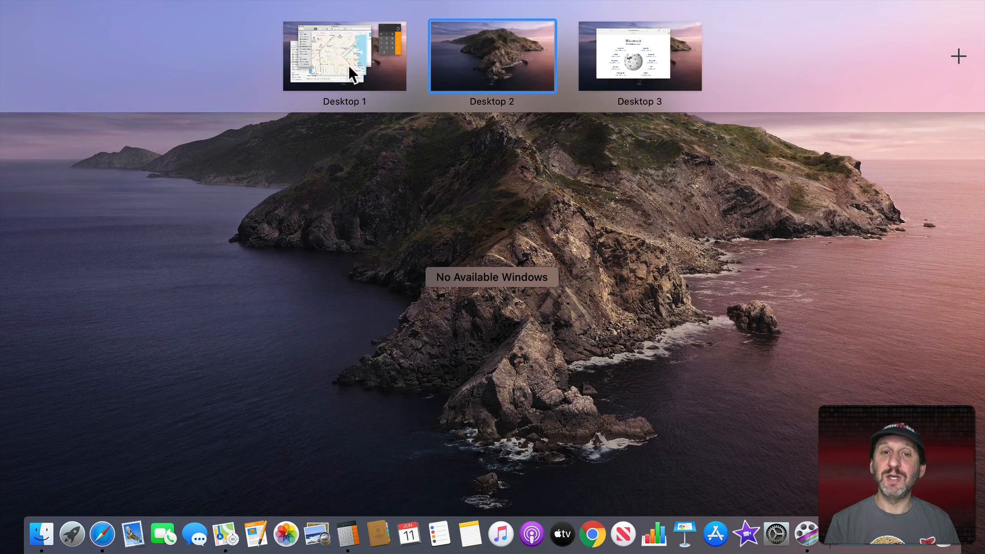
{"action": "left_click", "coordinate": [344, 55]}
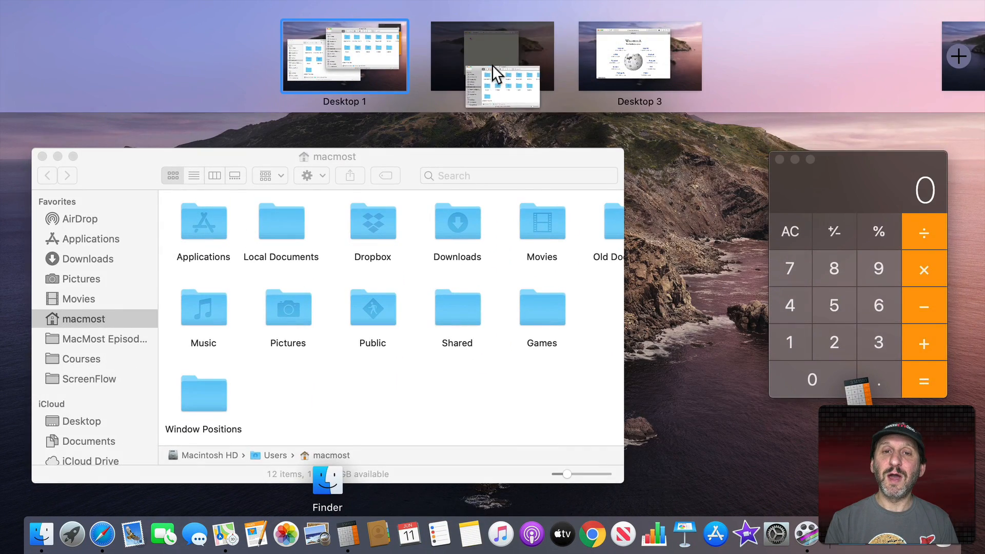
Go to Desktop 2 to see the moved Finder window beside Maps
{"action": "left_click", "coordinate": [492, 55]}
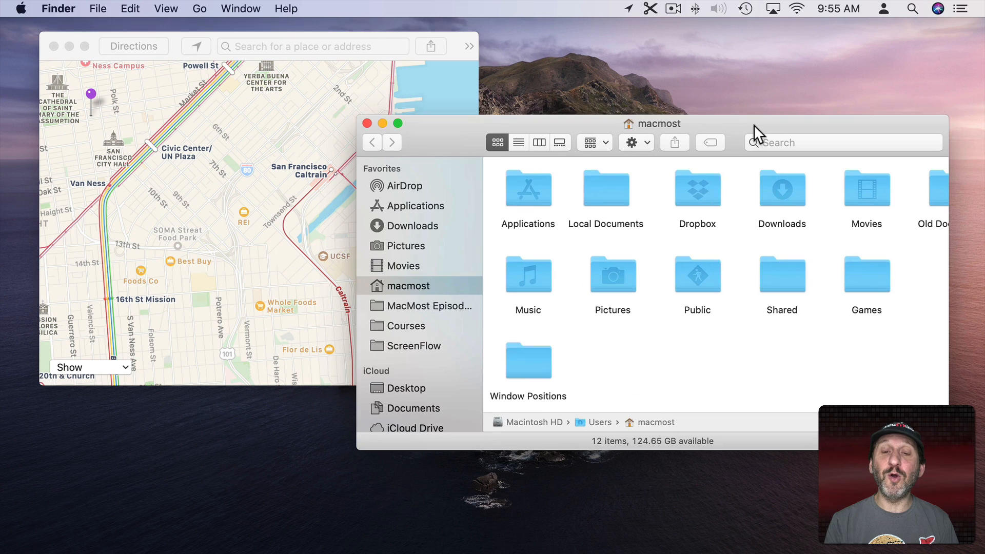
{"action": "mouse_move", "coordinate": [239, 175]}
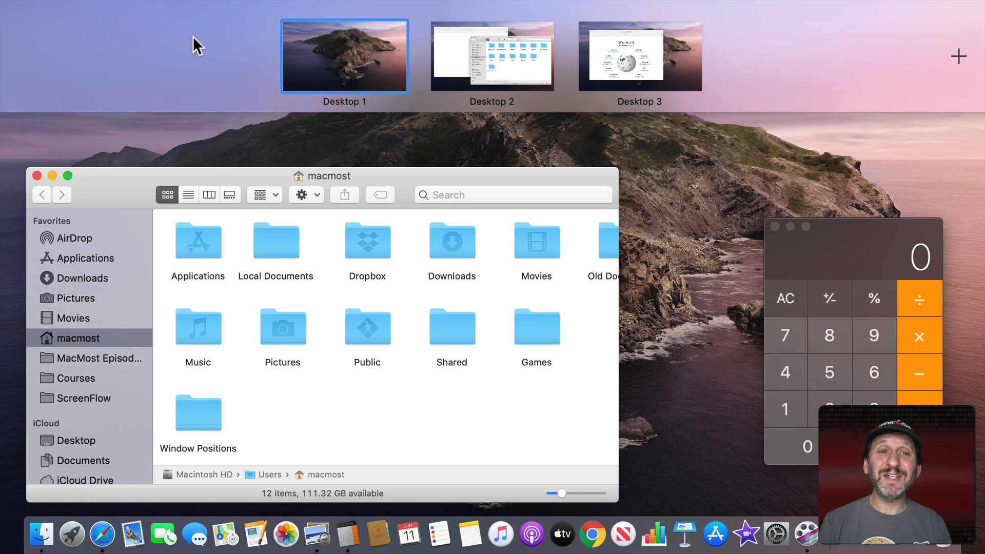
{"action": "mouse_move", "coordinate": [387, 59]}
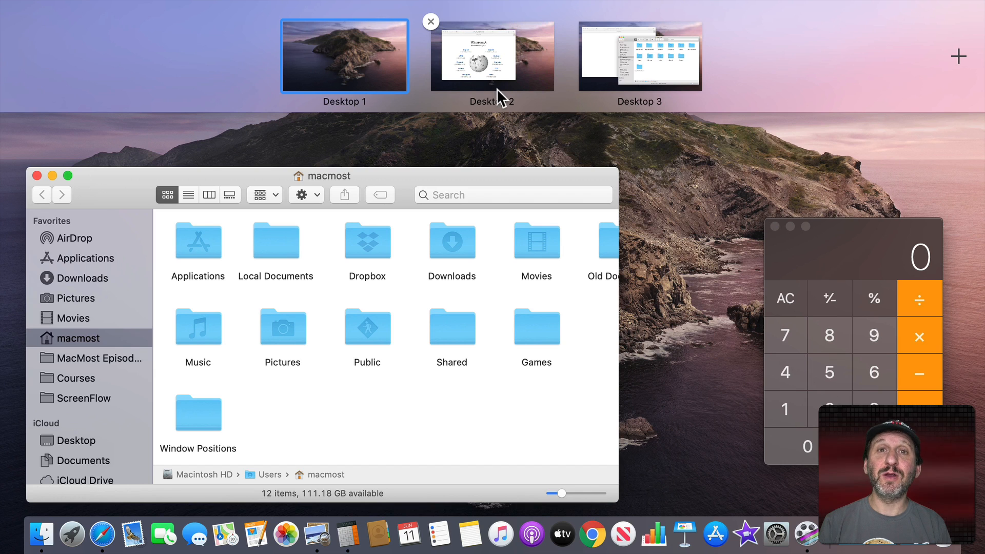
{"action": "mouse_move", "coordinate": [367, 110]}
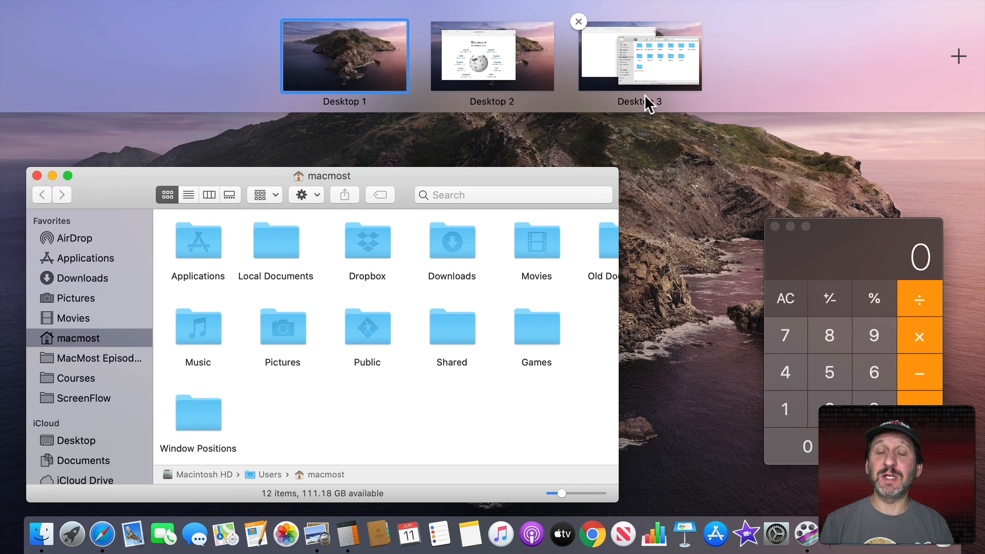
{"action": "mouse_move", "coordinate": [634, 72]}
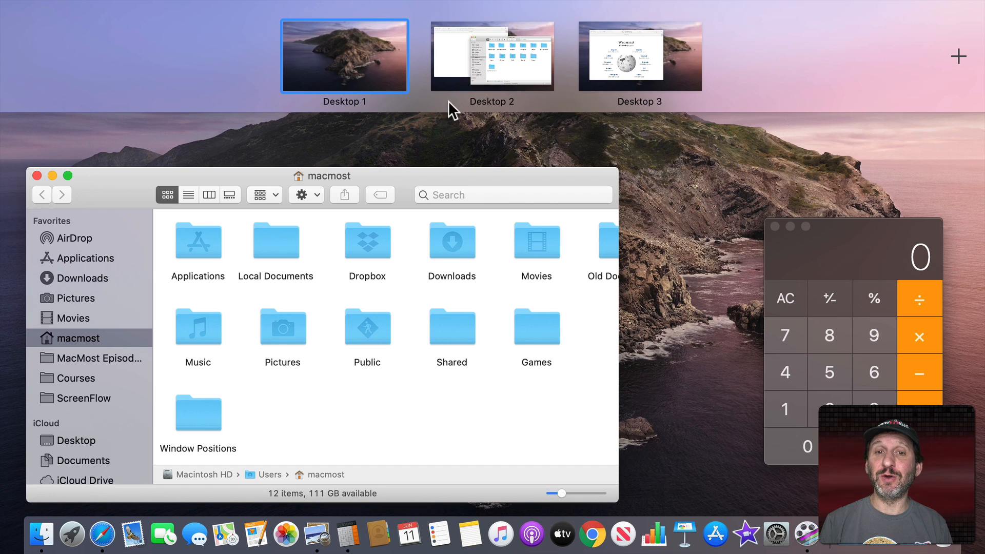
Switch to the desktop showing the Wikipedia page after reordering the spaces
{"action": "left_click", "coordinate": [345, 55]}
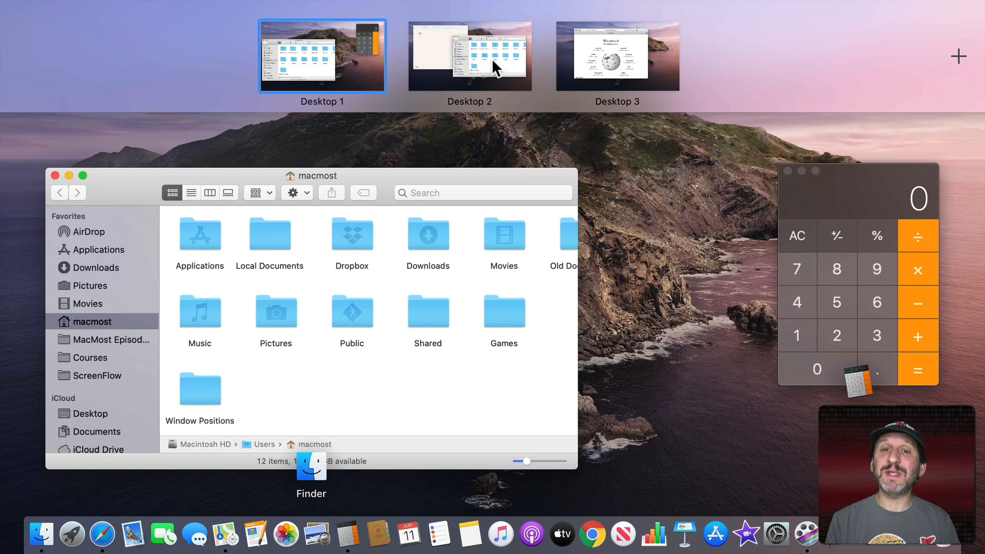
{"action": "mouse_move", "coordinate": [615, 62]}
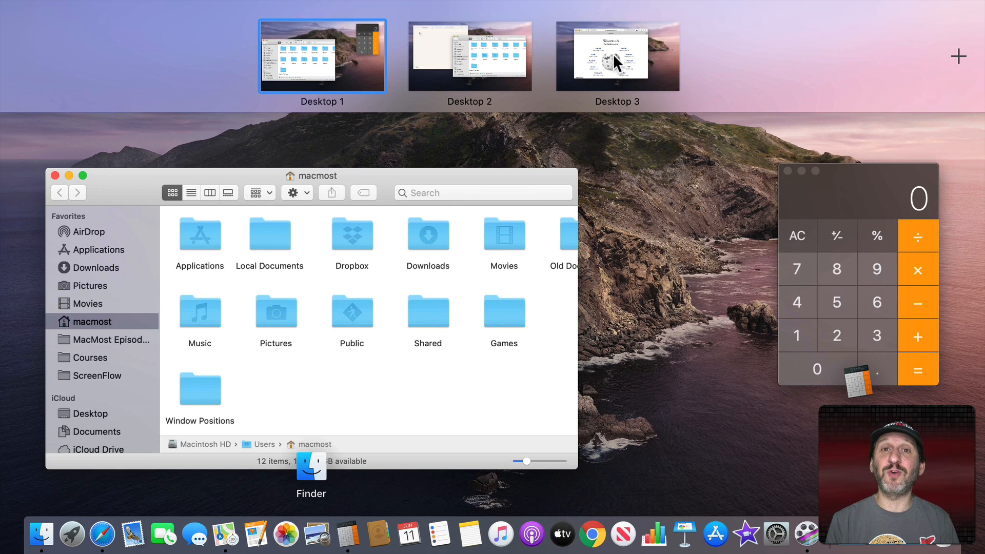
{"action": "mouse_move", "coordinate": [432, 71]}
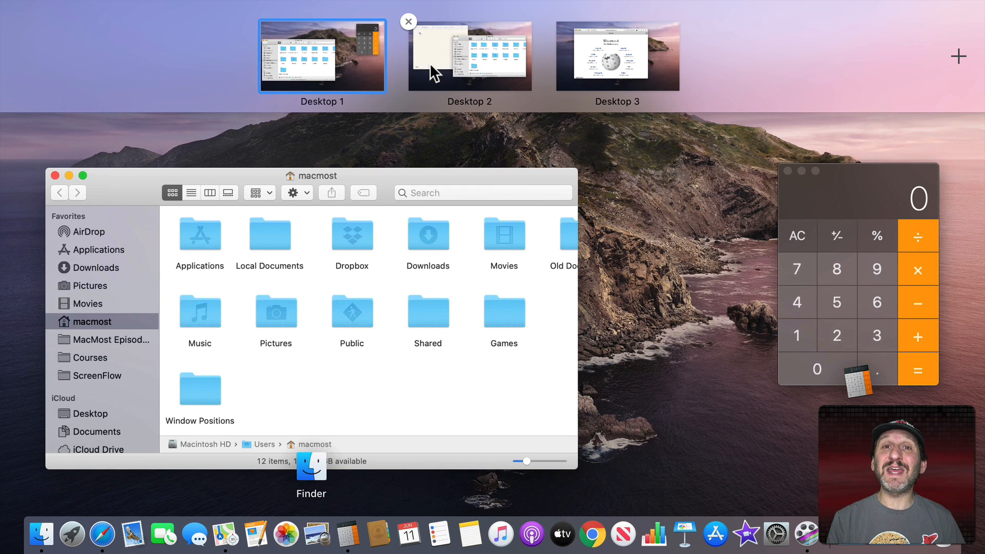
{"action": "mouse_move", "coordinate": [474, 105]}
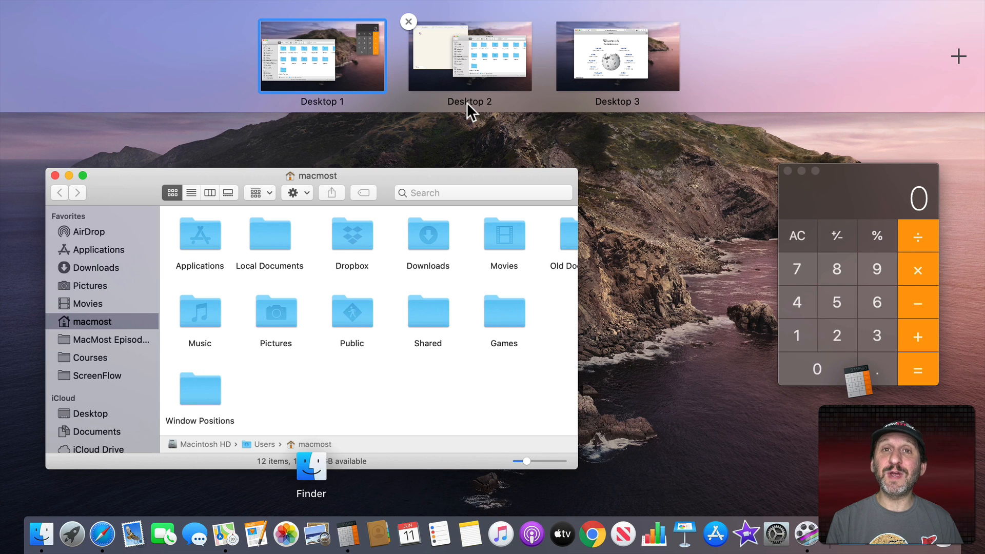
{"action": "mouse_move", "coordinate": [548, 116]}
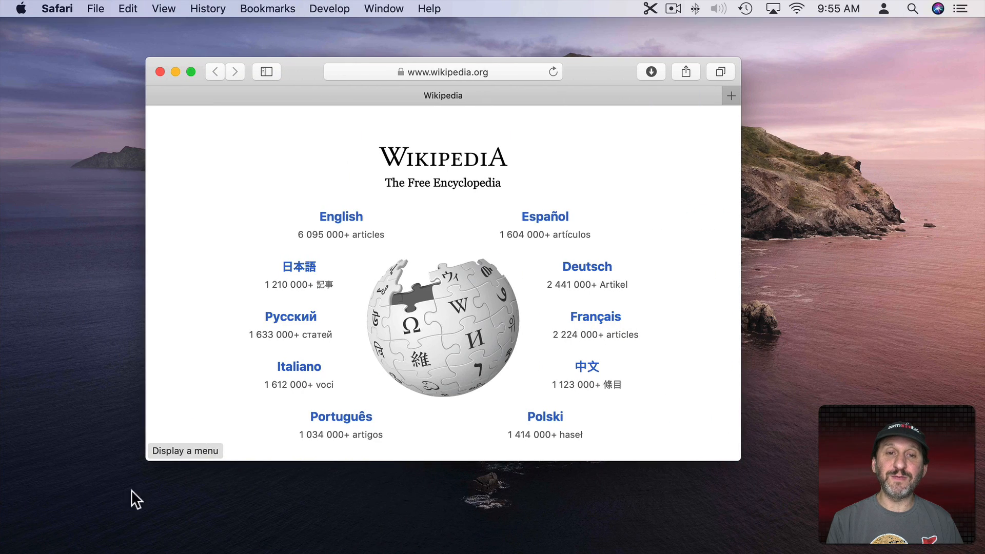
{"action": "mouse_move", "coordinate": [290, 122]}
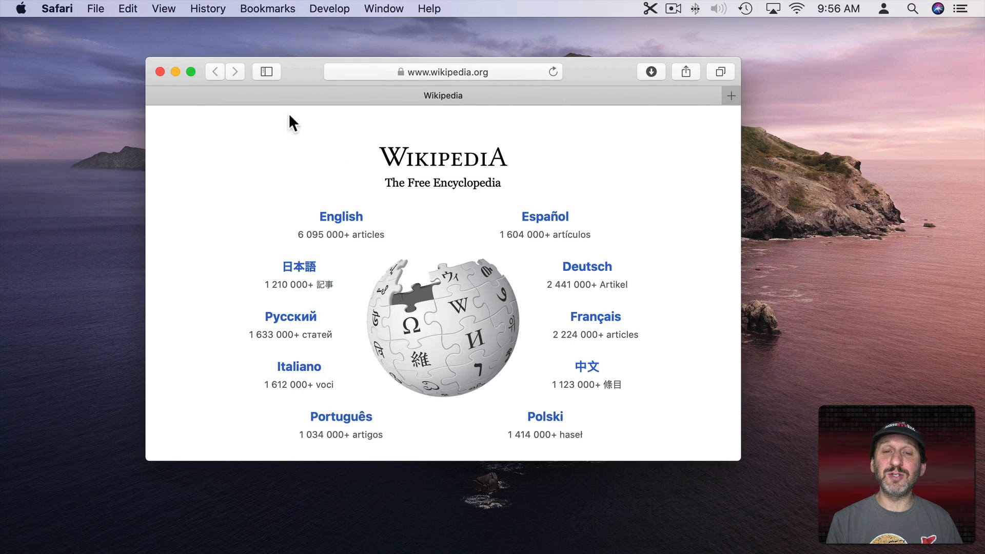
Load macmost.com in a new Safari window and make it a full-screen space
{"action": "left_click", "coordinate": [95, 8]}
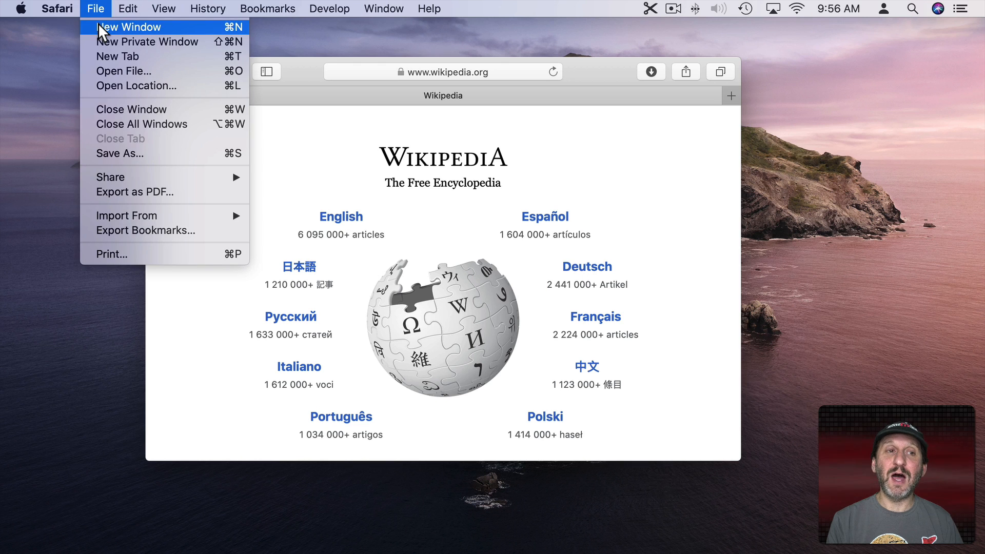
{"action": "left_click", "coordinate": [130, 27]}
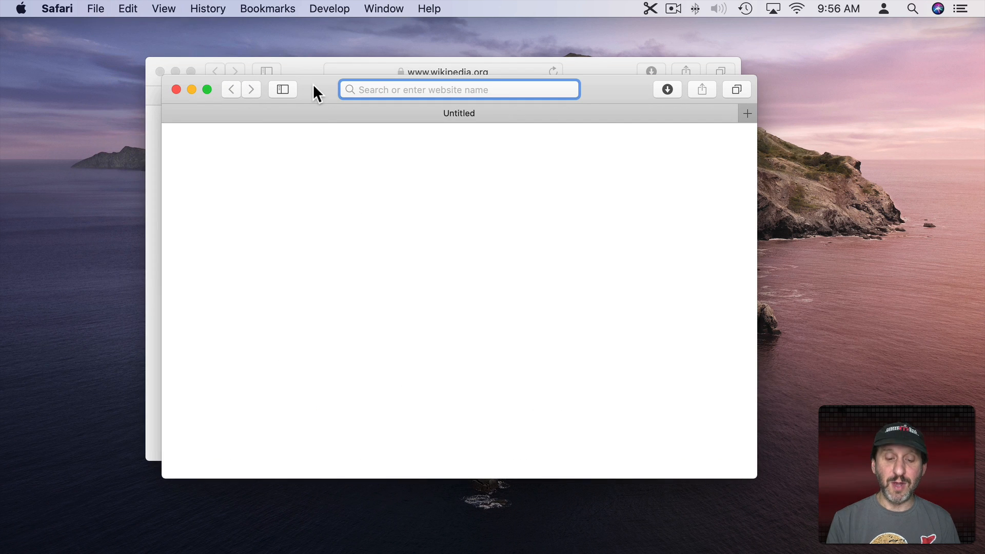
{"action": "key", "text": "Return"}
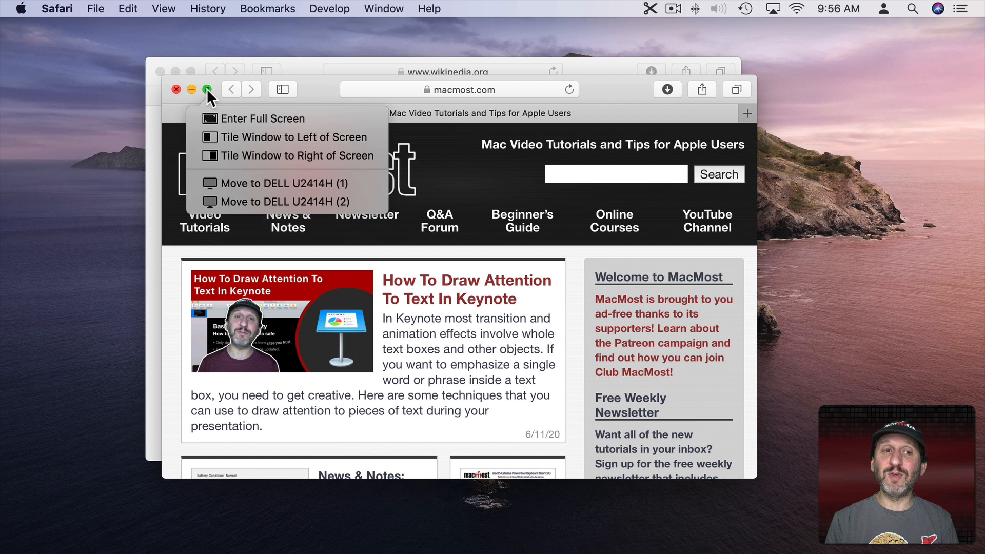
{"action": "left_click", "coordinate": [164, 9]}
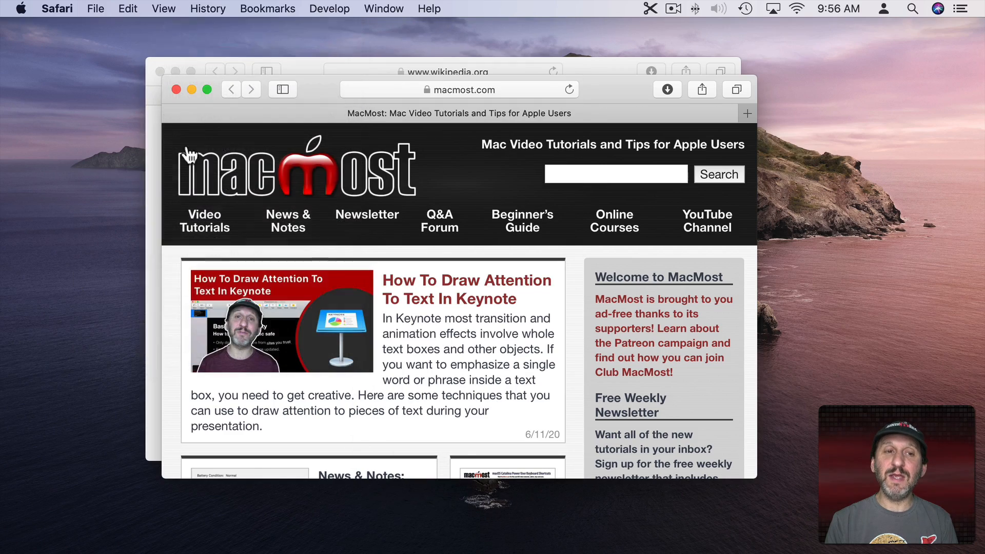
{"action": "left_click", "coordinate": [207, 89]}
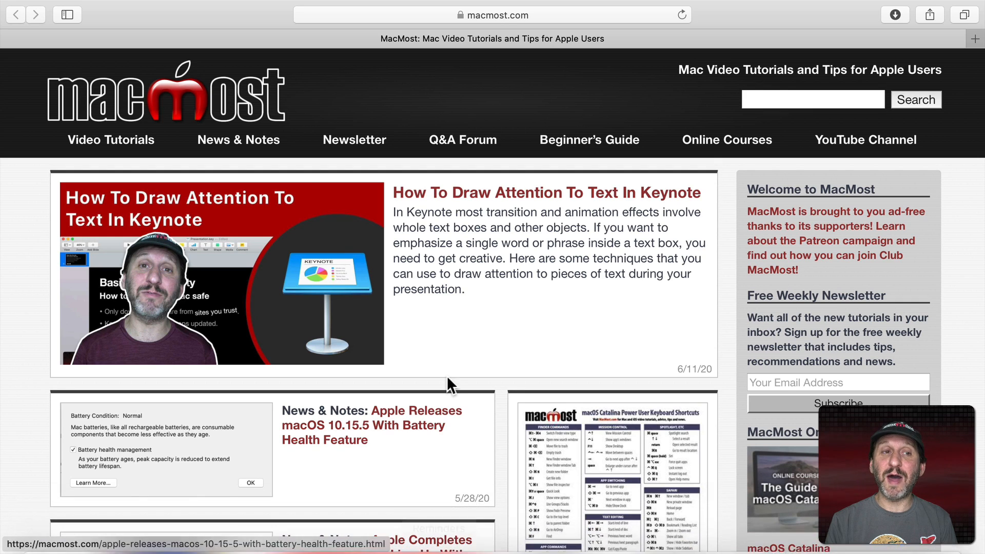
{"action": "mouse_move", "coordinate": [660, 151]}
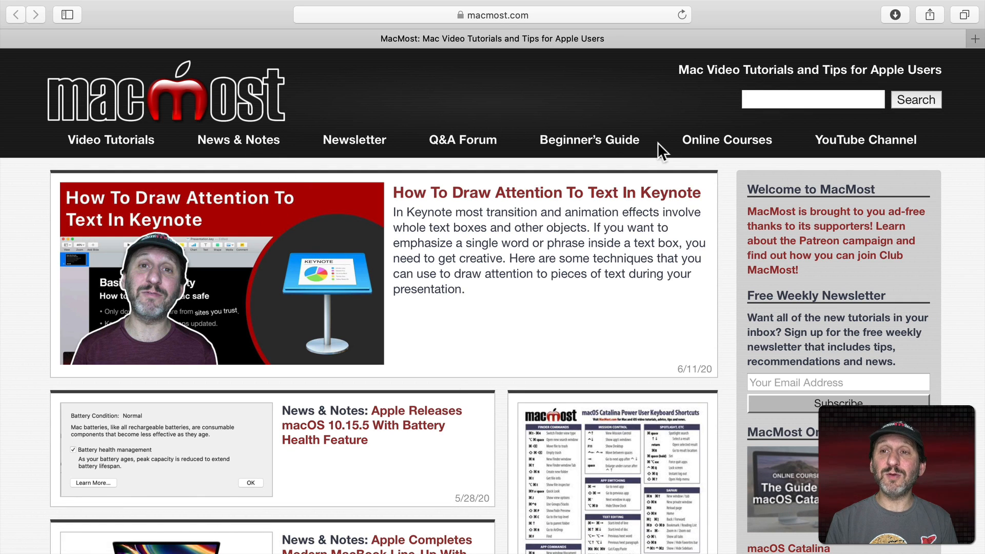
{"action": "mouse_move", "coordinate": [189, 147]}
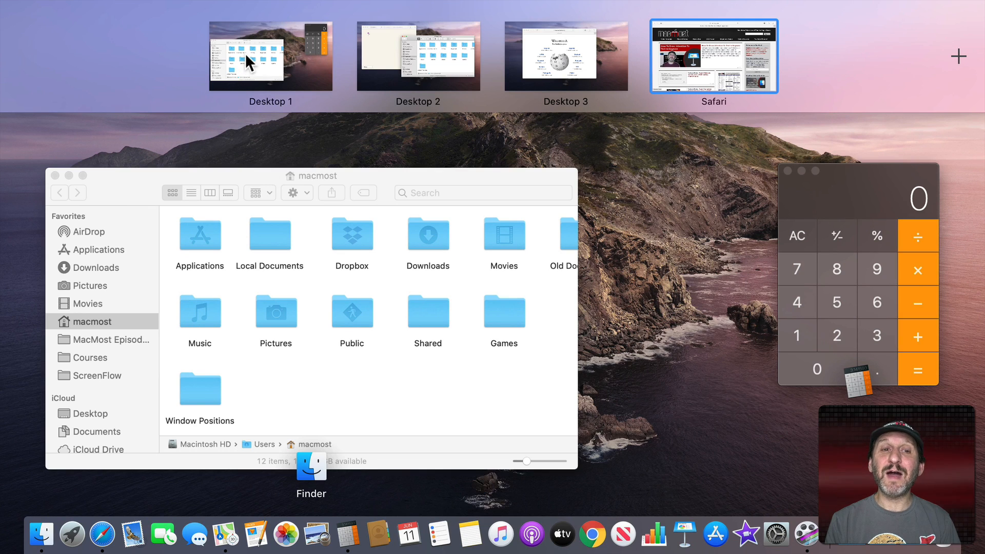
{"action": "mouse_move", "coordinate": [594, 92]}
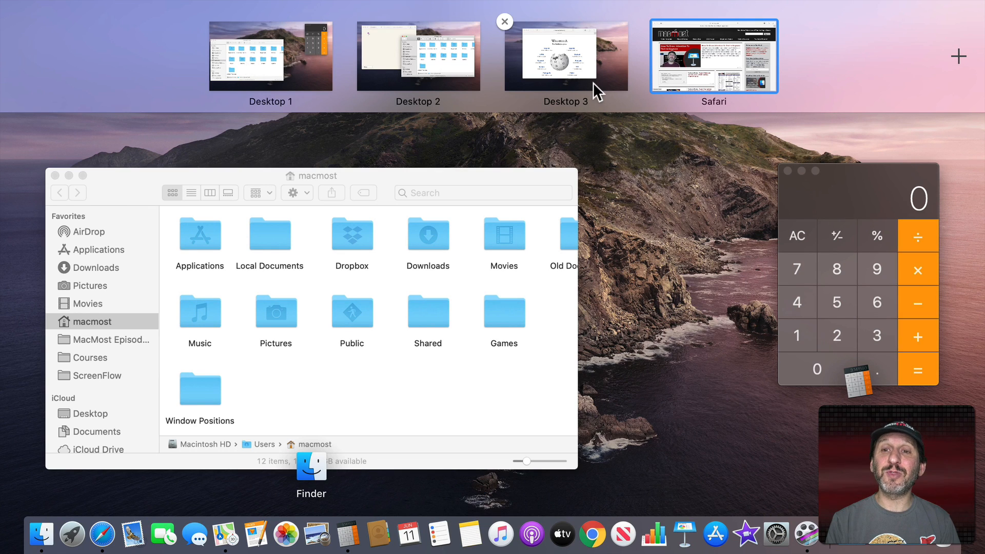
{"action": "mouse_move", "coordinate": [742, 68]}
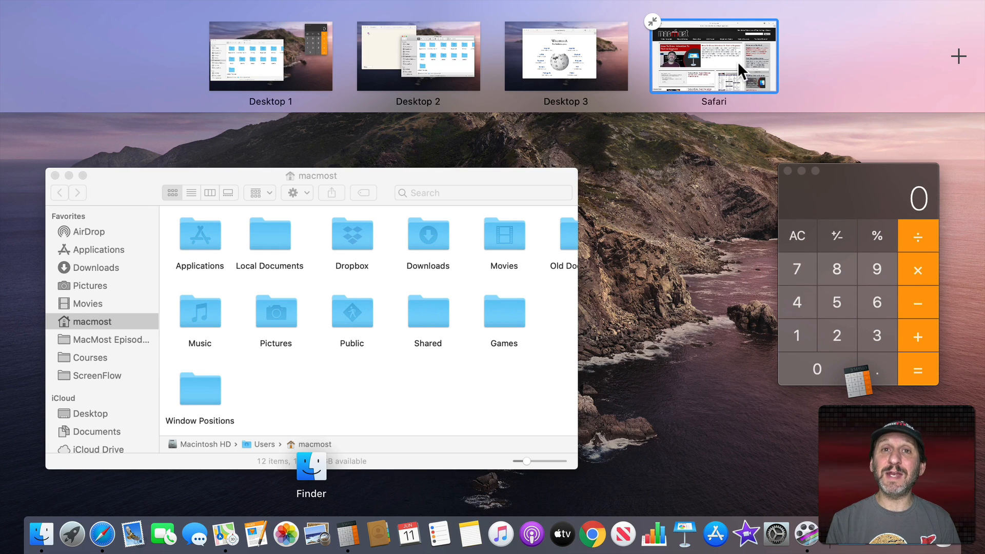
{"action": "mouse_move", "coordinate": [722, 60]}
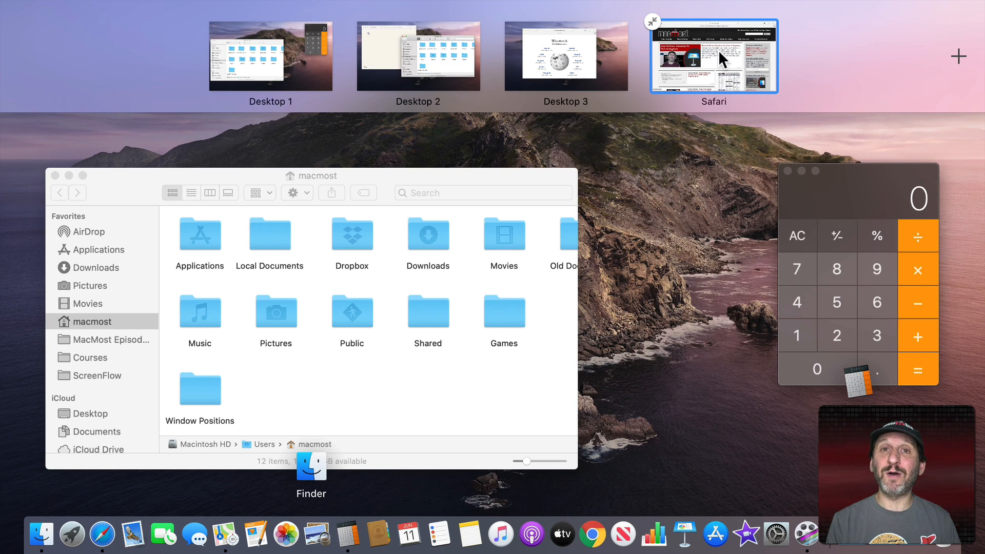
{"action": "mouse_move", "coordinate": [722, 66]}
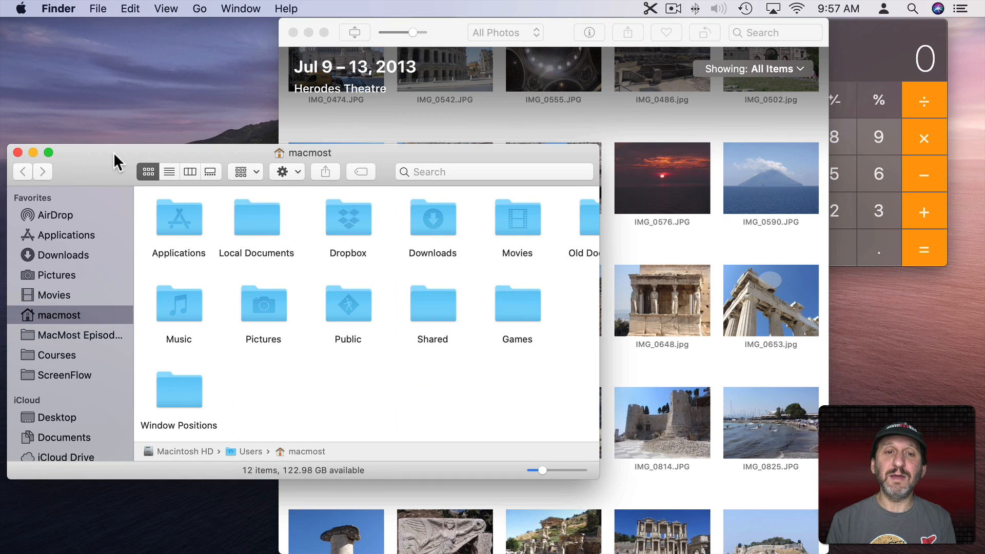
{"action": "mouse_move", "coordinate": [283, 113]}
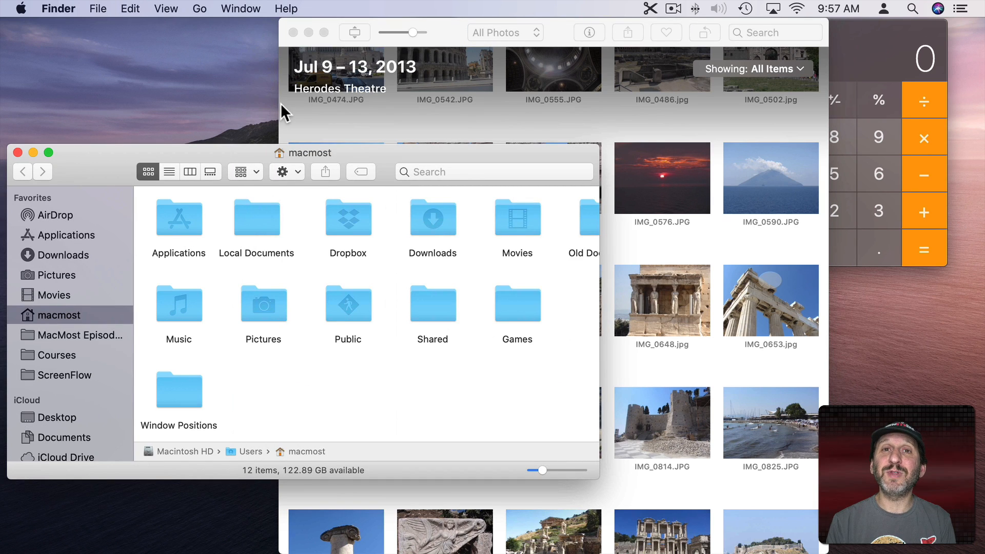
{"action": "mouse_move", "coordinate": [75, 160]}
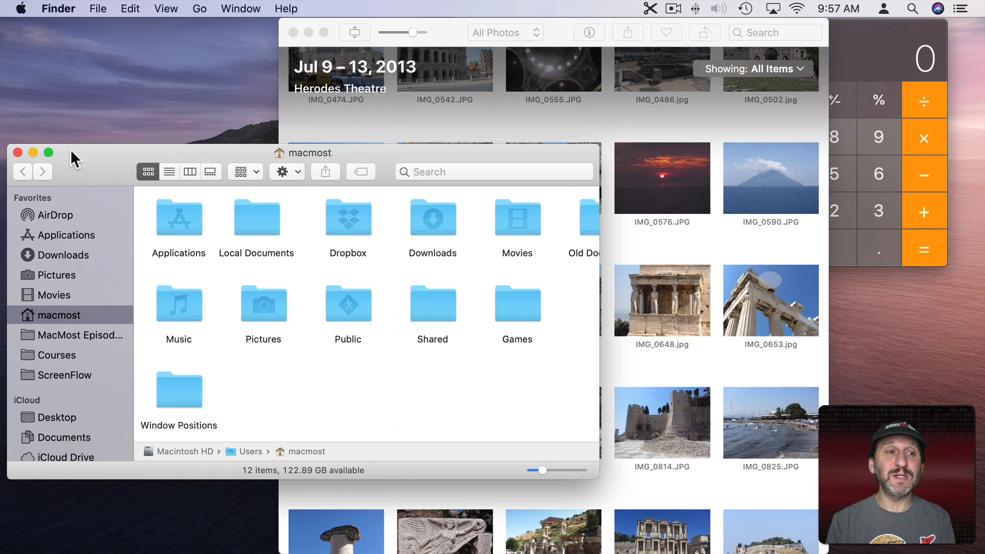
{"action": "mouse_move", "coordinate": [49, 152]}
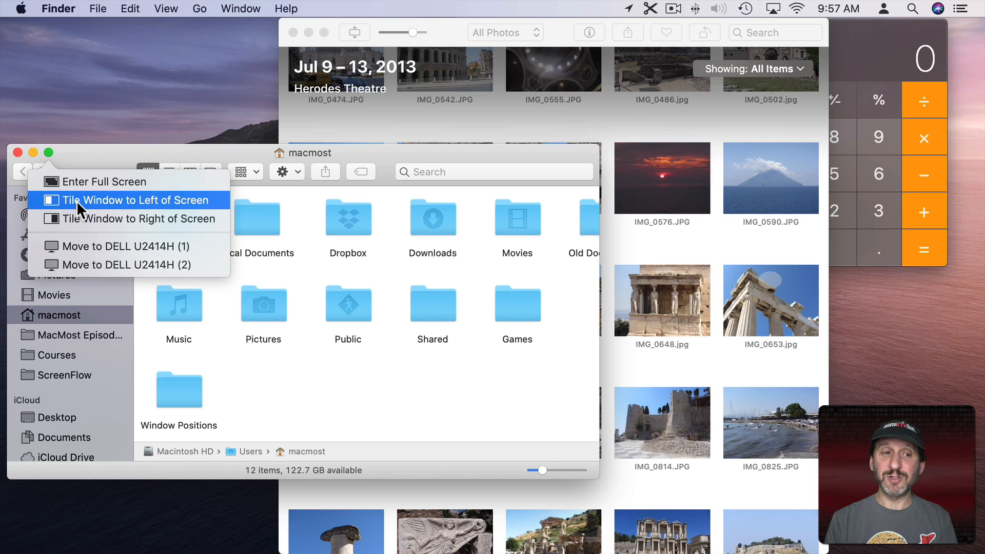
{"action": "mouse_move", "coordinate": [88, 218]}
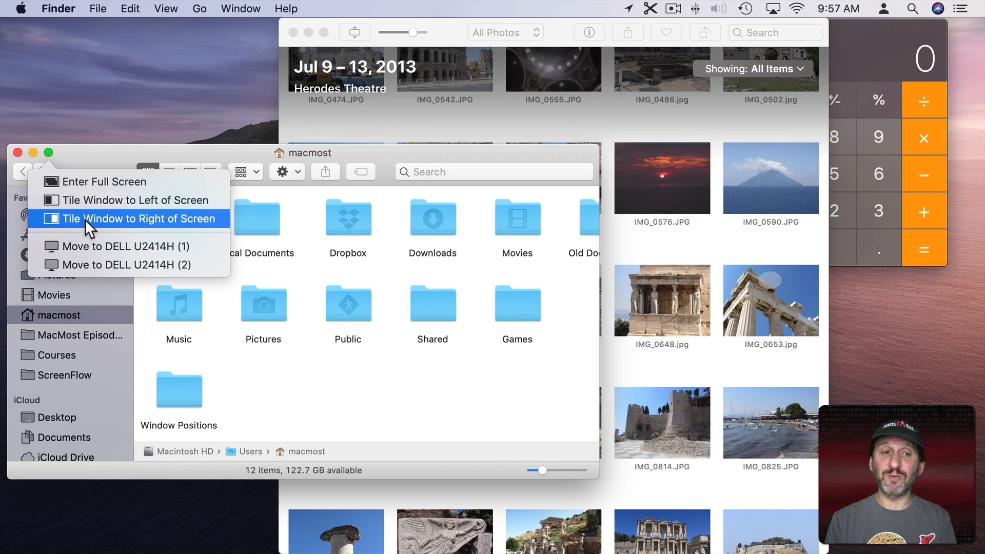
Tile the home folder Finder window to the right half, with Photos on the left
{"action": "left_click", "coordinate": [135, 219]}
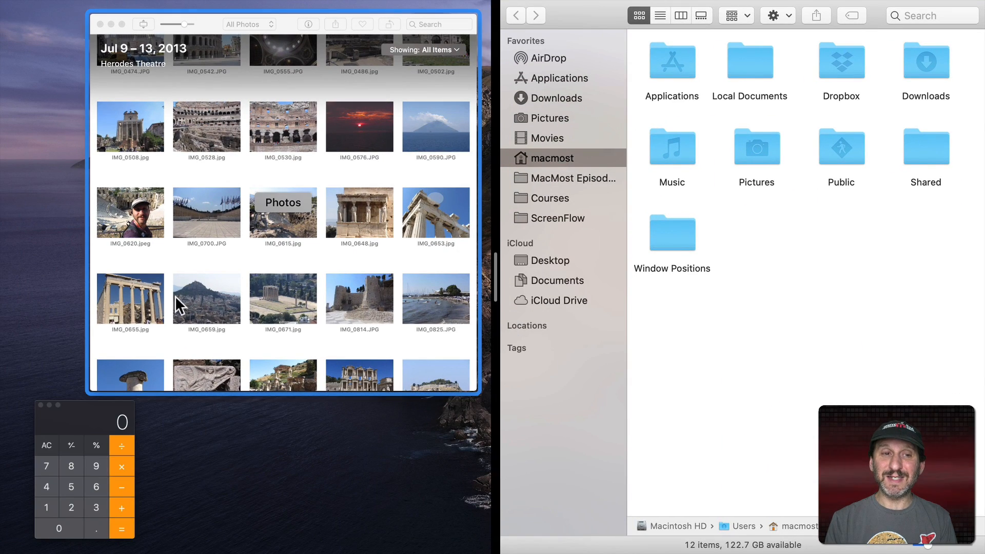
{"action": "mouse_move", "coordinate": [217, 136]}
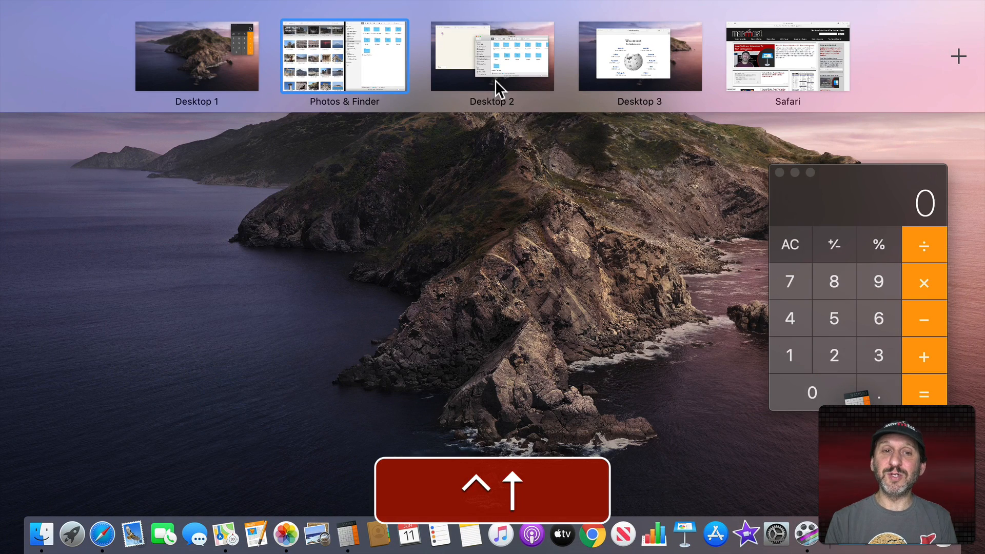
{"action": "mouse_move", "coordinate": [630, 94]}
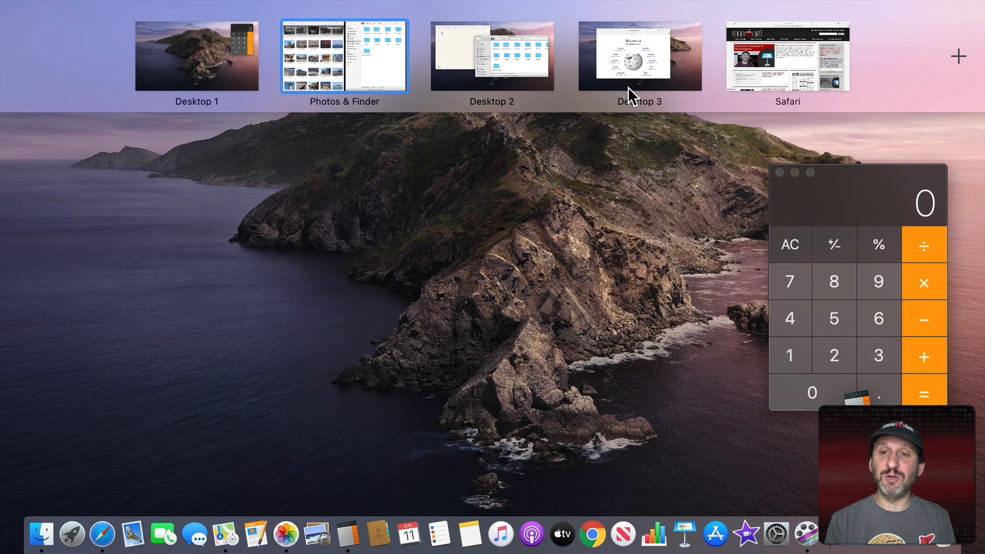
{"action": "mouse_move", "coordinate": [791, 71]}
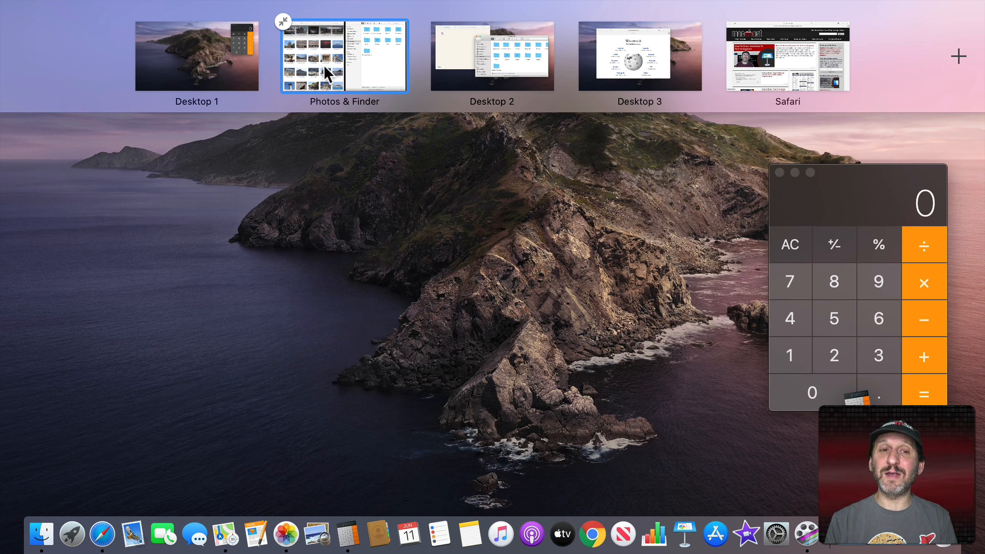
{"action": "left_click", "coordinate": [345, 55]}
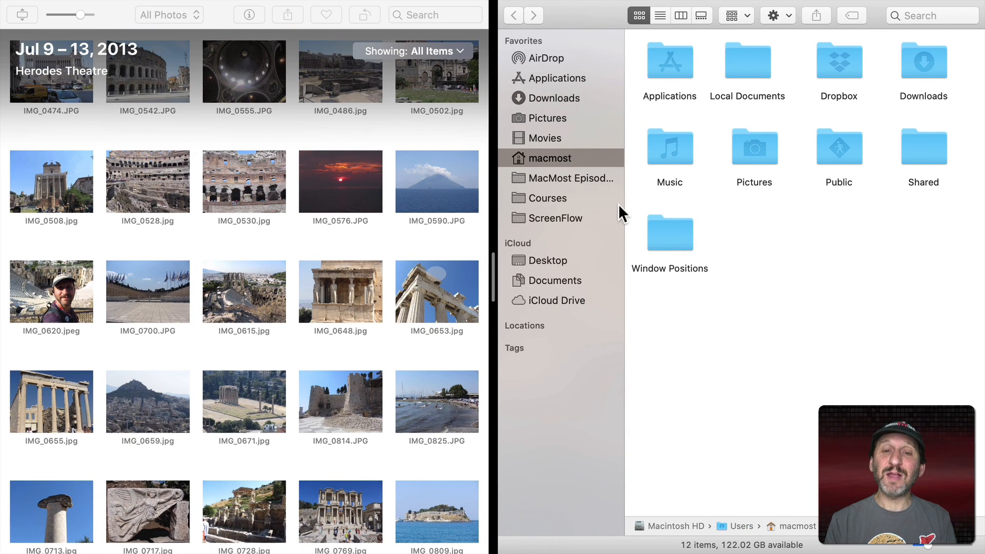
{"action": "mouse_move", "coordinate": [376, 245]}
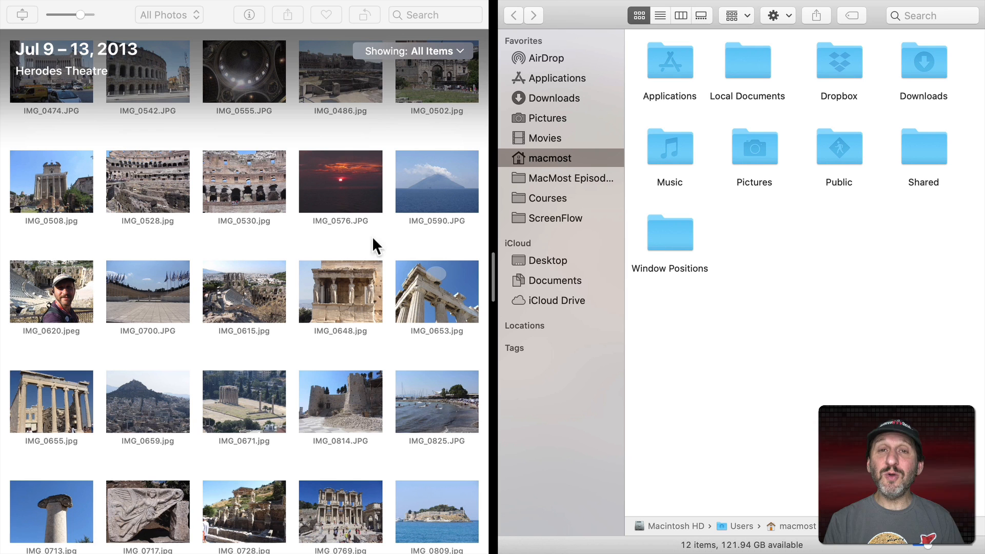
{"action": "mouse_move", "coordinate": [182, 151]}
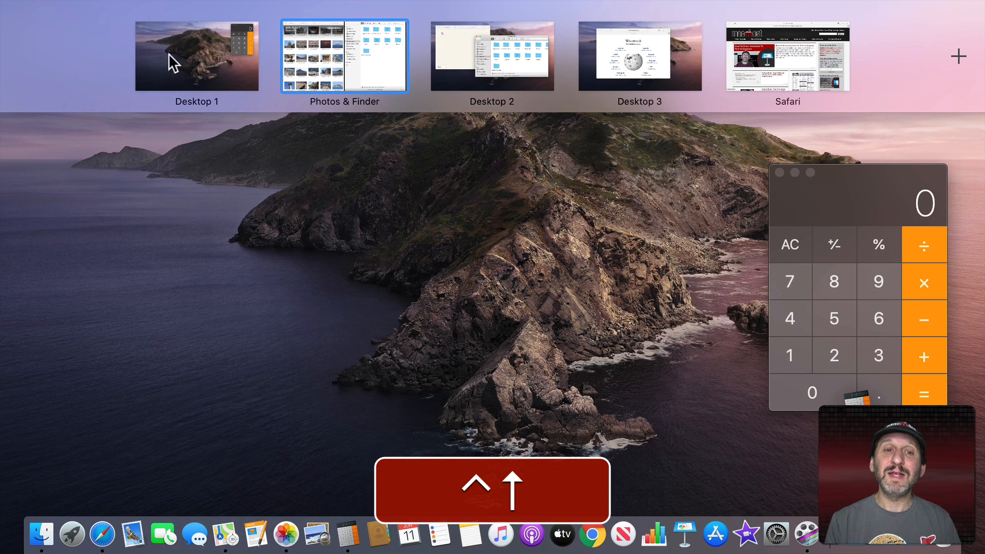
{"action": "mouse_move", "coordinate": [295, 53]}
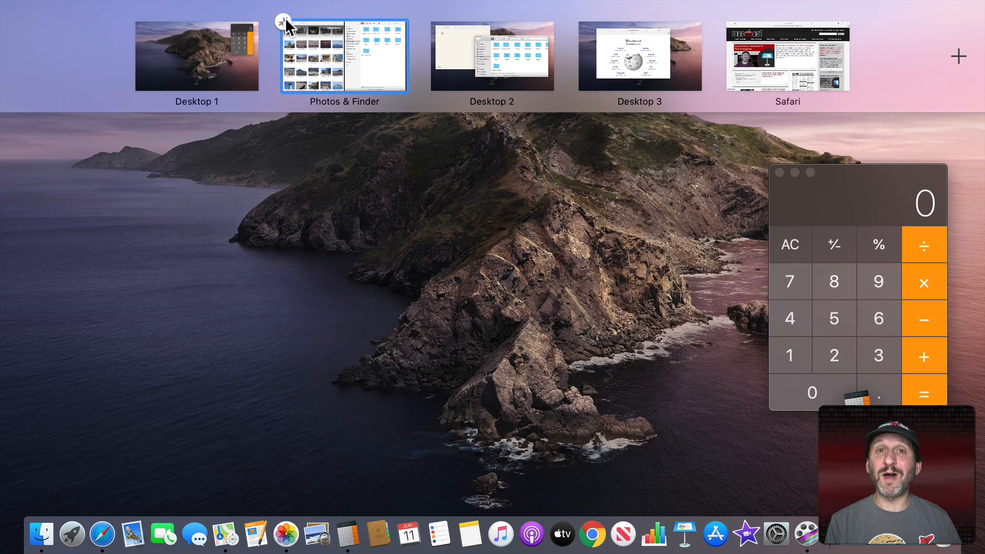
{"action": "mouse_move", "coordinate": [286, 29]}
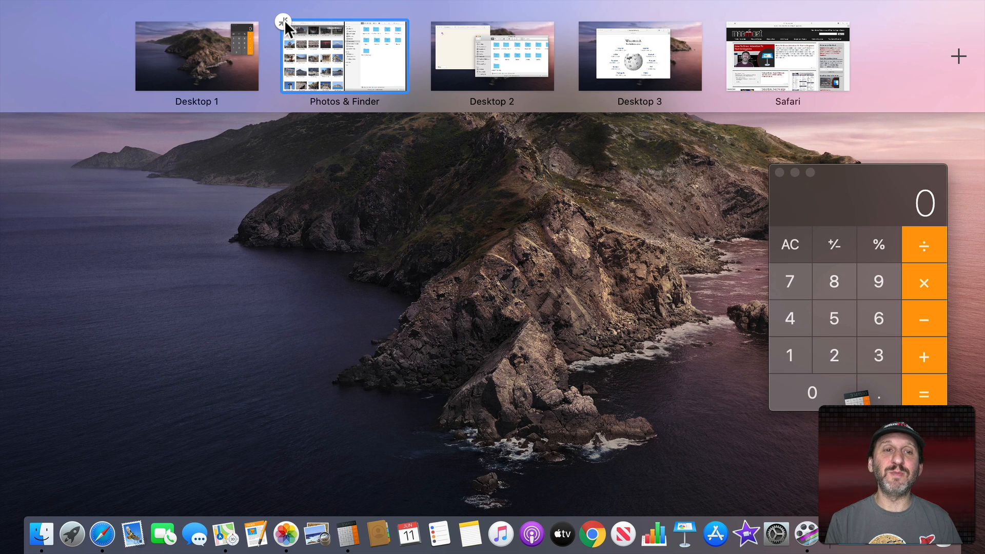
Close the Photos & Finder, Desktop 3 and Safari spaces, then return to Desktop 1
{"action": "left_click", "coordinate": [282, 18]}
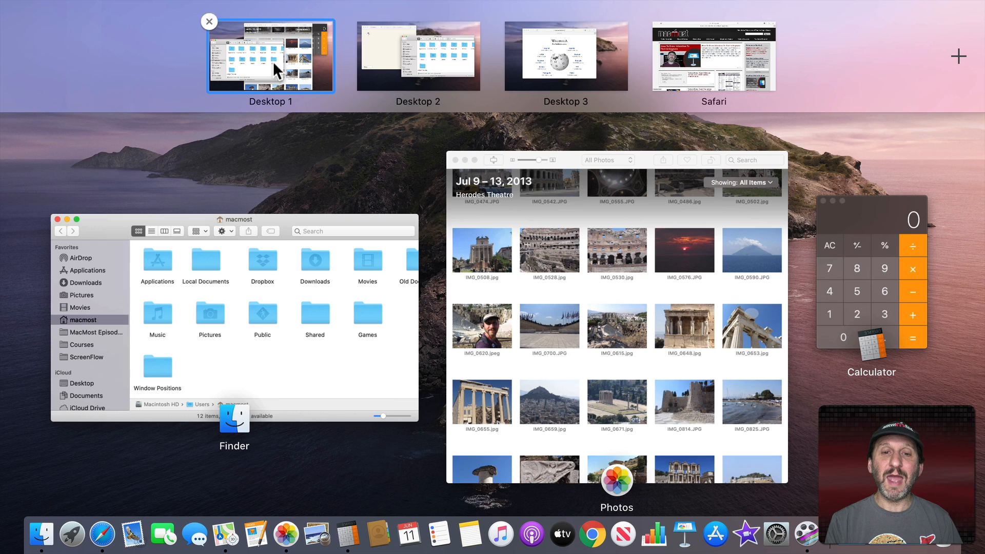
{"action": "mouse_move", "coordinate": [305, 79]}
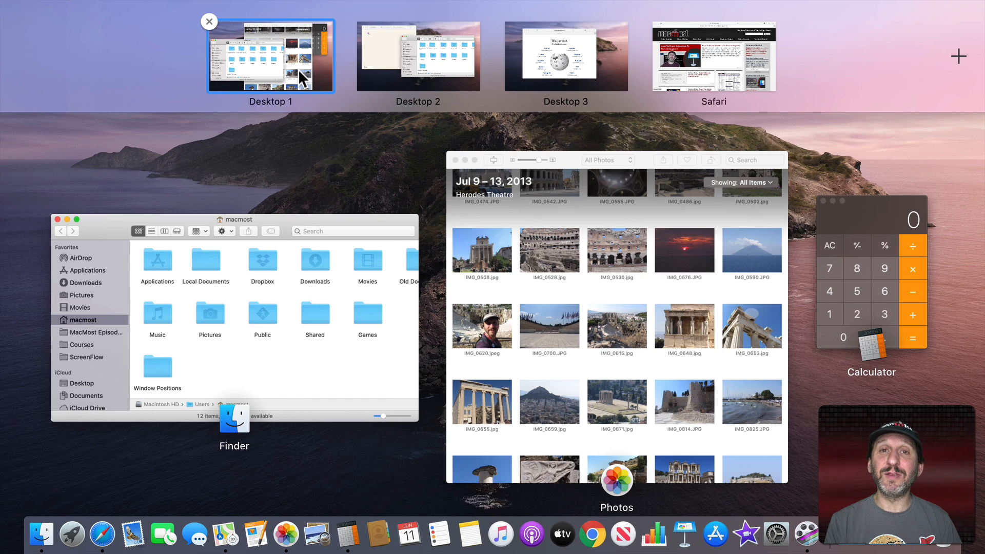
{"action": "mouse_move", "coordinate": [216, 50]}
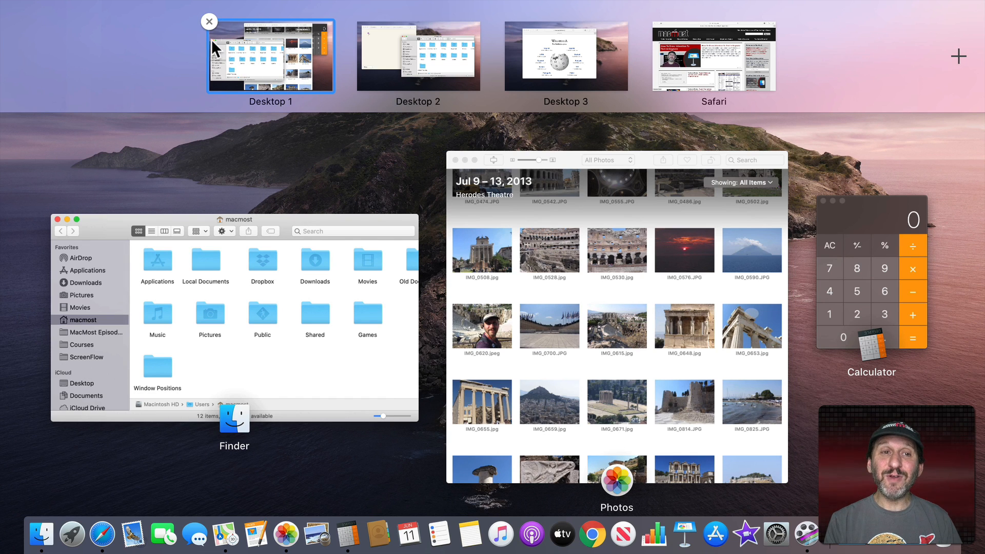
{"action": "mouse_move", "coordinate": [534, 51]}
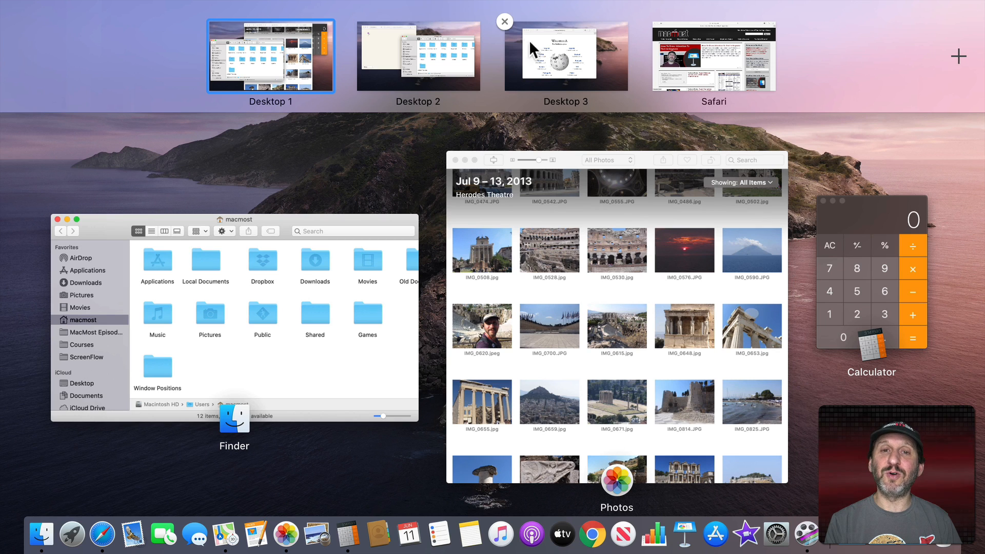
{"action": "mouse_move", "coordinate": [506, 24]}
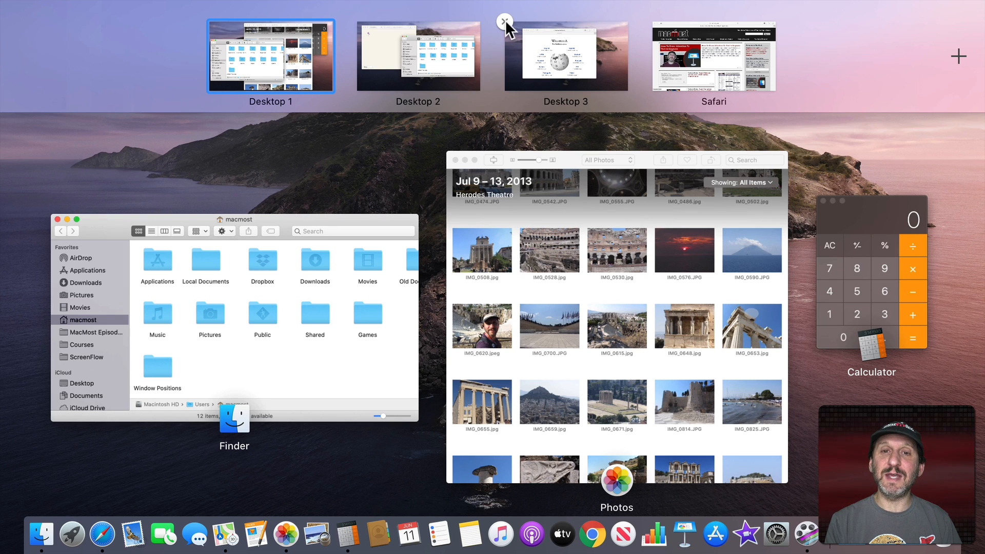
{"action": "left_click", "coordinate": [505, 20]}
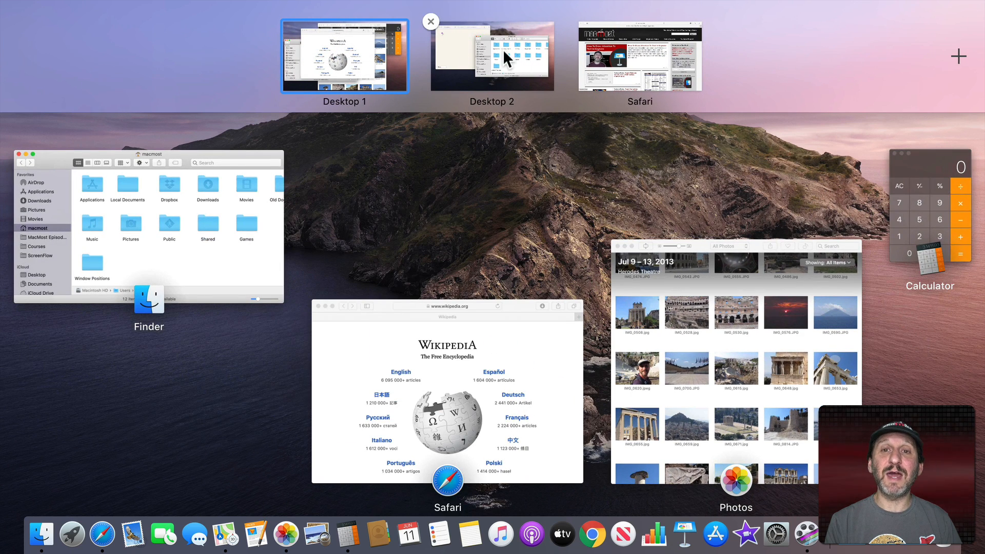
{"action": "mouse_move", "coordinate": [577, 30]}
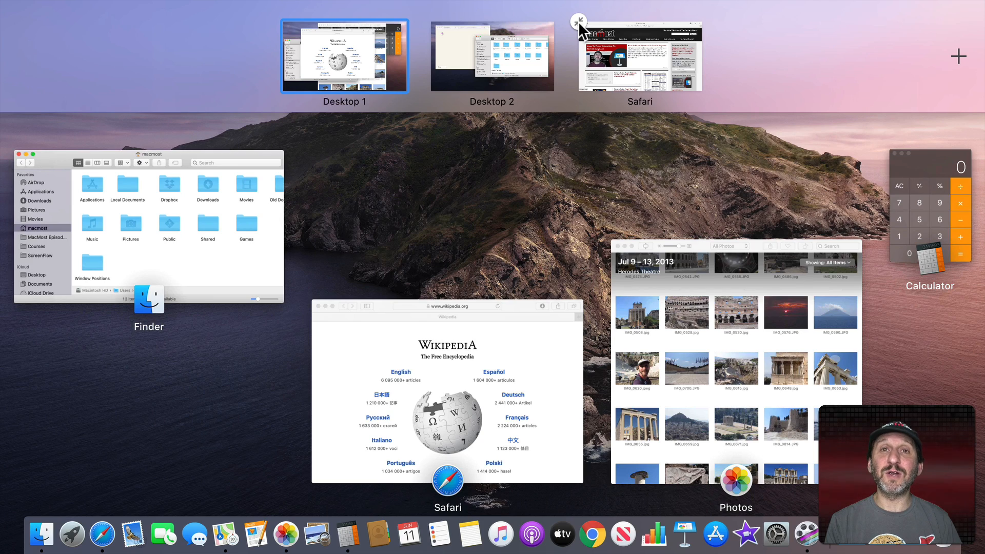
{"action": "left_click", "coordinate": [577, 21]}
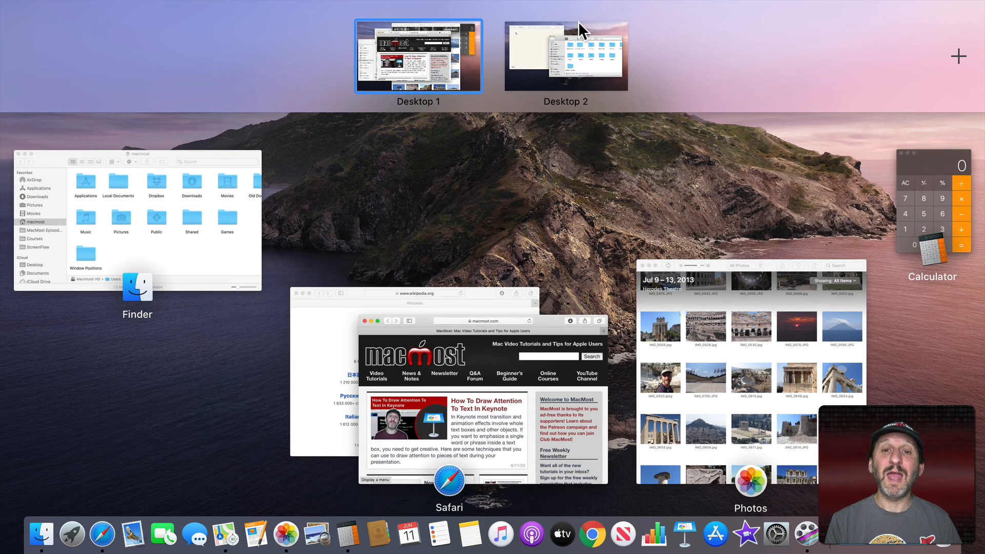
{"action": "left_click", "coordinate": [417, 55]}
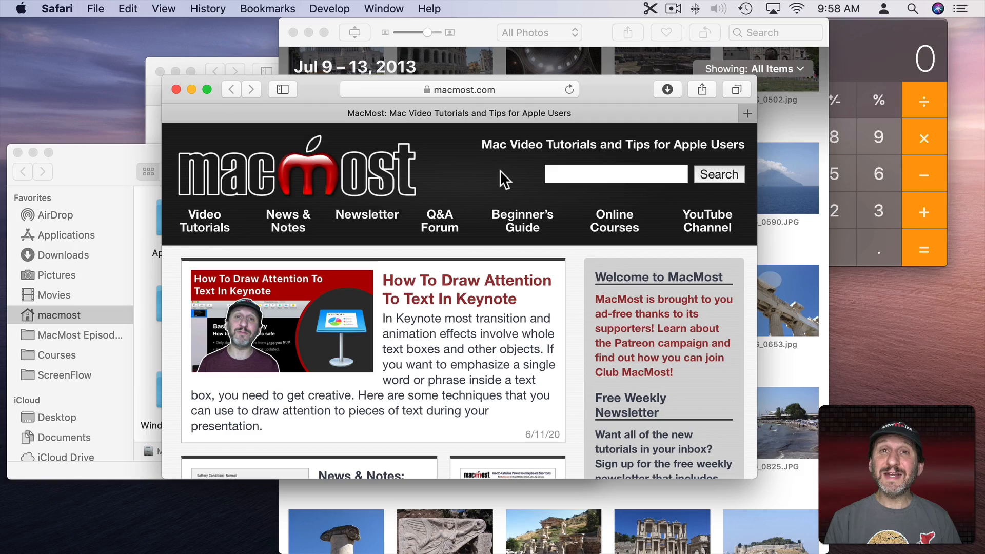
{"action": "mouse_move", "coordinate": [226, 119]}
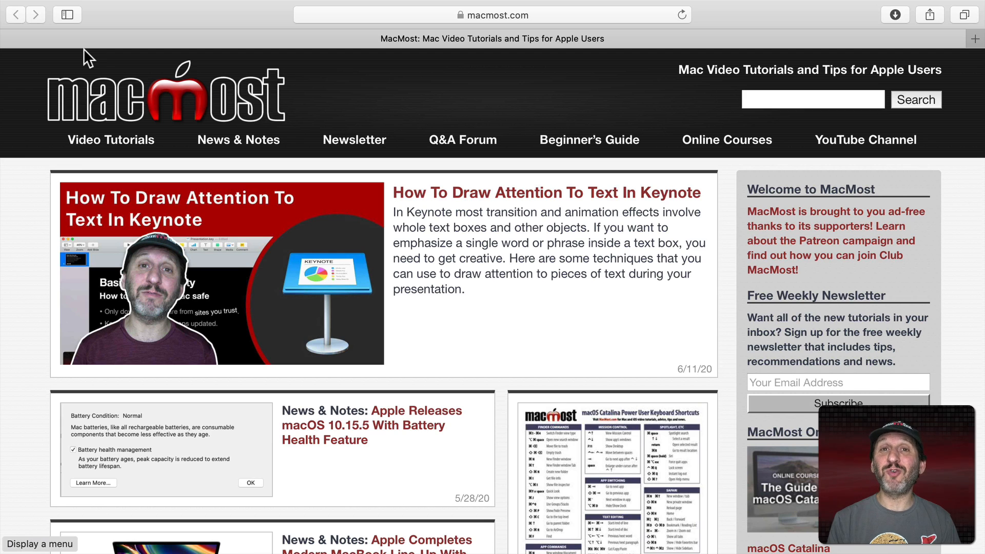
{"action": "mouse_move", "coordinate": [518, 265]}
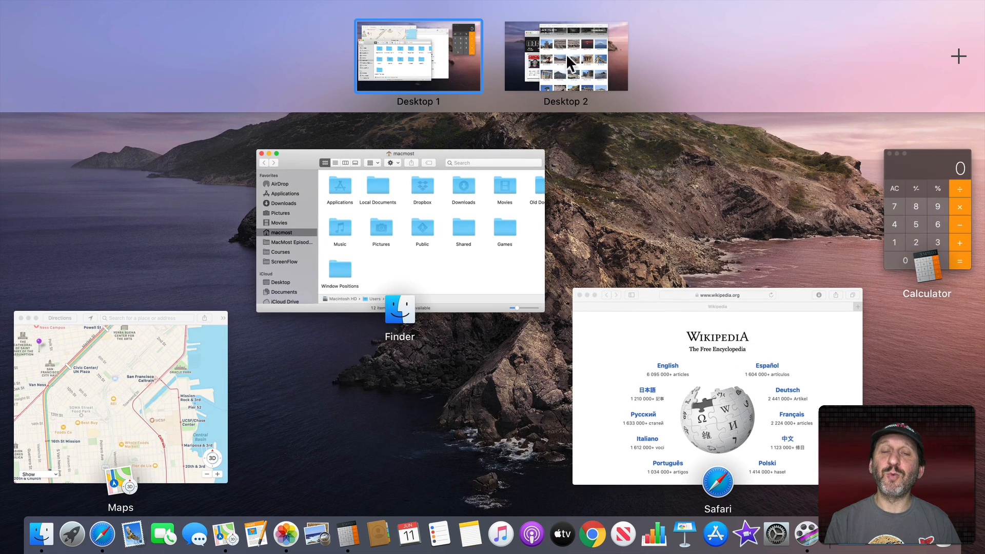
{"action": "mouse_move", "coordinate": [356, 96]}
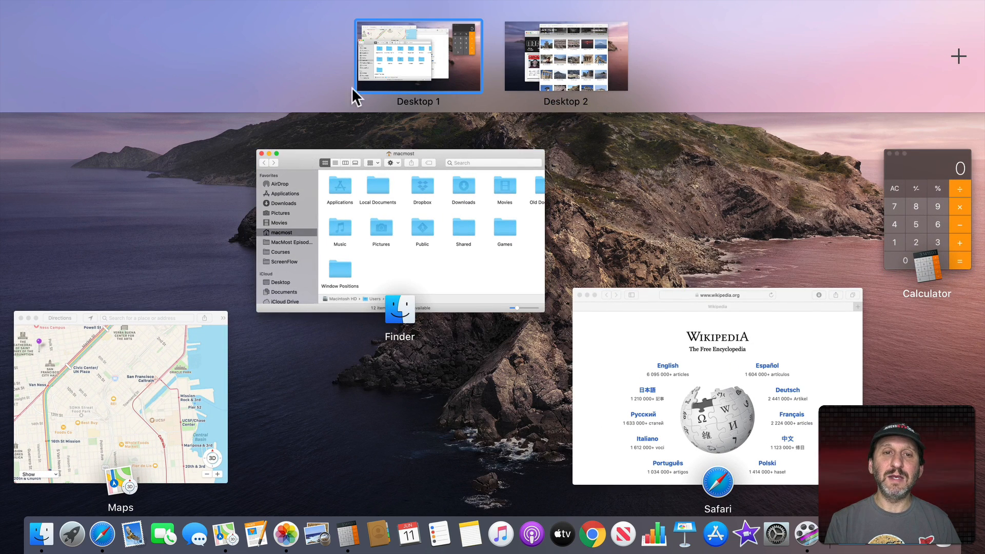
{"action": "mouse_move", "coordinate": [637, 50]}
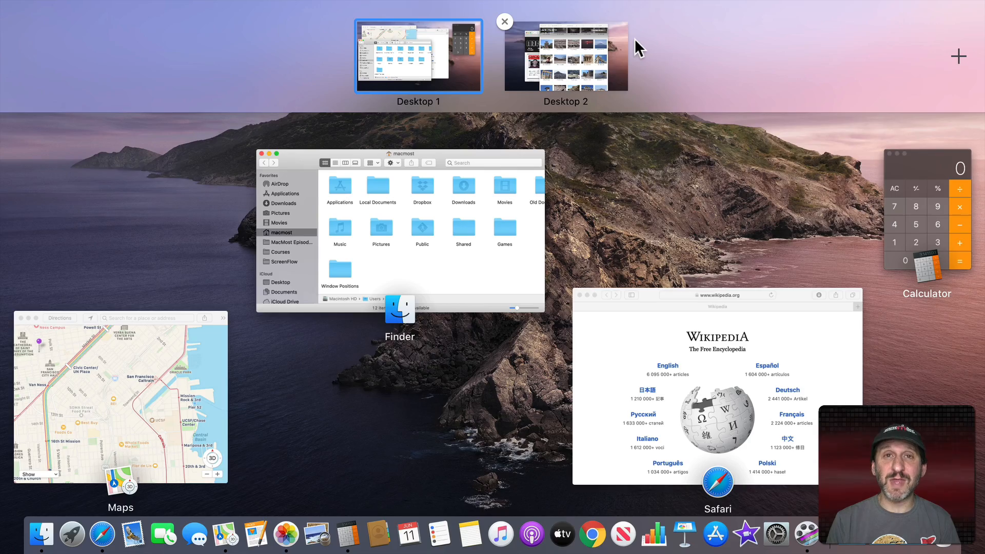
Leave the overview by choosing the Desktop 1 thumbnail, returning to Finder in front
{"action": "left_click", "coordinate": [418, 55]}
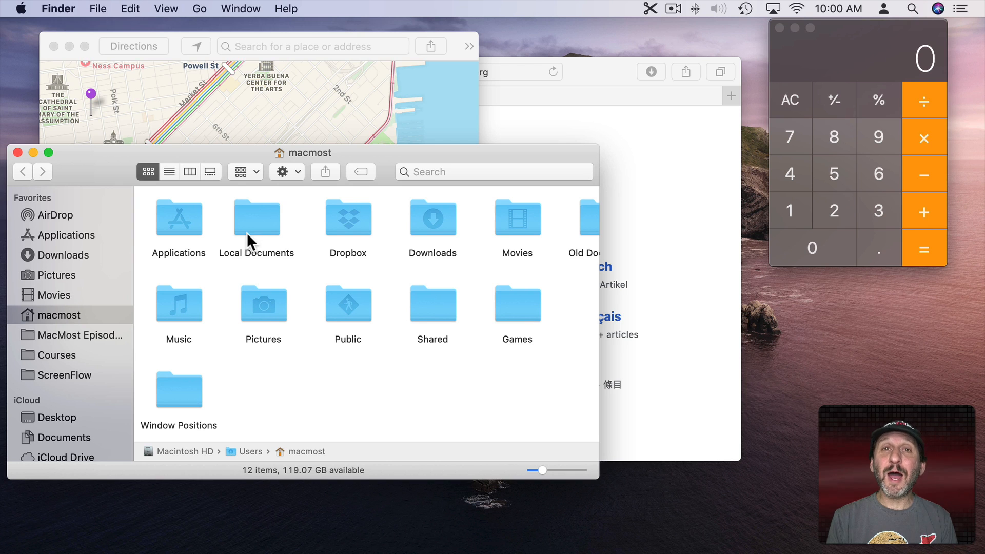
Reach the Mission Control pane of System Preferences from the Apple menu
{"action": "left_click", "coordinate": [20, 8]}
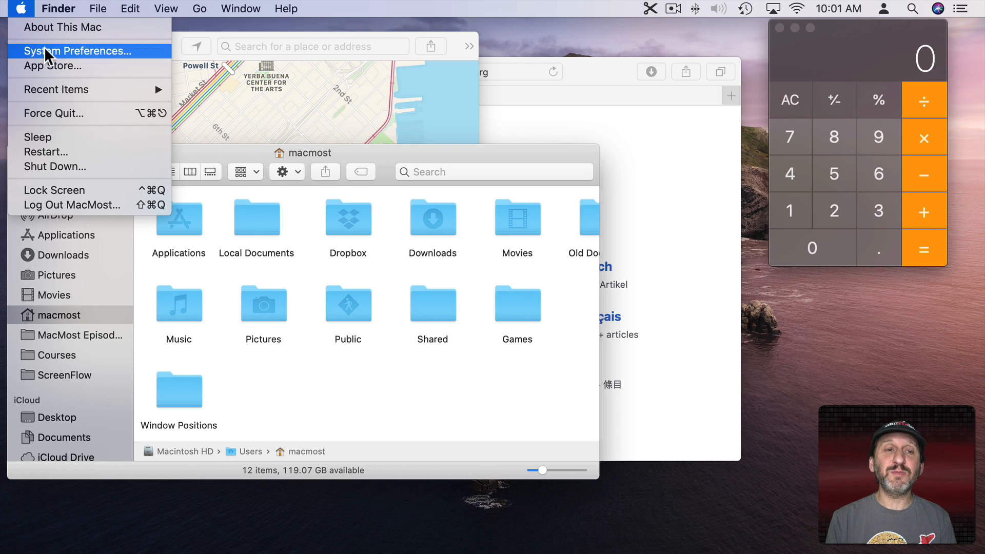
{"action": "left_click", "coordinate": [80, 52]}
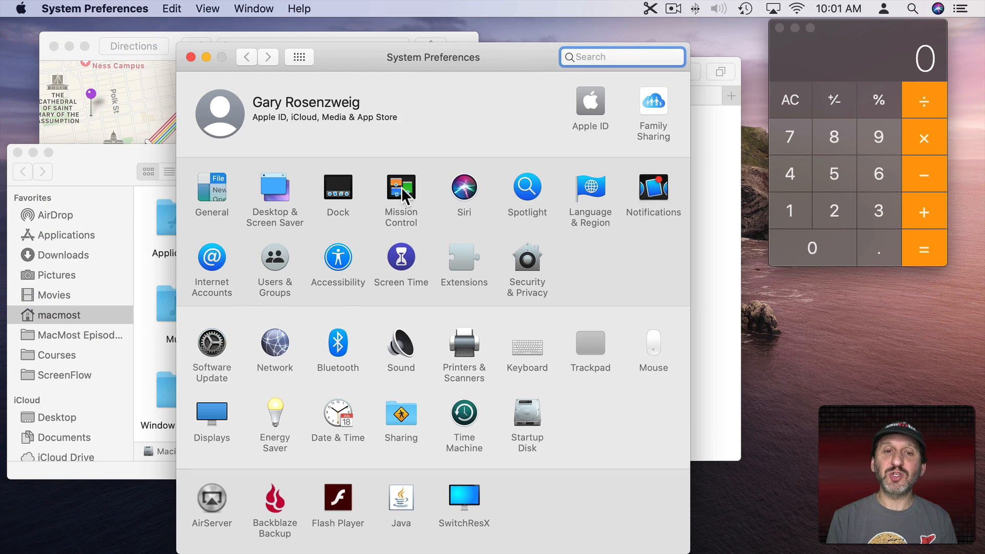
{"action": "left_click", "coordinate": [401, 187]}
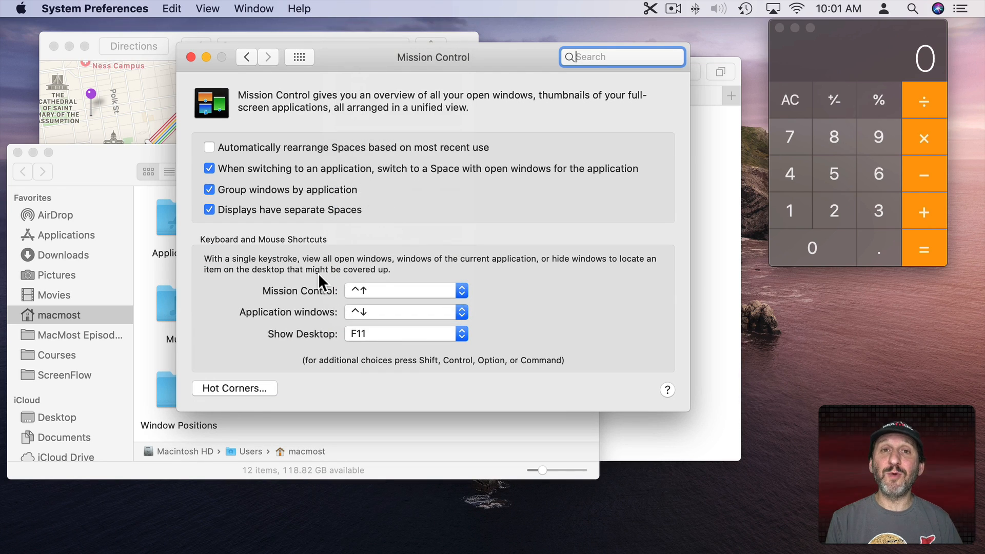
{"action": "mouse_move", "coordinate": [244, 129]}
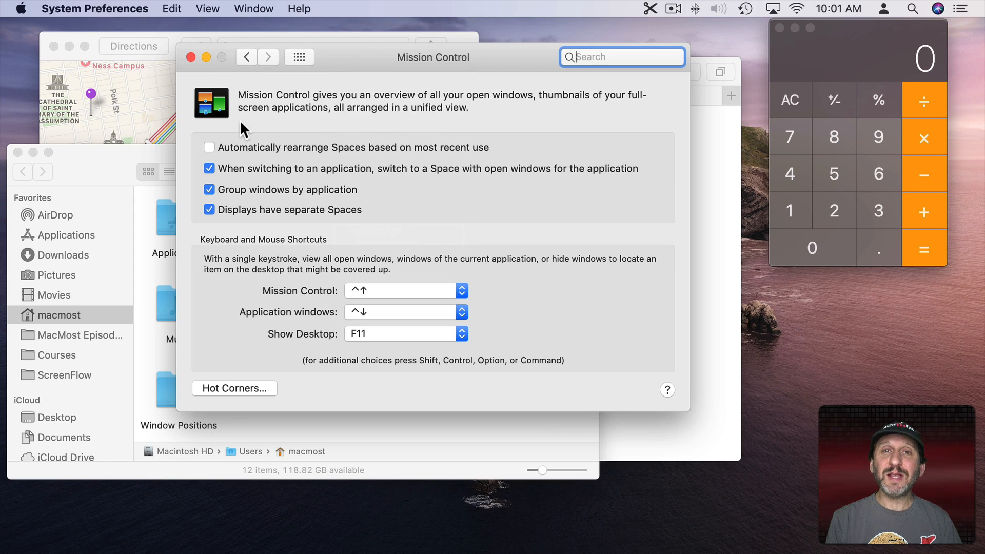
{"action": "mouse_move", "coordinate": [216, 160]}
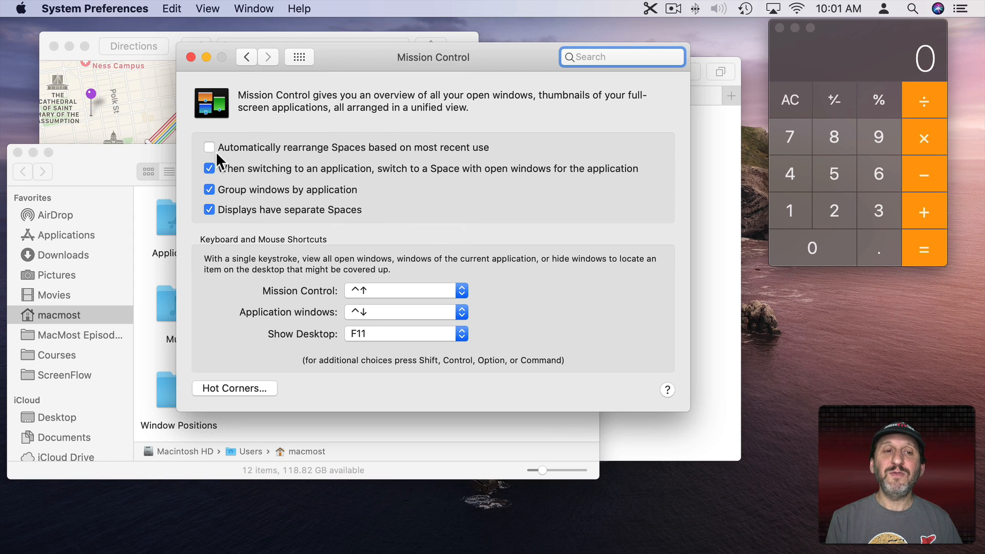
{"action": "mouse_move", "coordinate": [440, 157]}
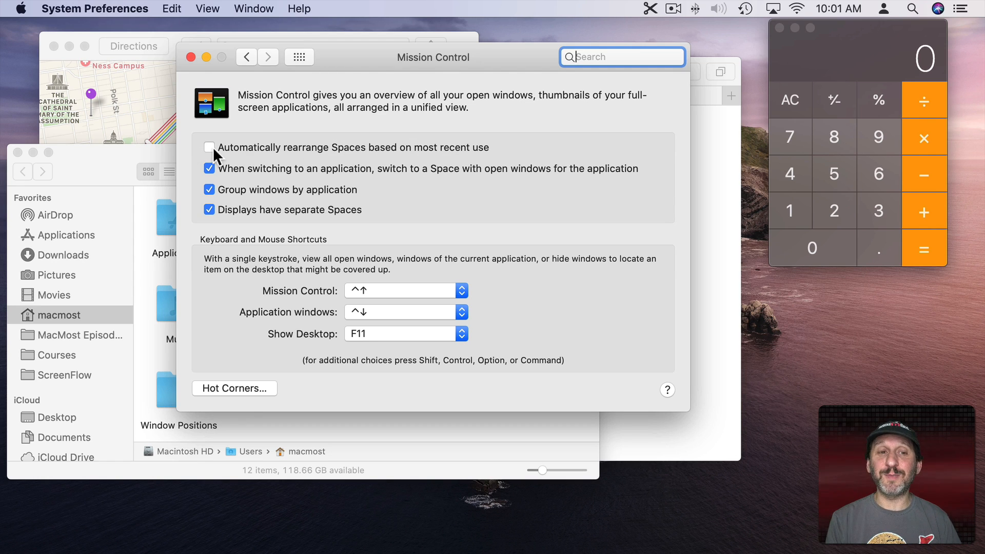
Toggle 'Automatically rearrange Spaces based on most recent use' on, then leave it off
{"action": "left_click", "coordinate": [209, 147]}
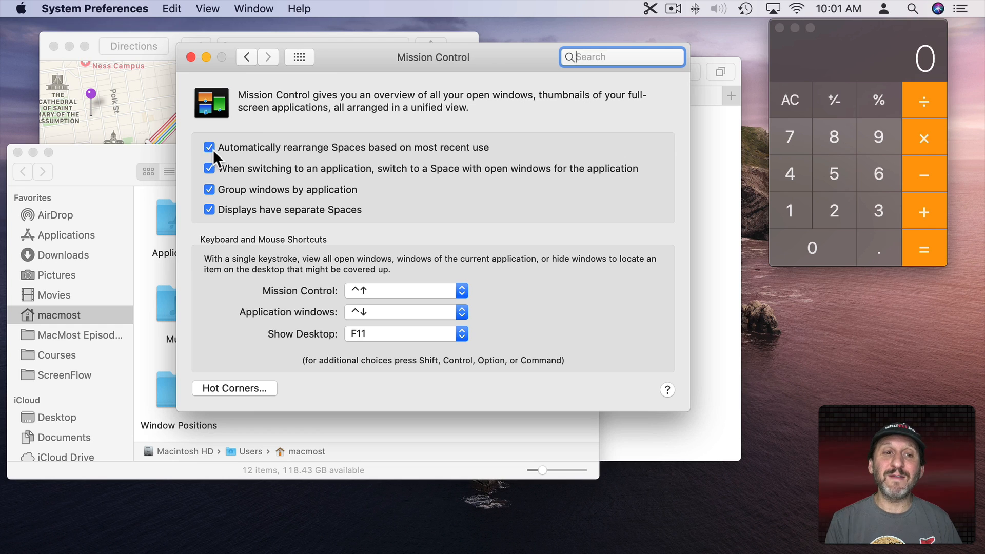
{"action": "left_click", "coordinate": [209, 147]}
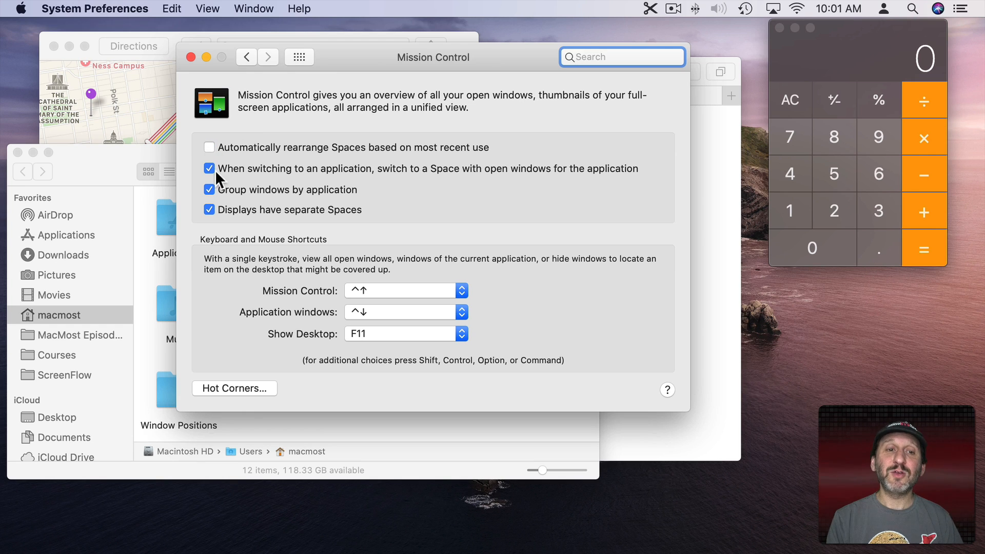
{"action": "mouse_move", "coordinate": [440, 174]}
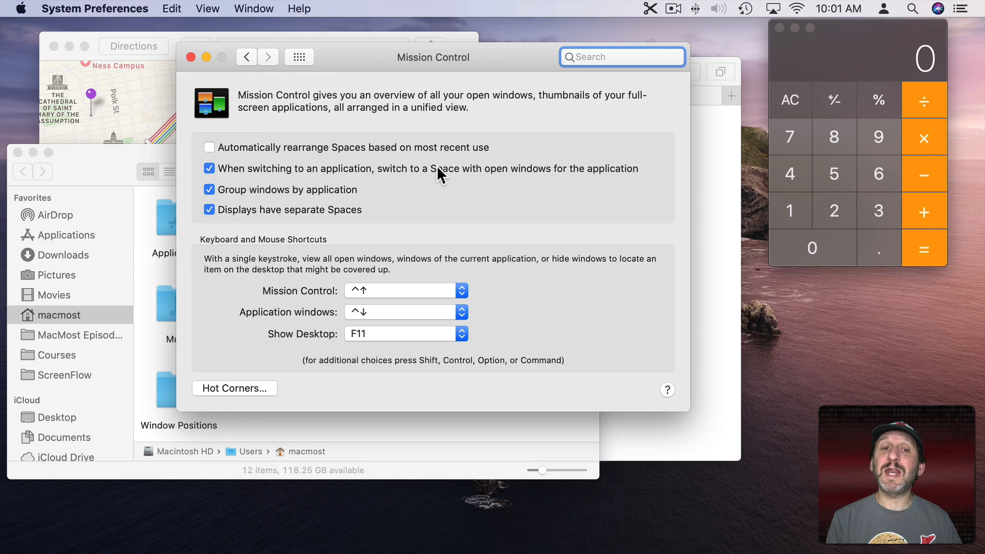
{"action": "mouse_move", "coordinate": [502, 169]}
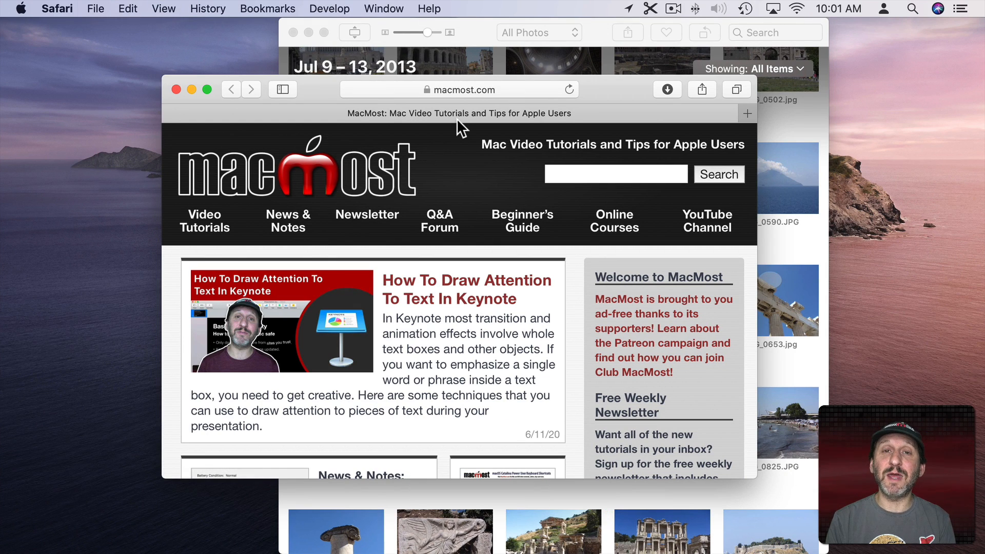
{"action": "key", "text": "cmd+tab"}
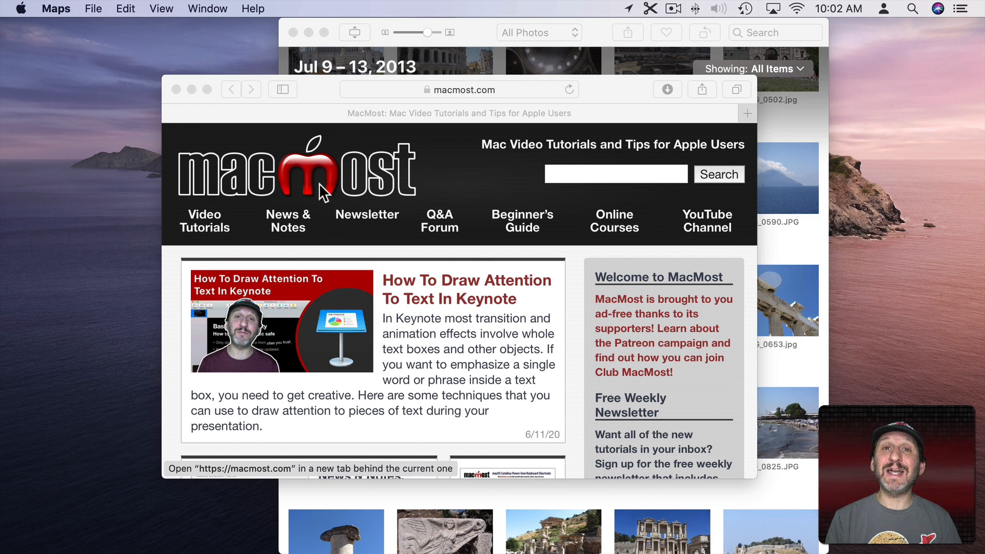
{"action": "mouse_move", "coordinate": [85, 17]}
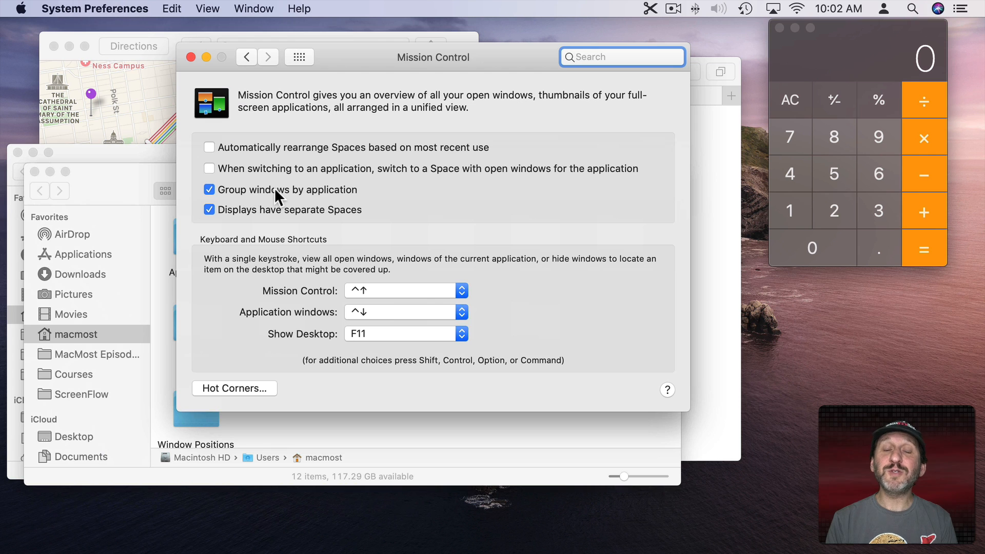
{"action": "mouse_move", "coordinate": [251, 196]}
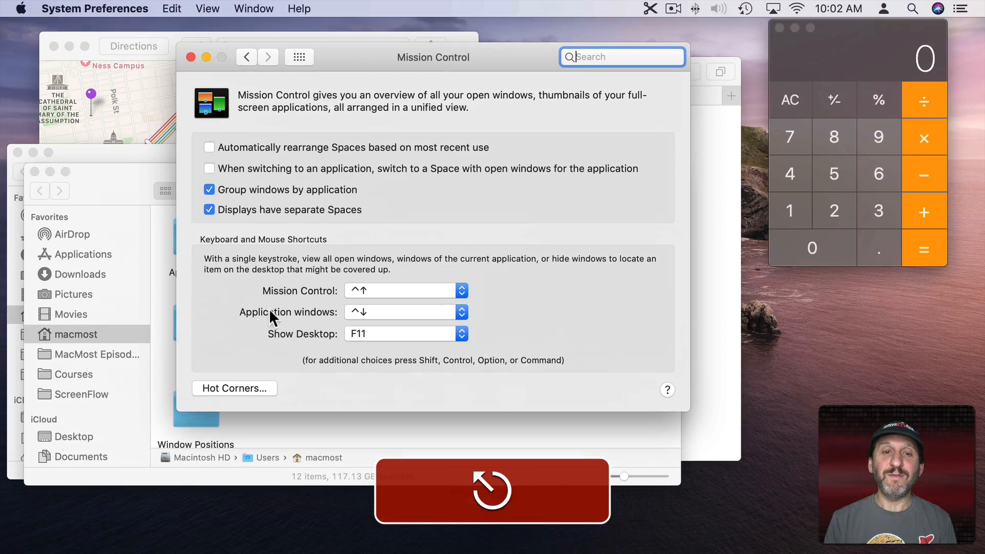
Preview the ungrouped window overview with Control-Up, then return to the Mission Control pane
{"action": "key", "text": "ctrl+up"}
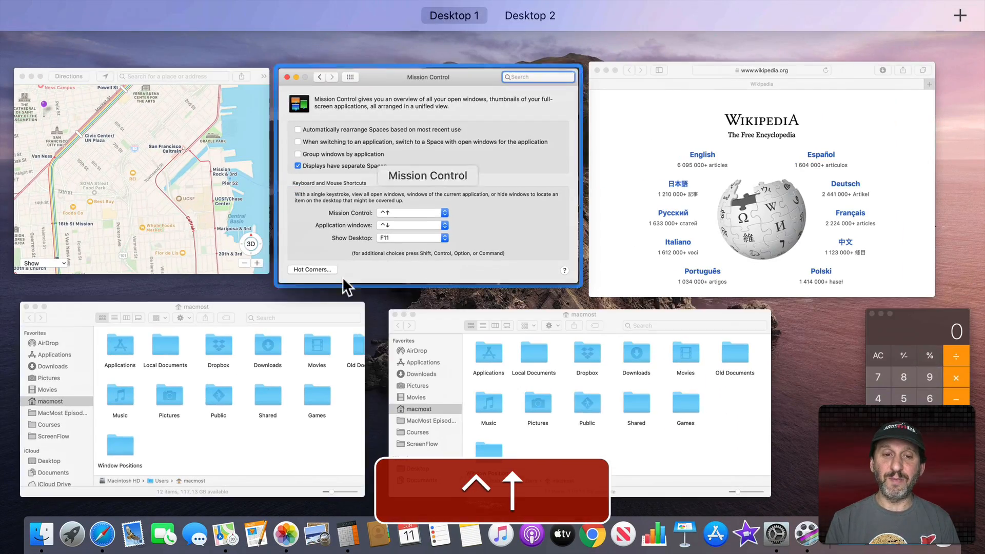
{"action": "left_click", "coordinate": [192, 399]}
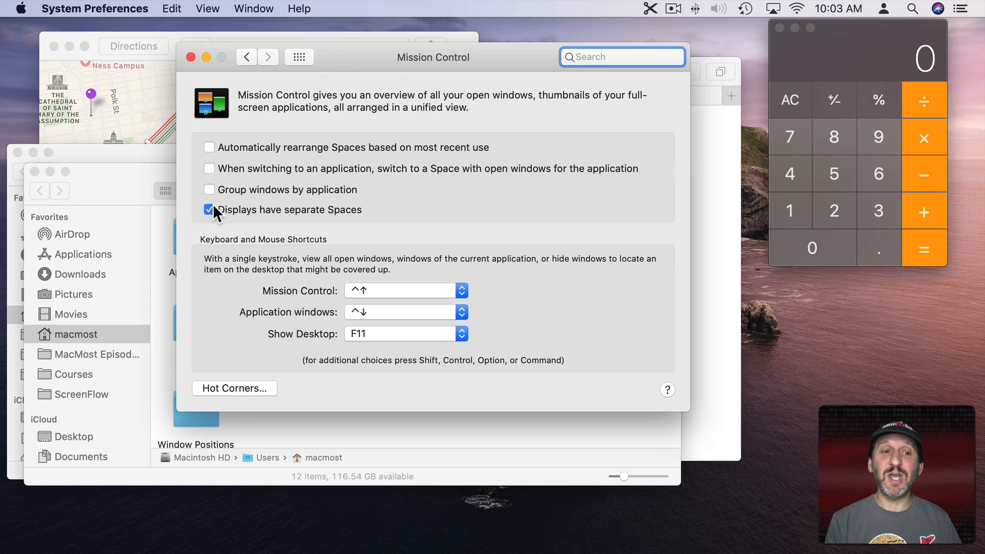
Switch 'Displays have separate Spaces' off and back on
{"action": "left_click", "coordinate": [208, 209]}
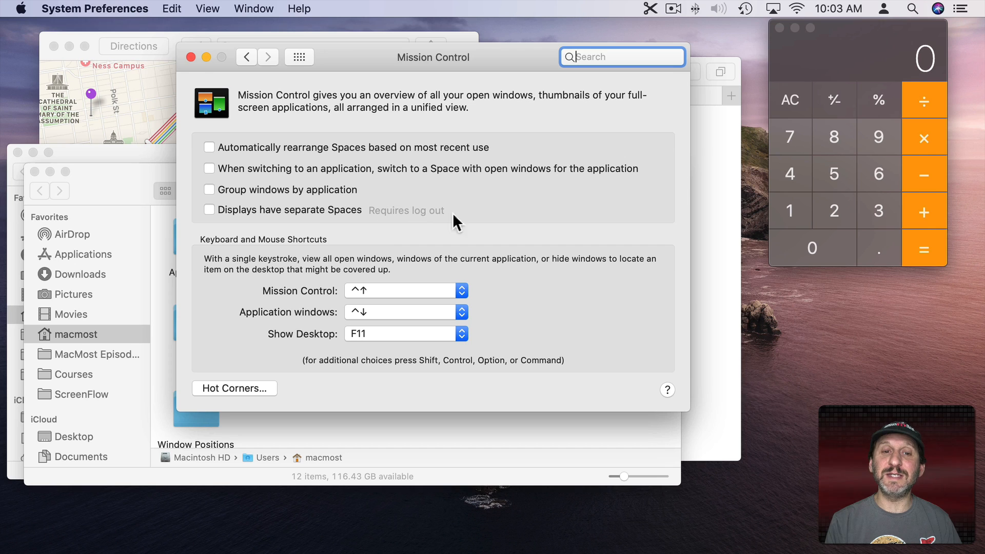
{"action": "mouse_move", "coordinate": [208, 219]}
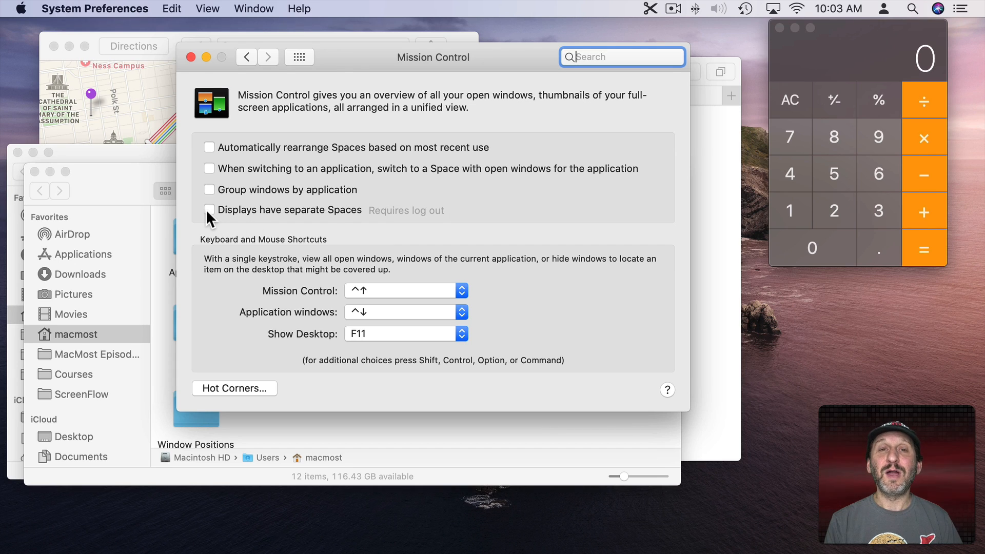
{"action": "mouse_move", "coordinate": [339, 192]}
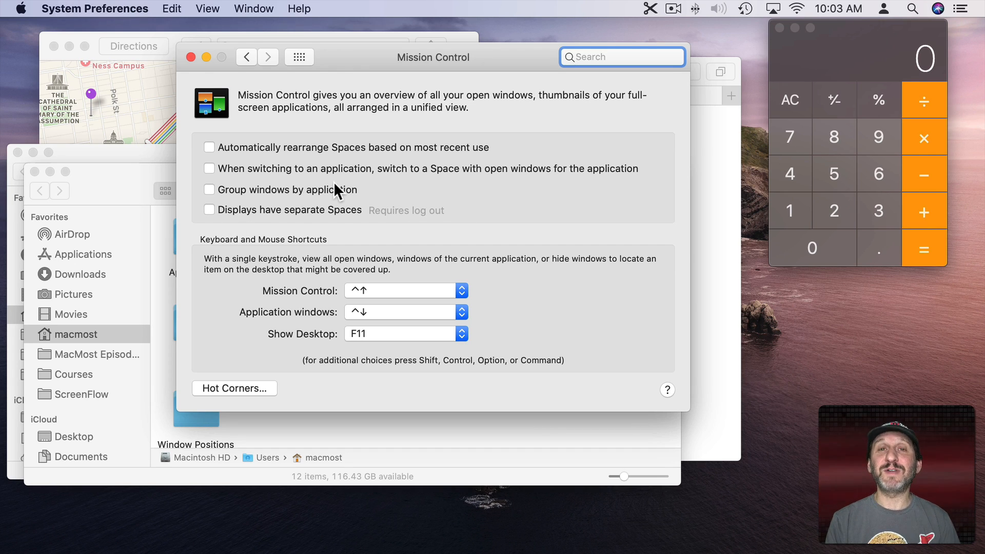
{"action": "mouse_move", "coordinate": [271, 210]}
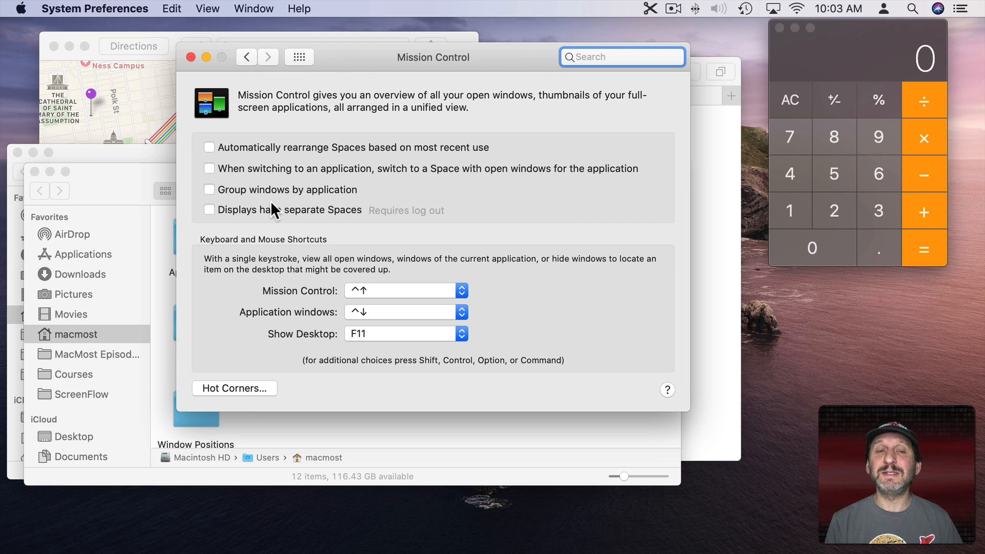
{"action": "left_click", "coordinate": [209, 209]}
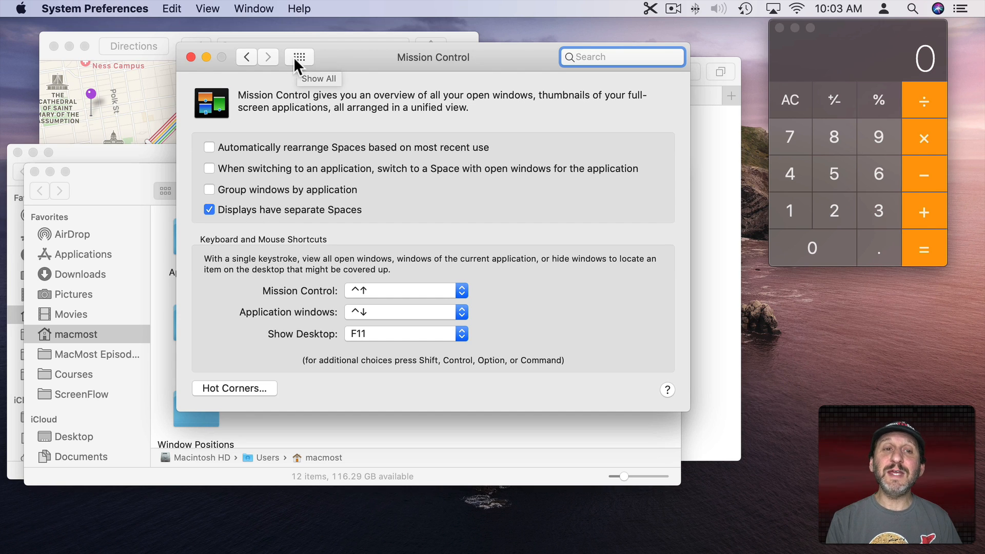
Review the Keyboard > Shortcuts > Mission Control list, leaving desktop-switching shortcuts off, then return to all preferences
{"action": "left_click", "coordinate": [298, 57]}
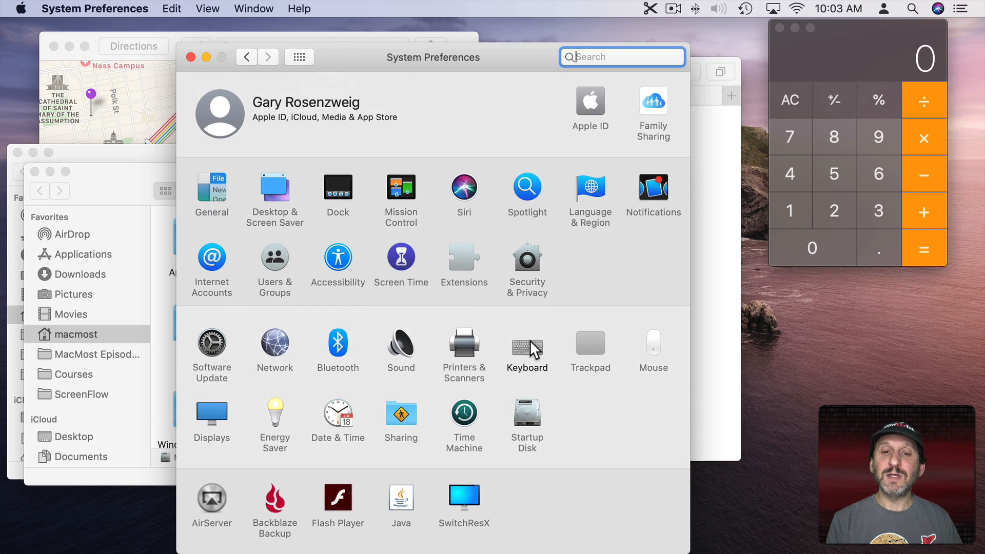
{"action": "left_click", "coordinate": [527, 345]}
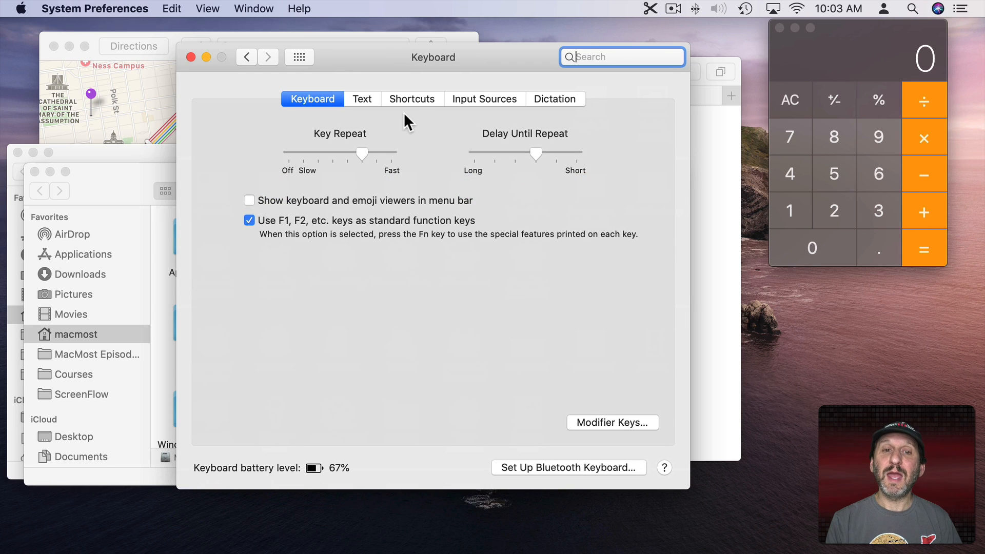
{"action": "left_click", "coordinate": [411, 99]}
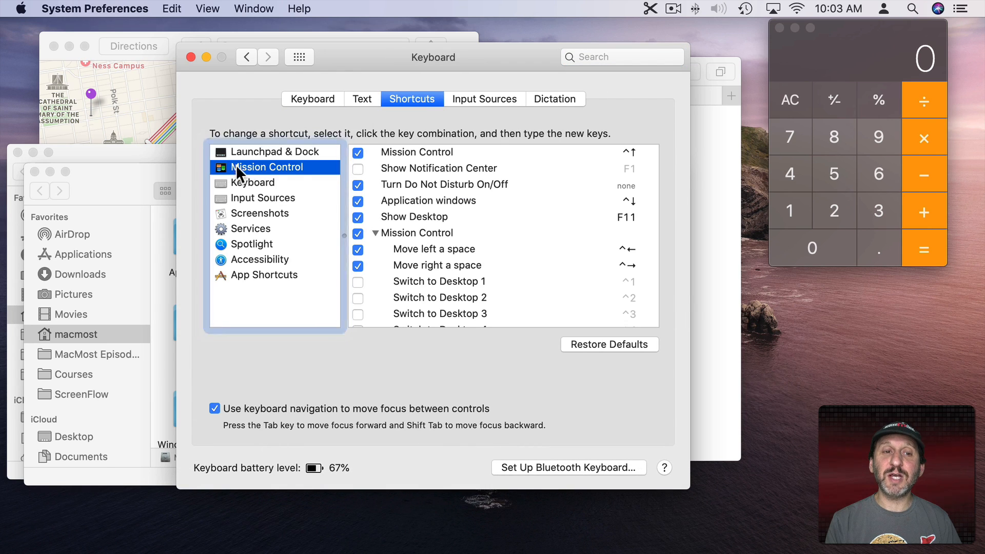
{"action": "left_click", "coordinate": [416, 152]}
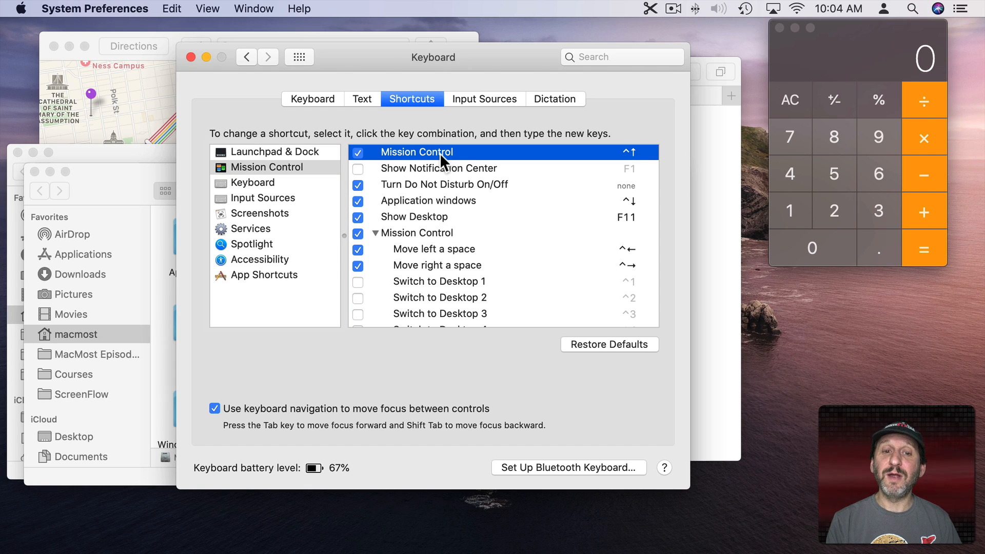
{"action": "scroll", "scroll_direction": "down", "scroll_amount": 3}
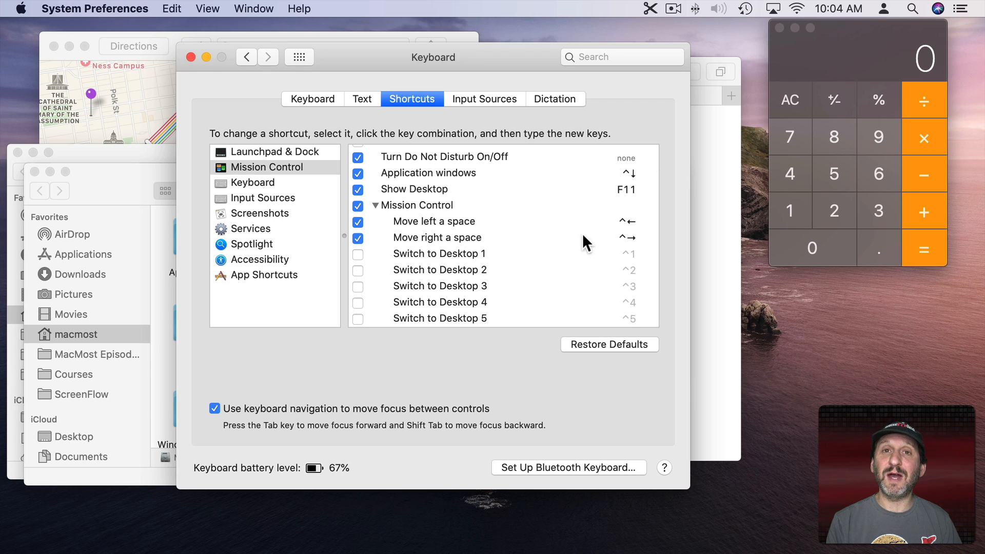
{"action": "mouse_move", "coordinate": [433, 260]}
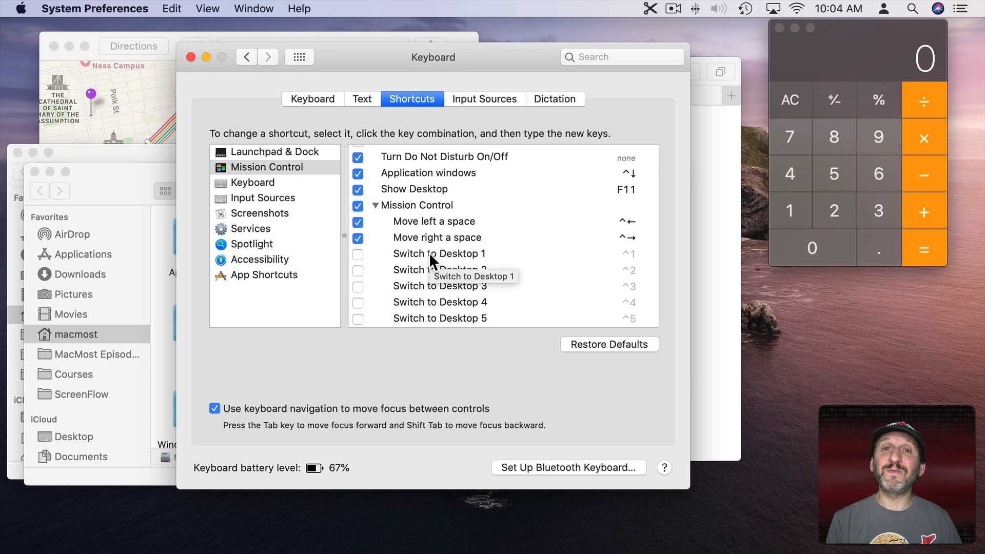
{"action": "left_click", "coordinate": [298, 56]}
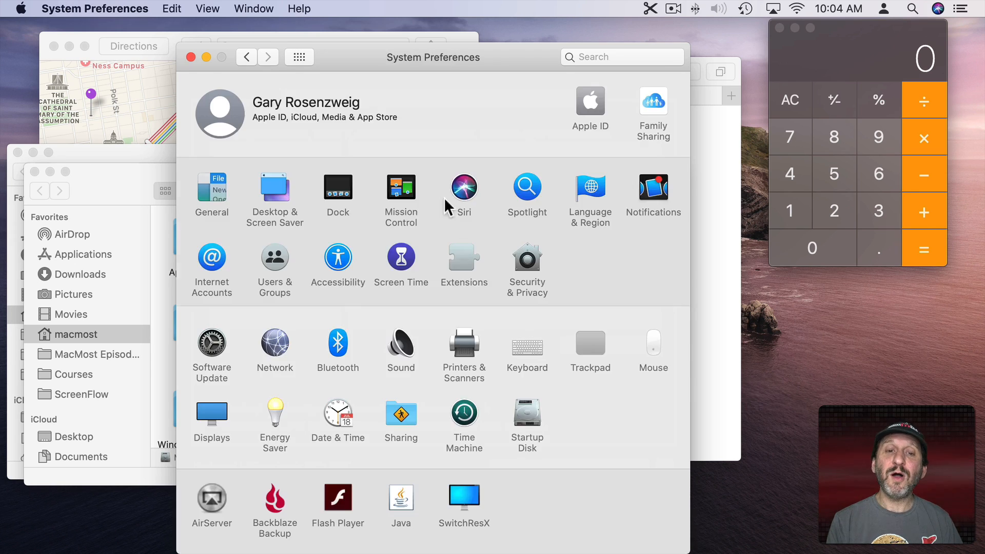
Review the Hot Corners setup in Mission Control preferences, with one corner launching Mission Control, then close it
{"action": "left_click", "coordinate": [400, 186]}
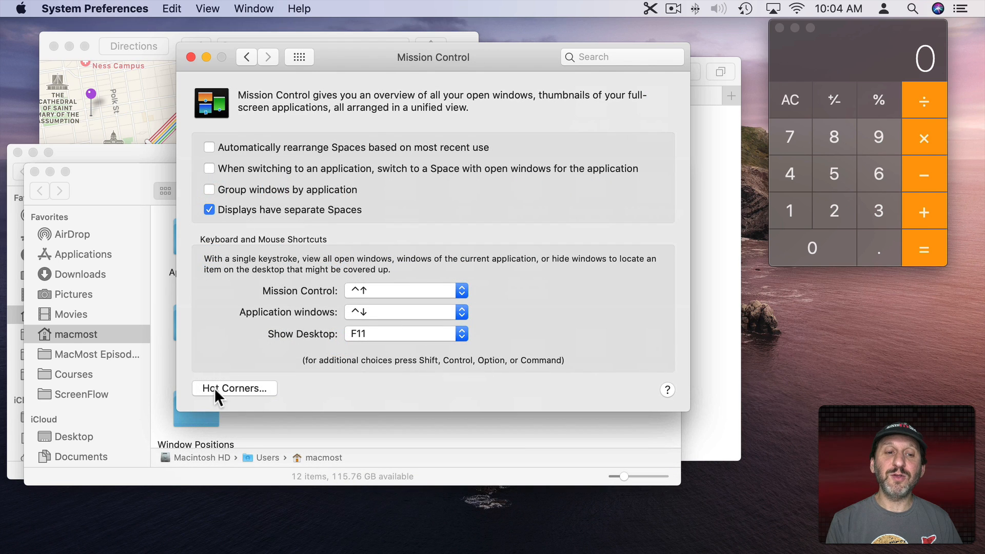
{"action": "left_click", "coordinate": [234, 388]}
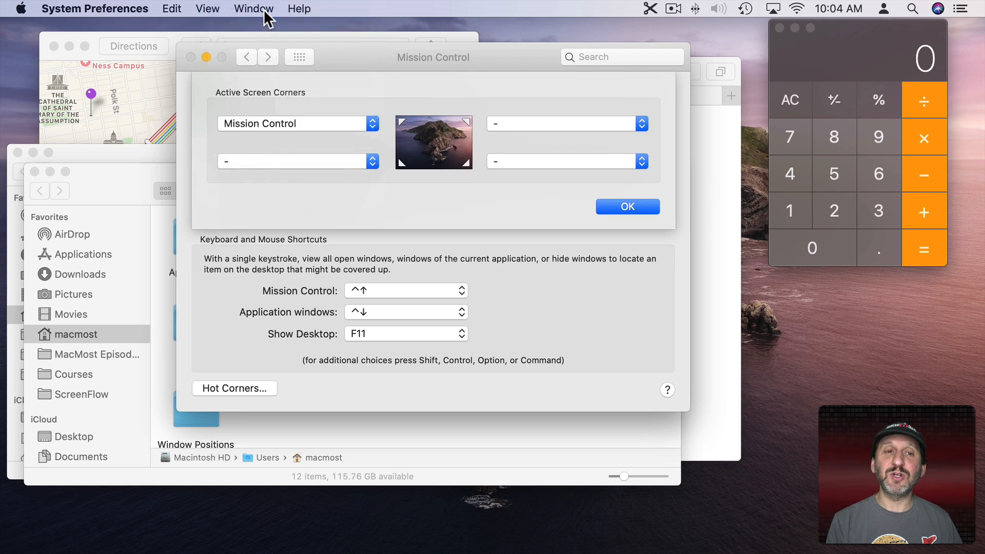
{"action": "mouse_move", "coordinate": [307, 123]}
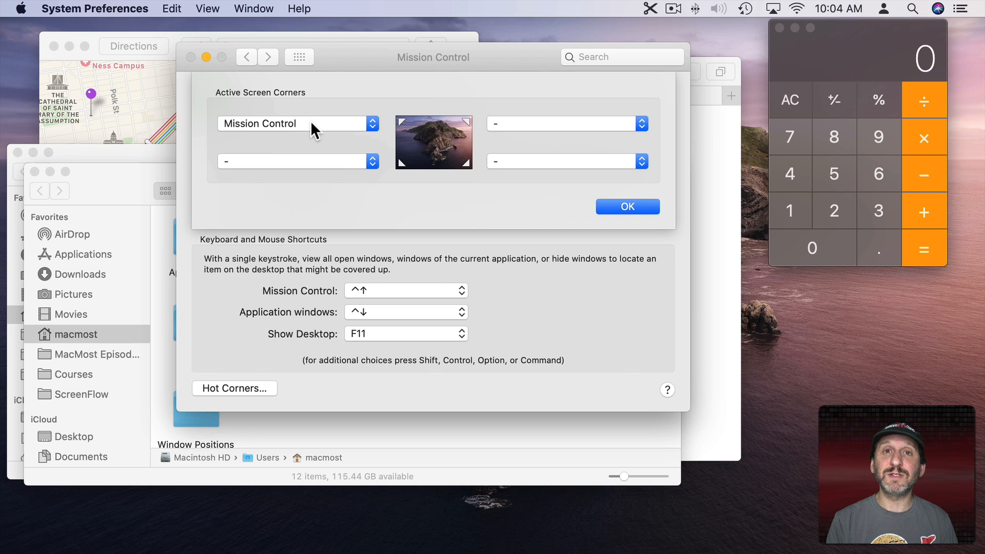
{"action": "left_click", "coordinate": [626, 206]}
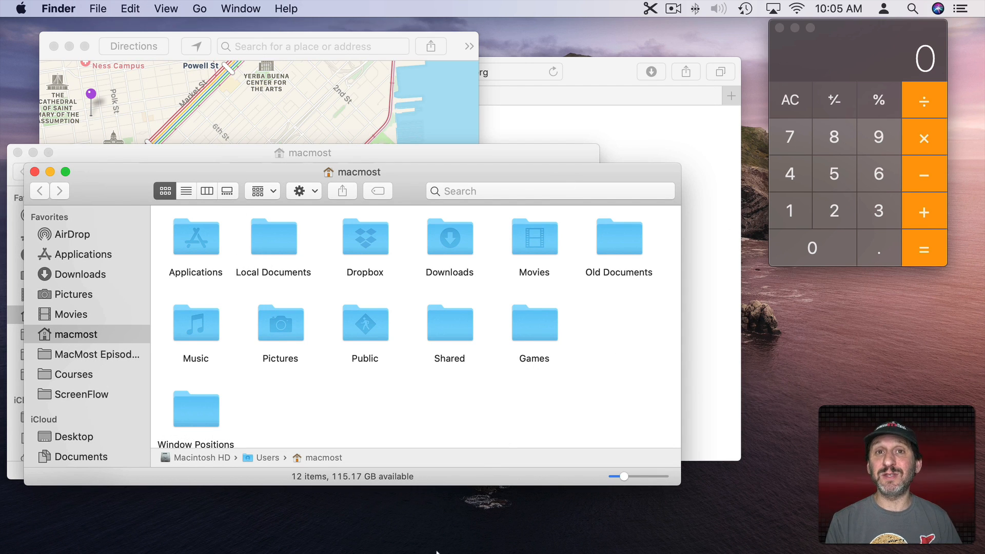
Show Maps' desktop assignment choices from its Dock icon, currently set to None
{"action": "right_click", "coordinate": [222, 536]}
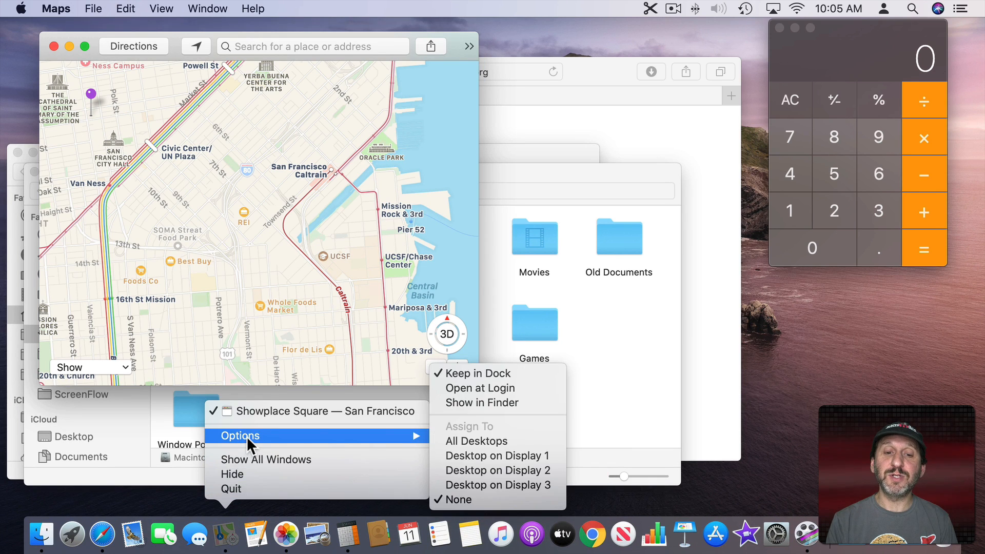
{"action": "mouse_move", "coordinate": [515, 440]}
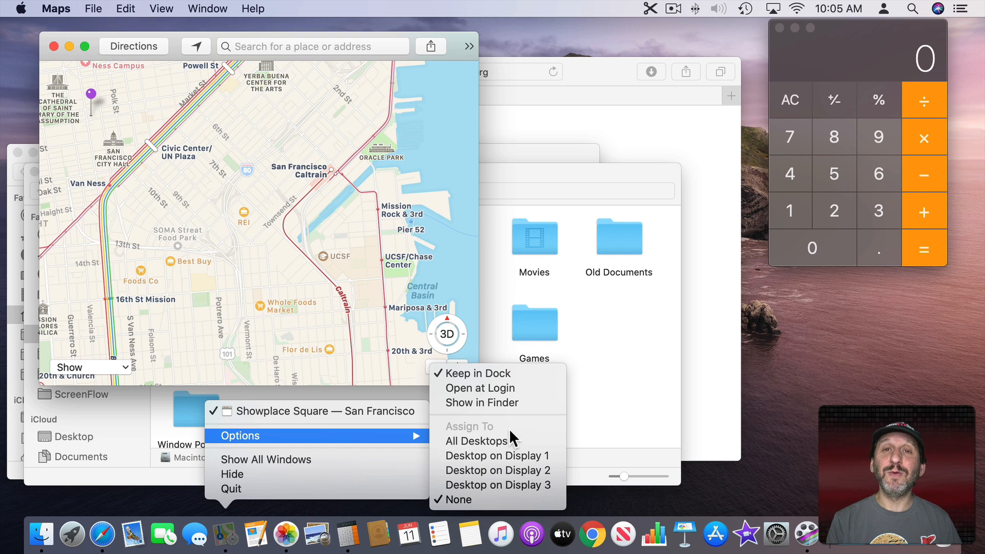
{"action": "mouse_move", "coordinate": [496, 441]}
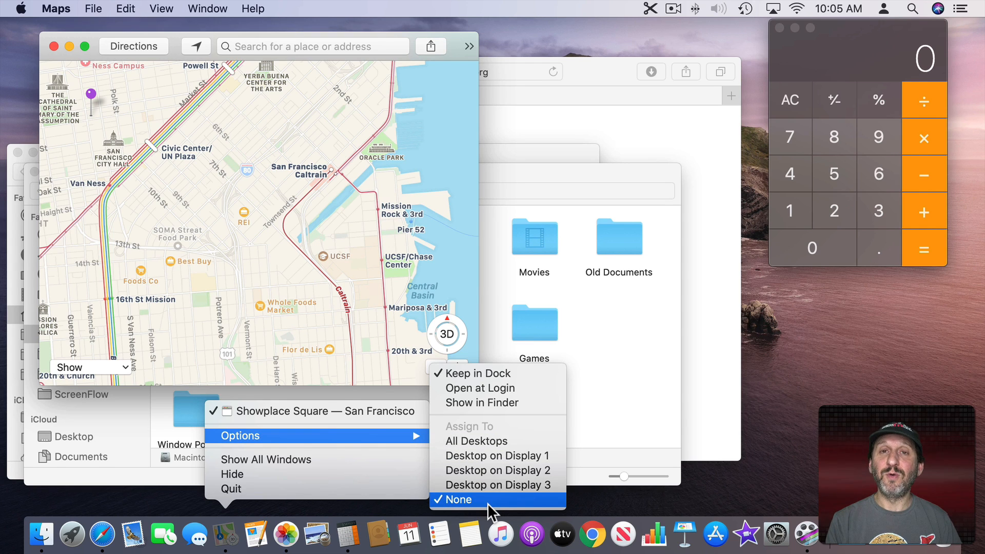
{"action": "mouse_move", "coordinate": [497, 484]}
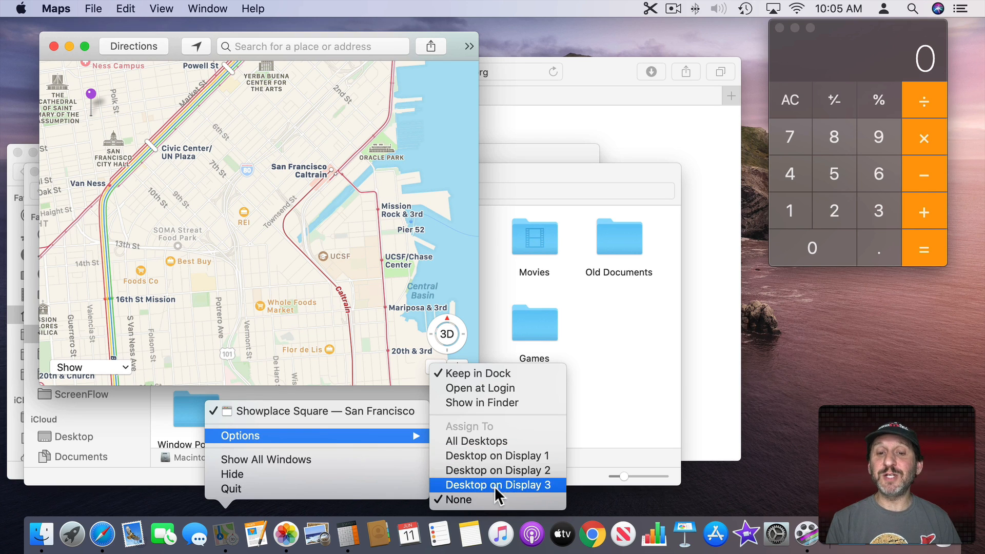
{"action": "mouse_move", "coordinate": [498, 455]}
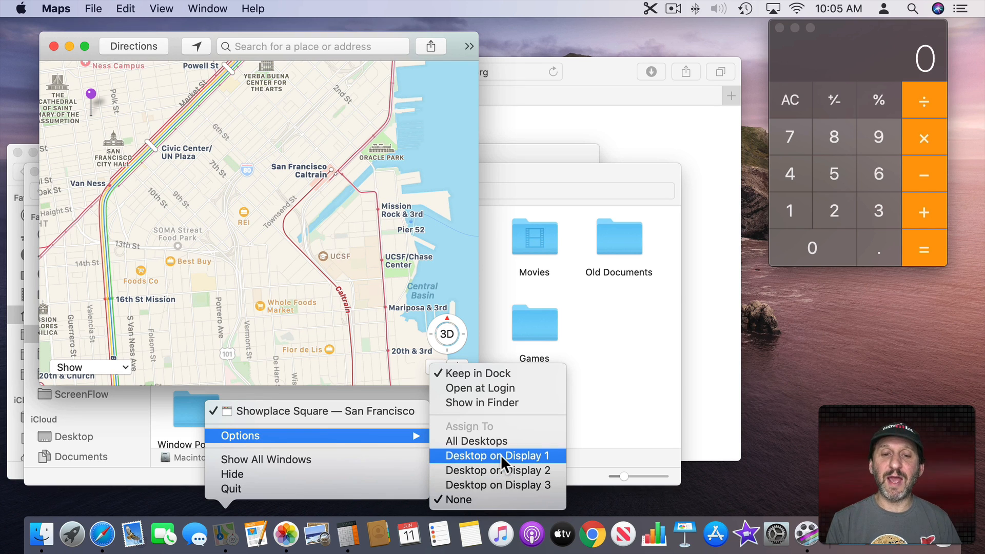
{"action": "mouse_move", "coordinate": [475, 440]}
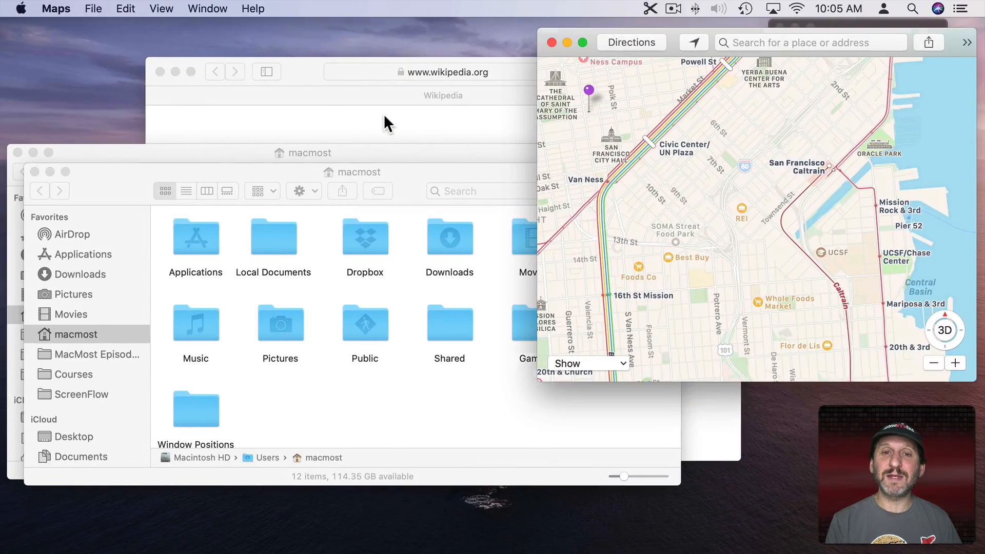
{"action": "mouse_move", "coordinate": [533, 29]}
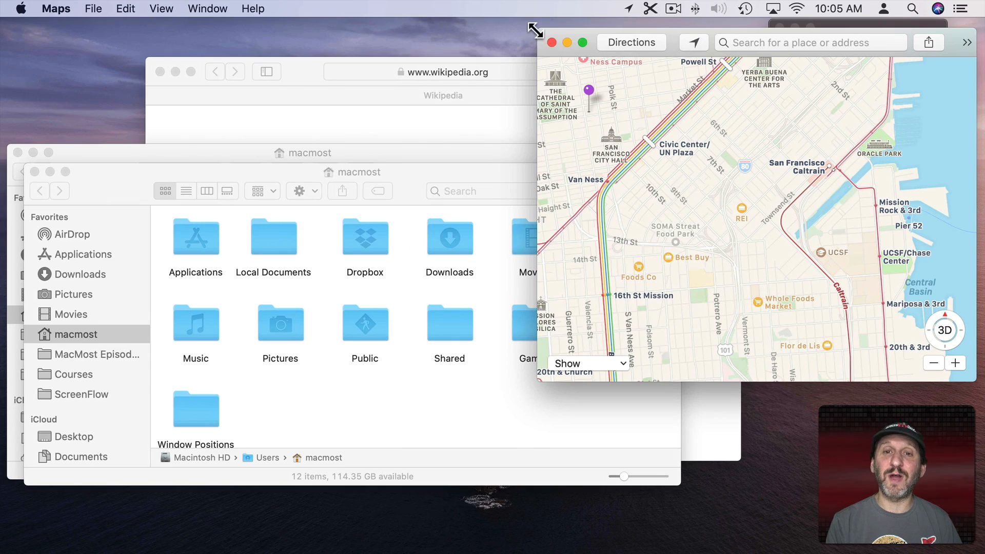
Assign Maps to Desktop on Display 1 only through its Dock Options
{"action": "left_click", "coordinate": [443, 72]}
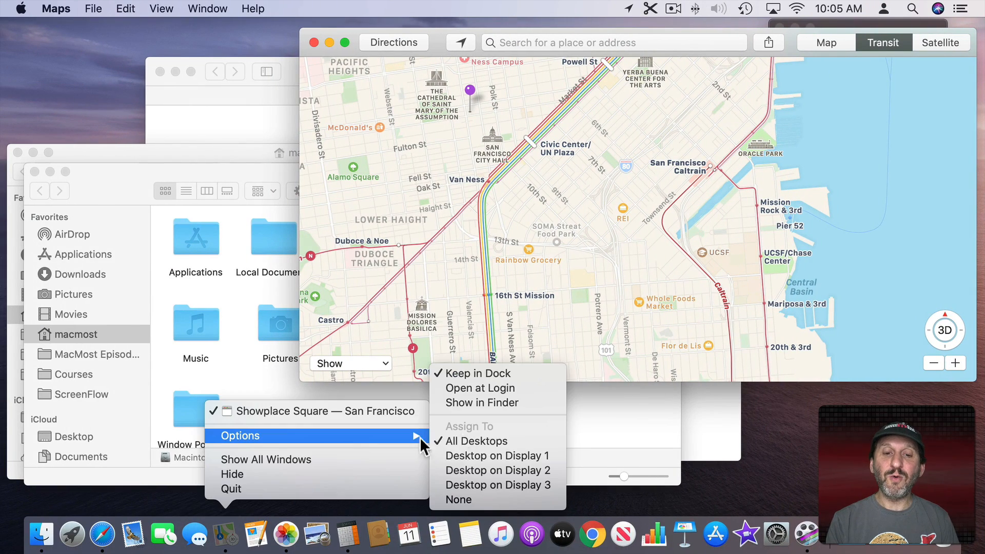
{"action": "mouse_move", "coordinate": [497, 456]}
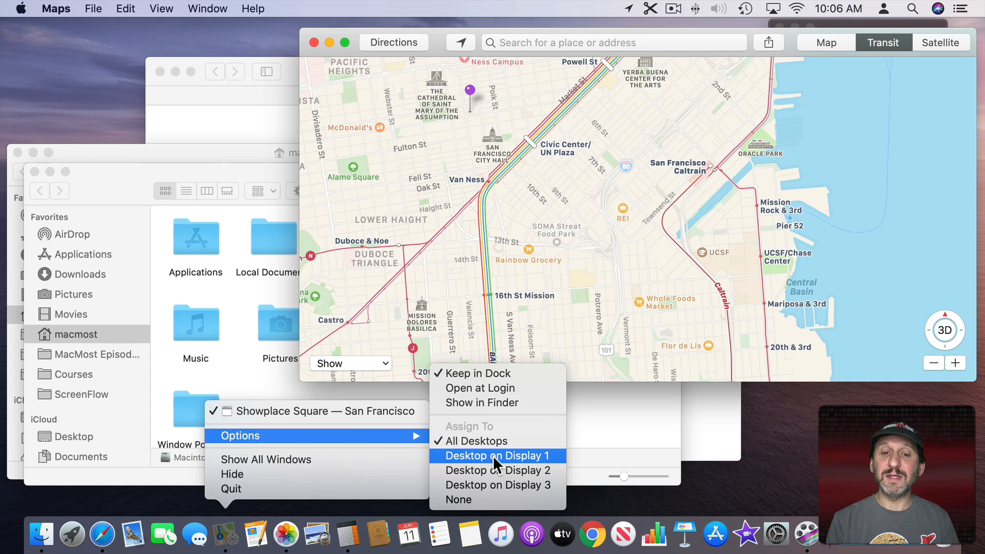
{"action": "left_click", "coordinate": [497, 455]}
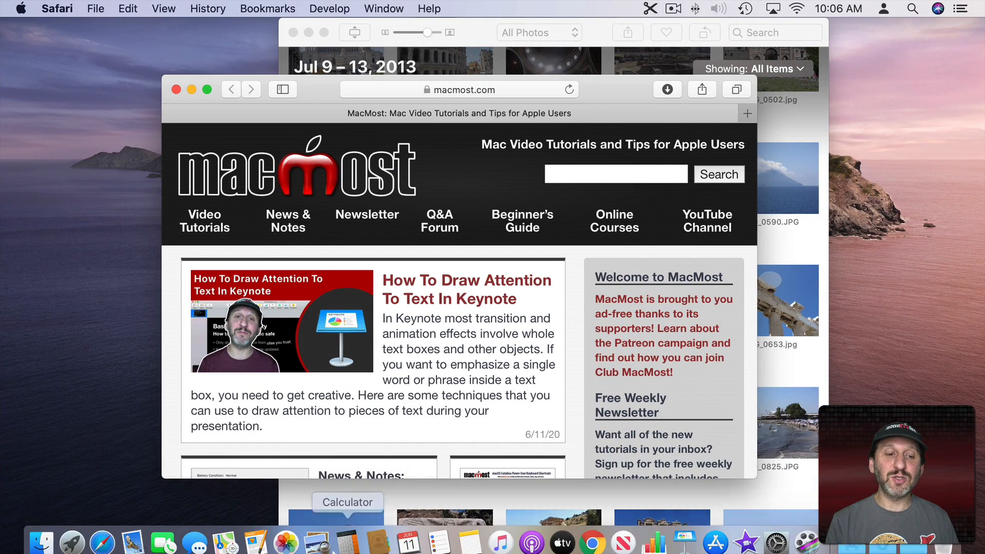
{"action": "mouse_move", "coordinate": [222, 538]}
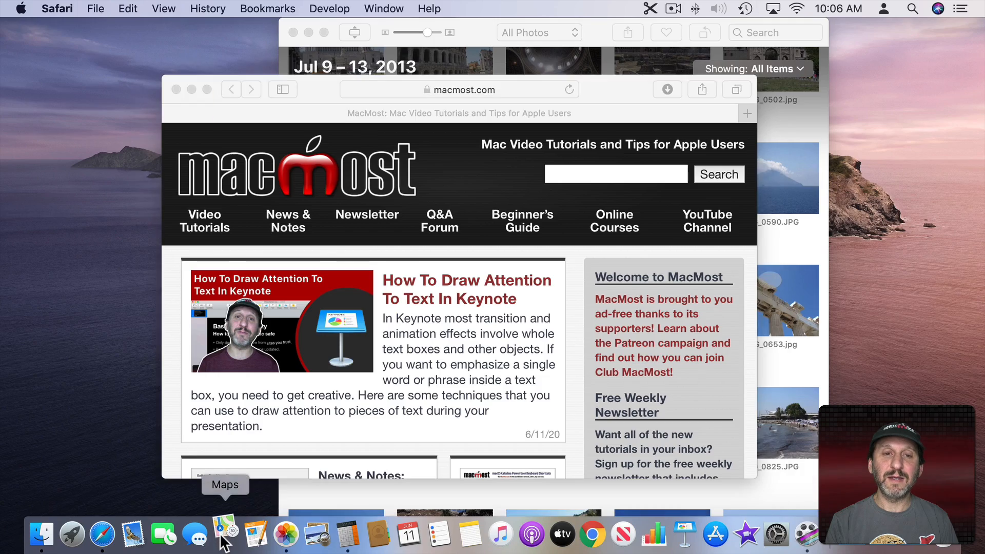
Jump to the desktop holding Maps via the Dock and confirm its assignment reads Desktop on Display 1
{"action": "left_click", "coordinate": [223, 534]}
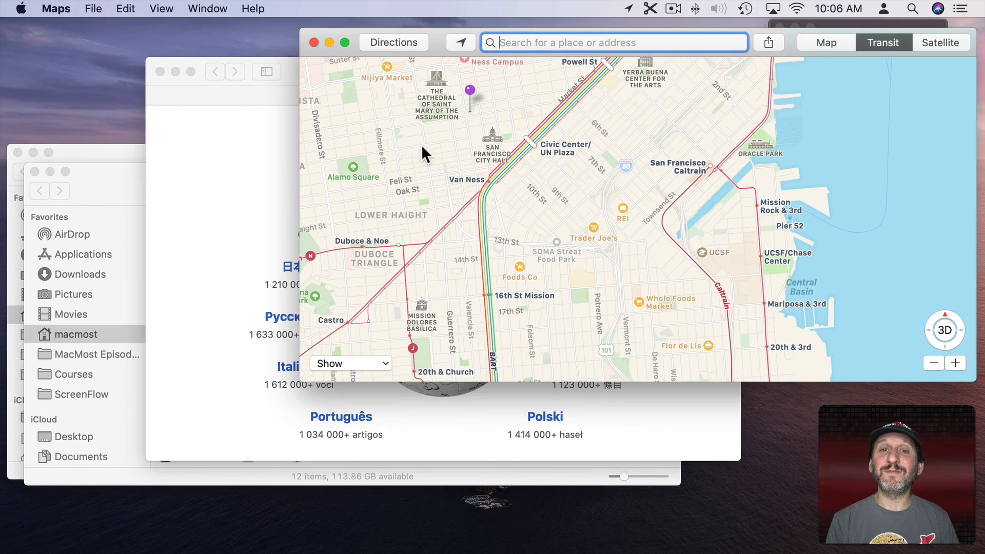
{"action": "left_click_drag", "start_coordinate": [565, 42], "coordinate": [521, 60]}
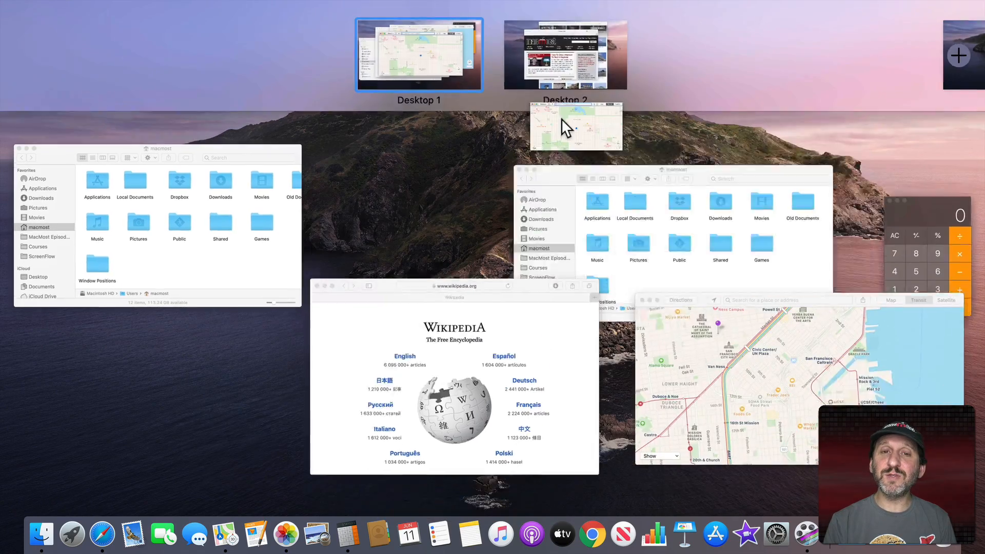
{"action": "left_click", "coordinate": [572, 124]}
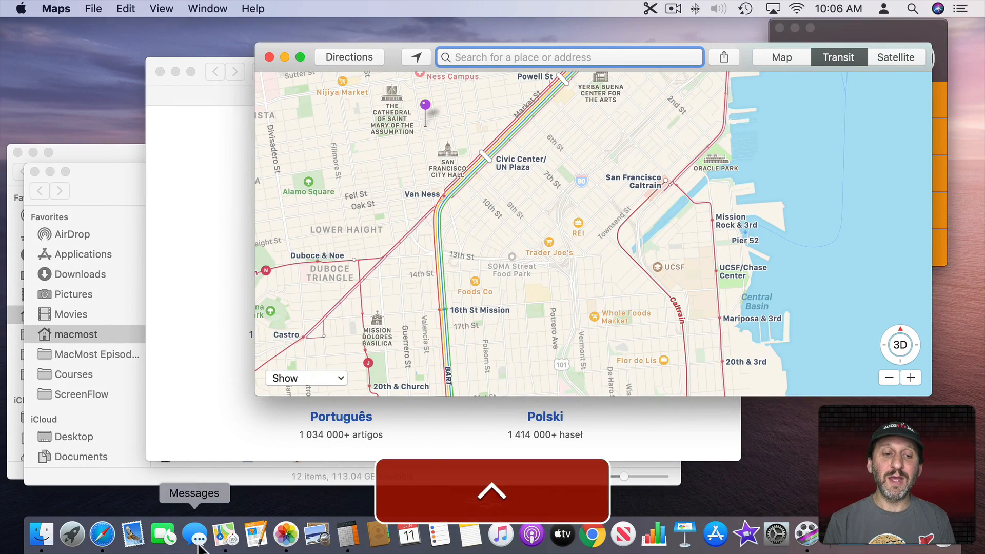
{"action": "right_click", "coordinate": [225, 536]}
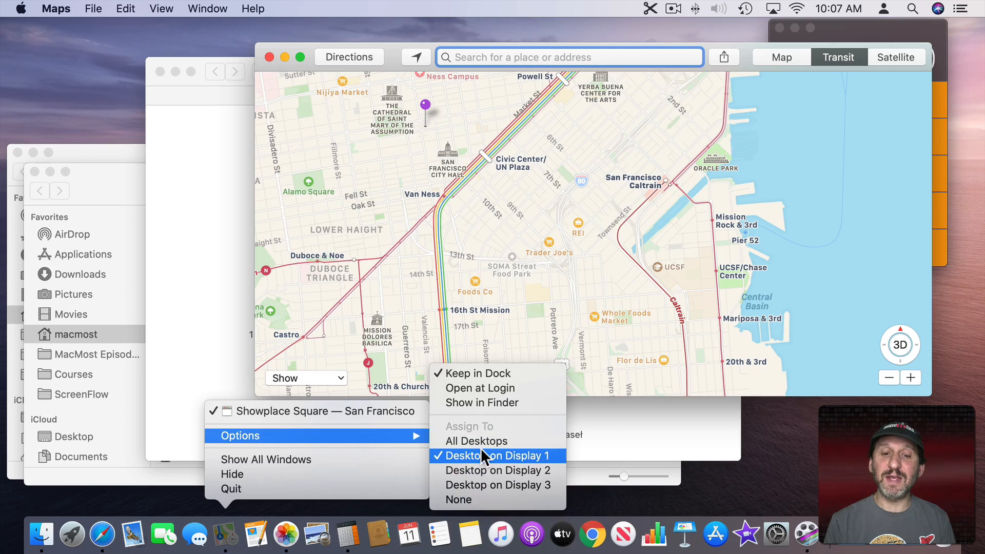